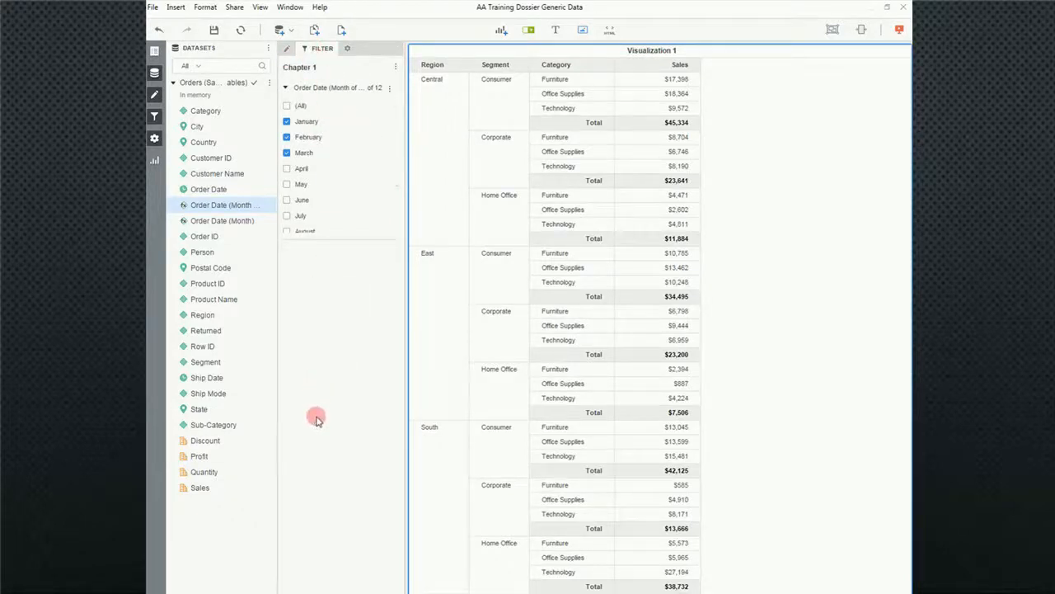
{"action": "mouse_move", "coordinate": [323, 392]}
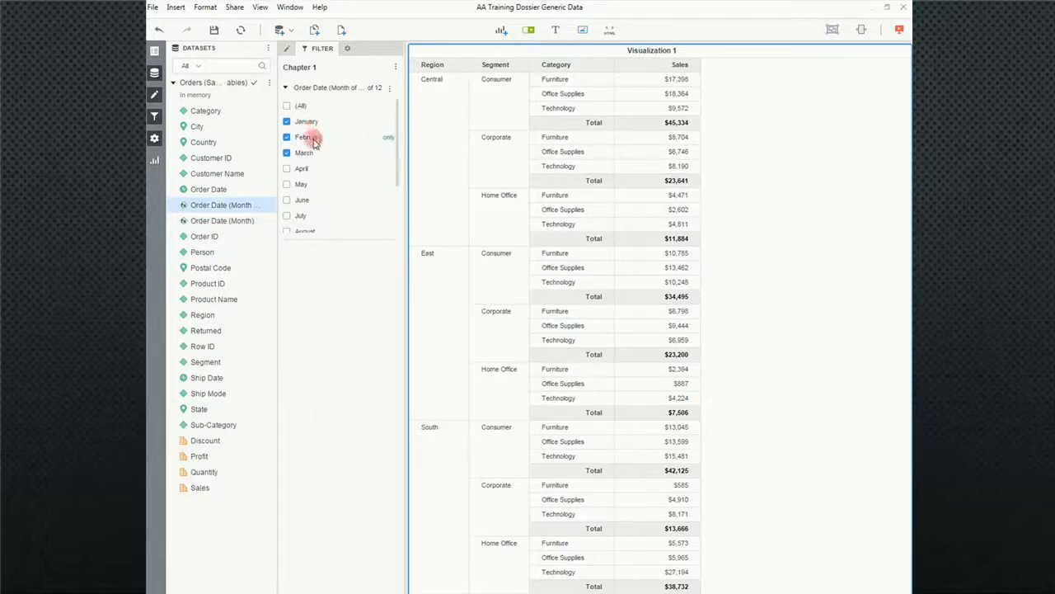
{"action": "mouse_move", "coordinate": [319, 231]}
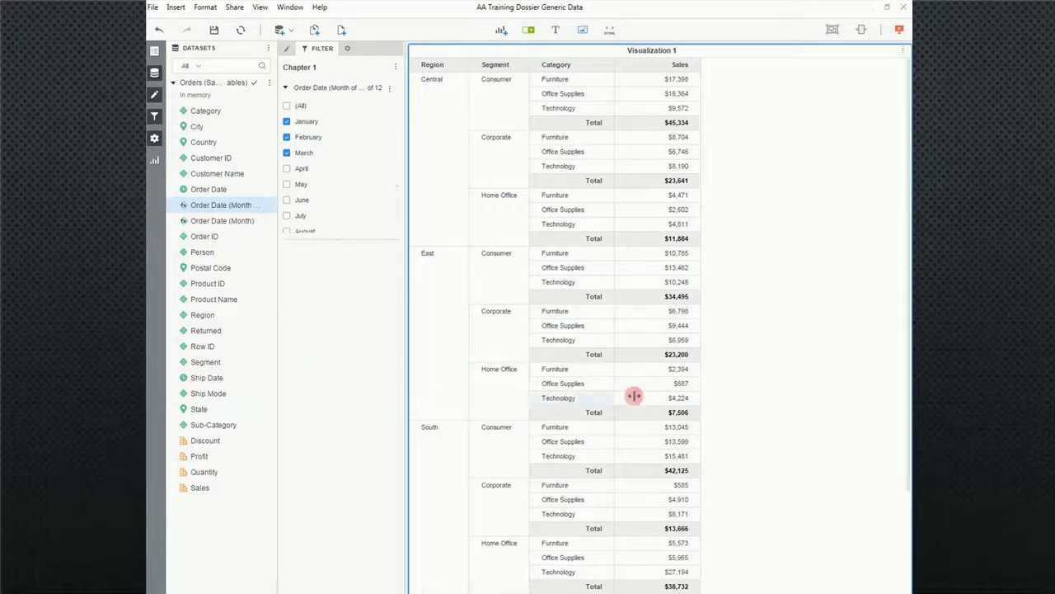
{"action": "mouse_move", "coordinate": [656, 173]}
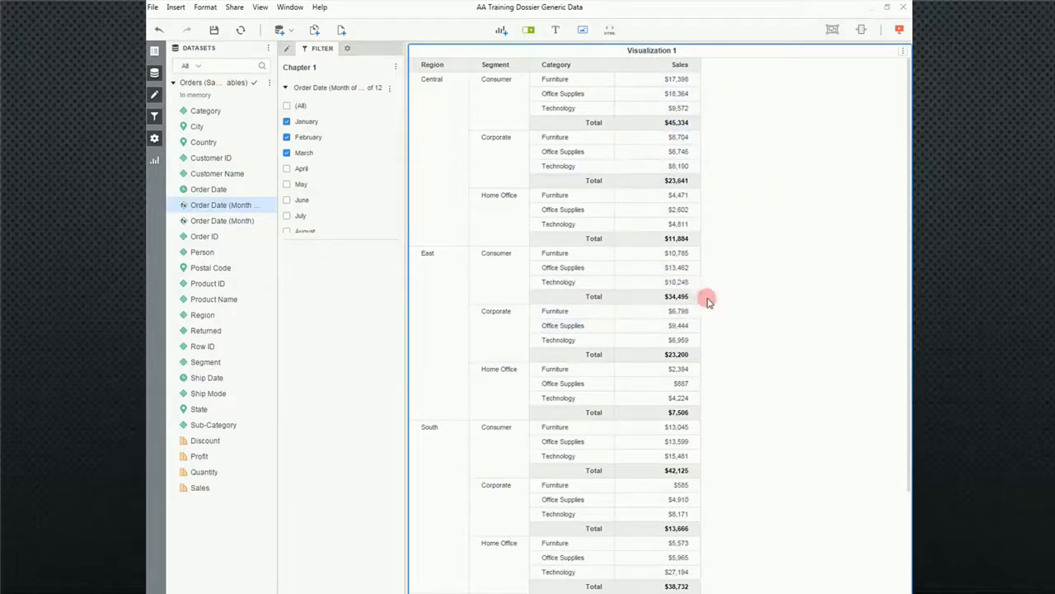
{"action": "mouse_move", "coordinate": [316, 322]}
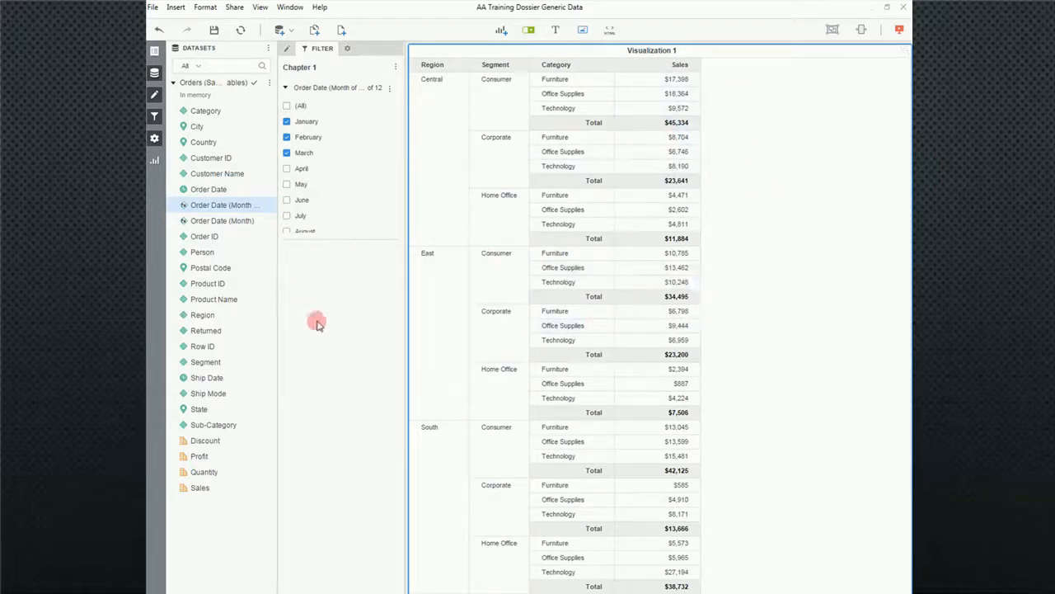
{"action": "mouse_move", "coordinate": [706, 336]}
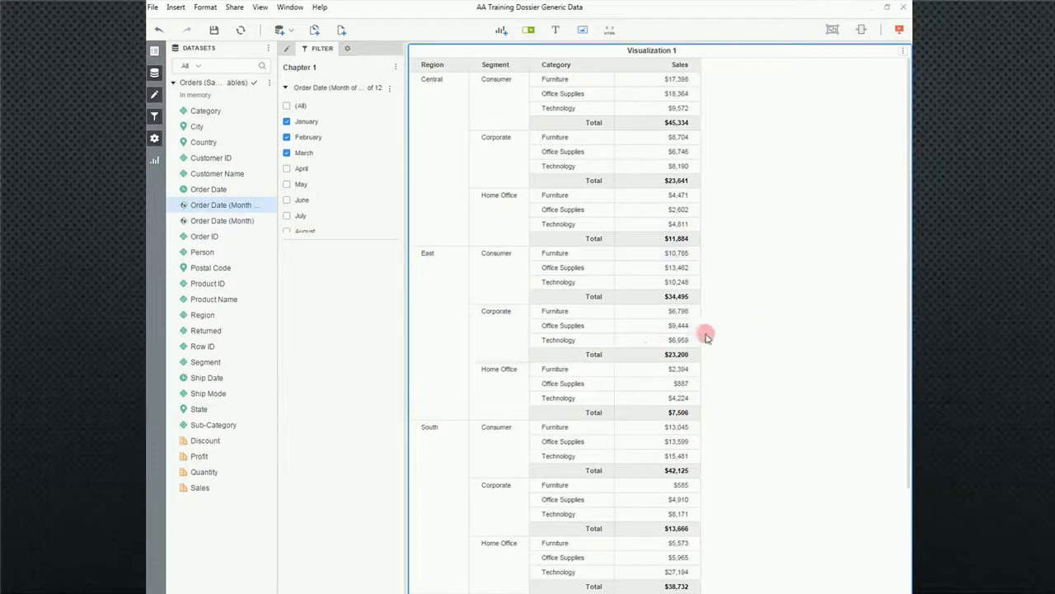
{"action": "mouse_move", "coordinate": [700, 350]}
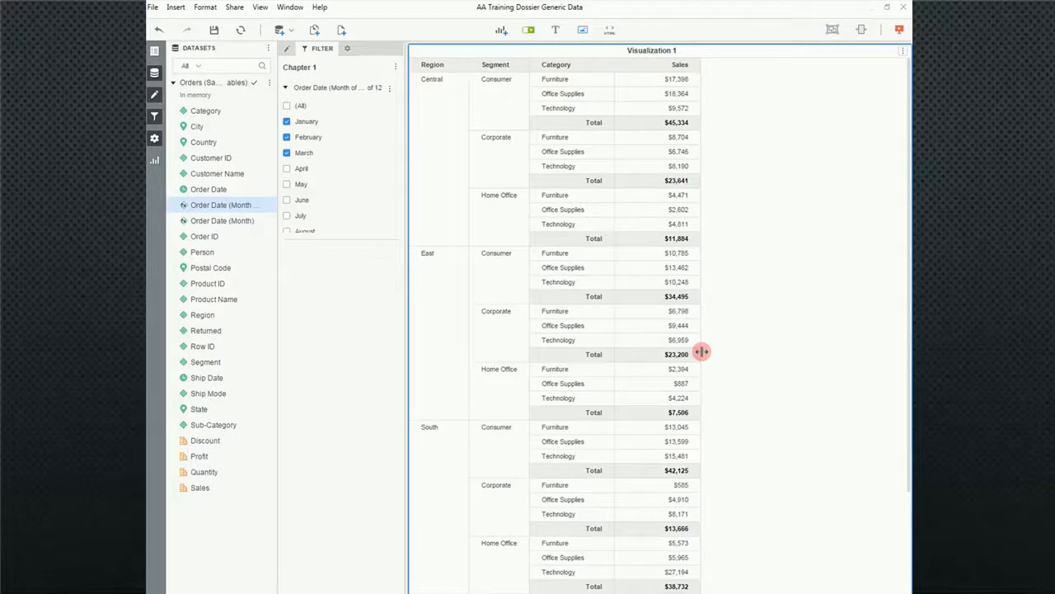
{"action": "mouse_move", "coordinate": [732, 92]}
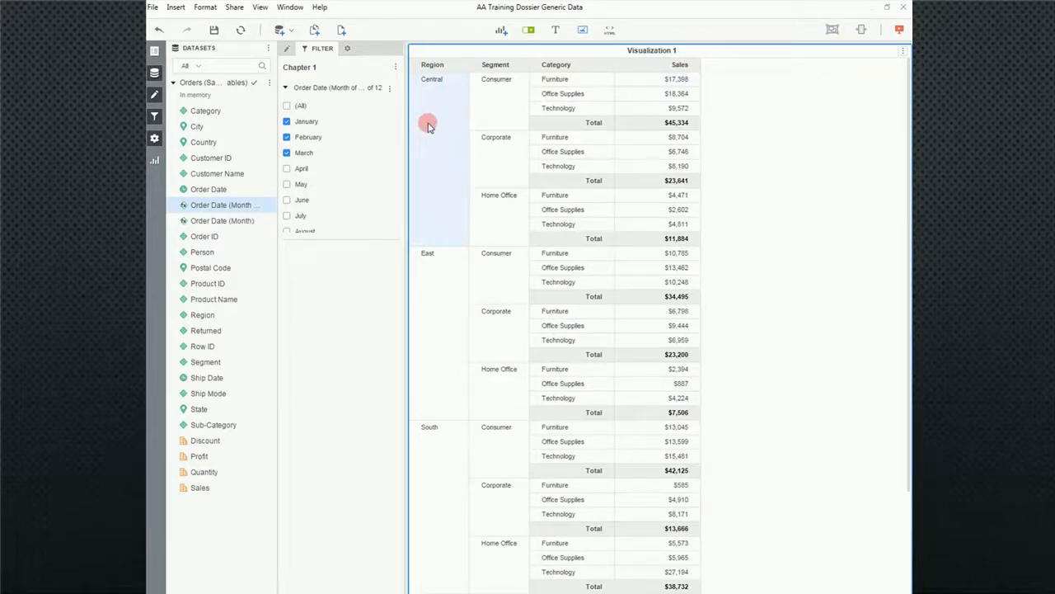
- Keep only the Central region in the grid and review the applied Region filter
{"action": "right_click", "coordinate": [429, 124]}
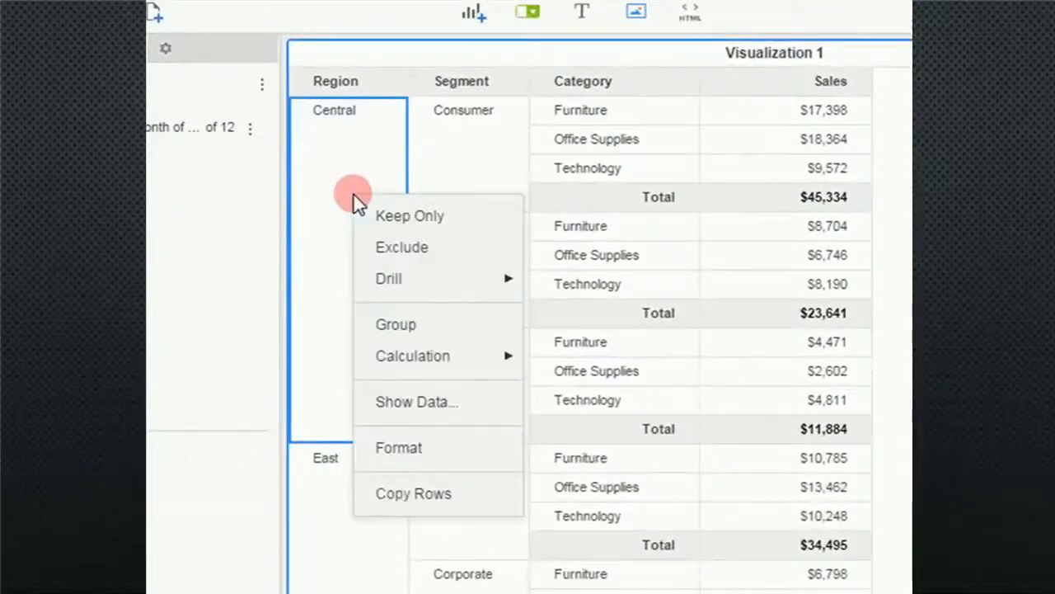
{"action": "mouse_move", "coordinate": [432, 222]}
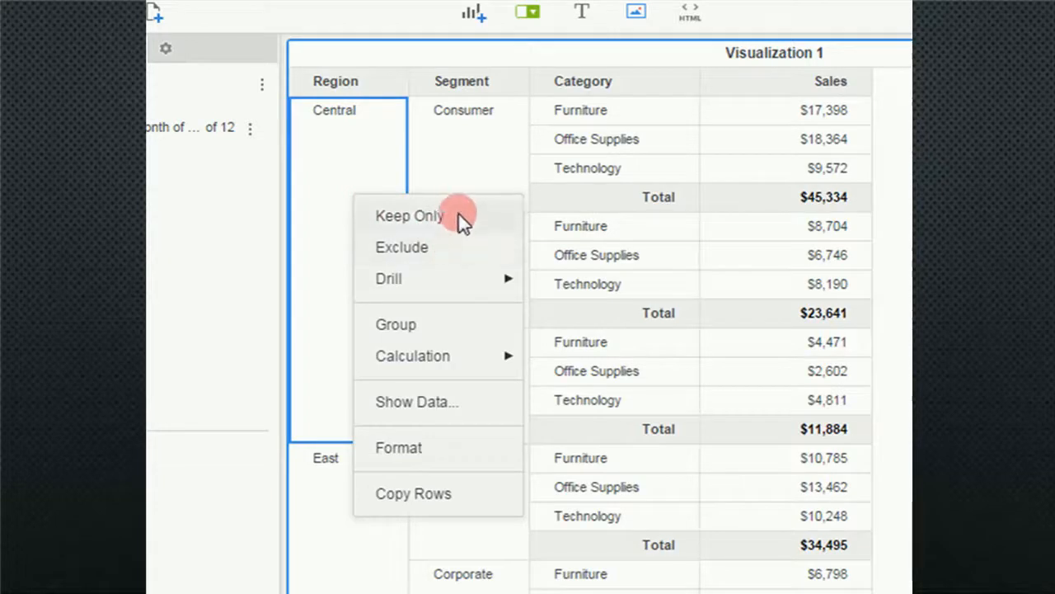
{"action": "left_click", "coordinate": [409, 214]}
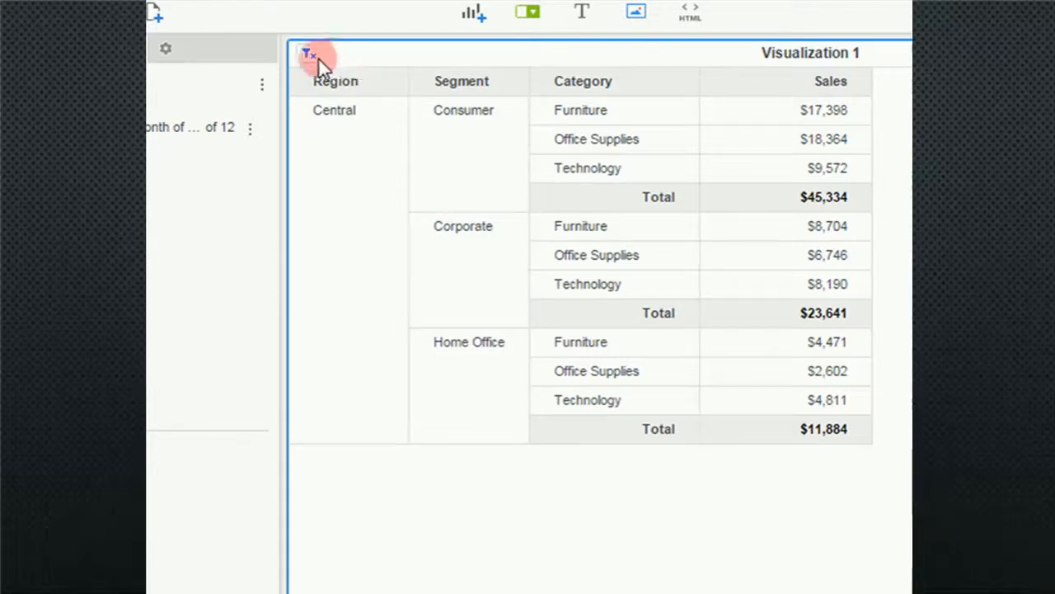
{"action": "left_click", "coordinate": [310, 53]}
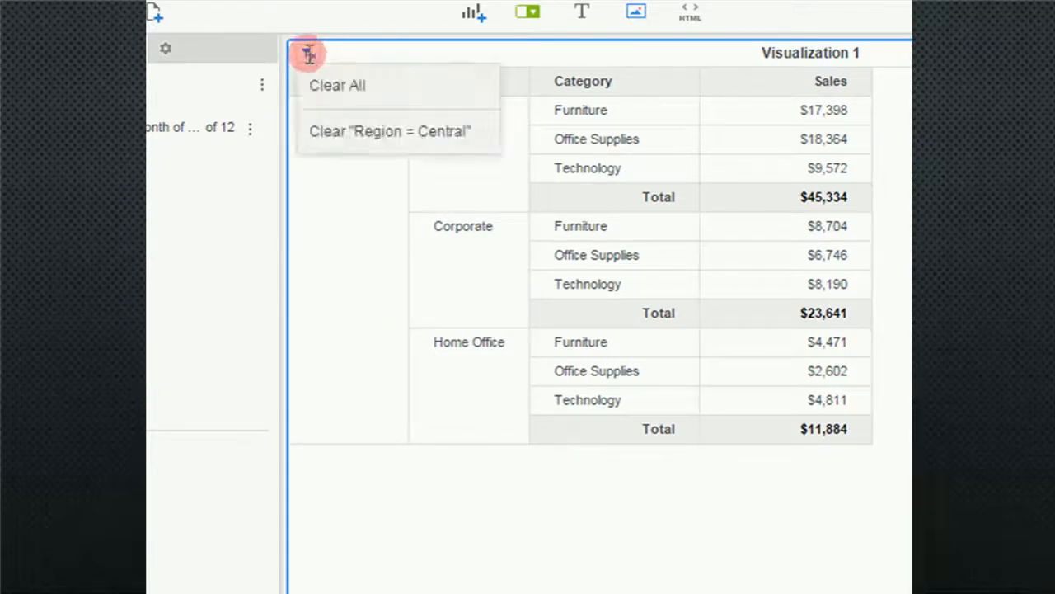
{"action": "mouse_move", "coordinate": [339, 140]}
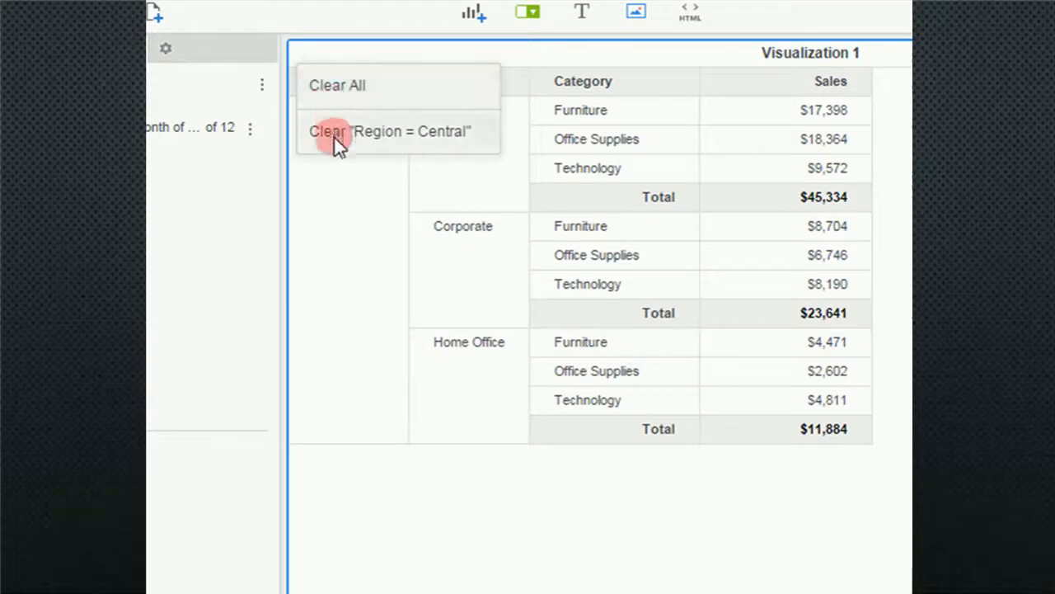
{"action": "mouse_move", "coordinate": [338, 140]}
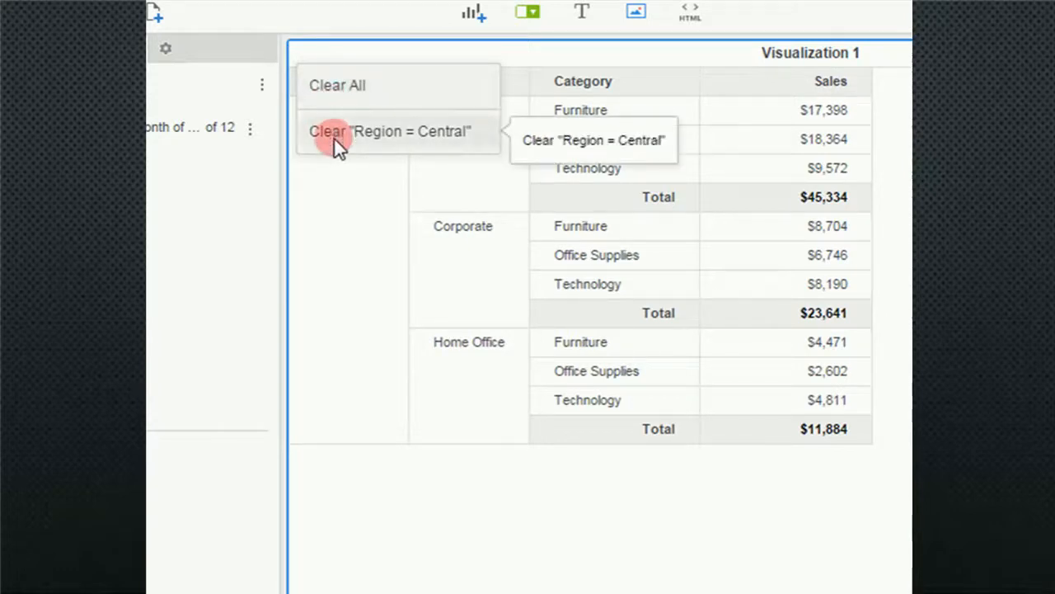
{"action": "mouse_move", "coordinate": [336, 124]}
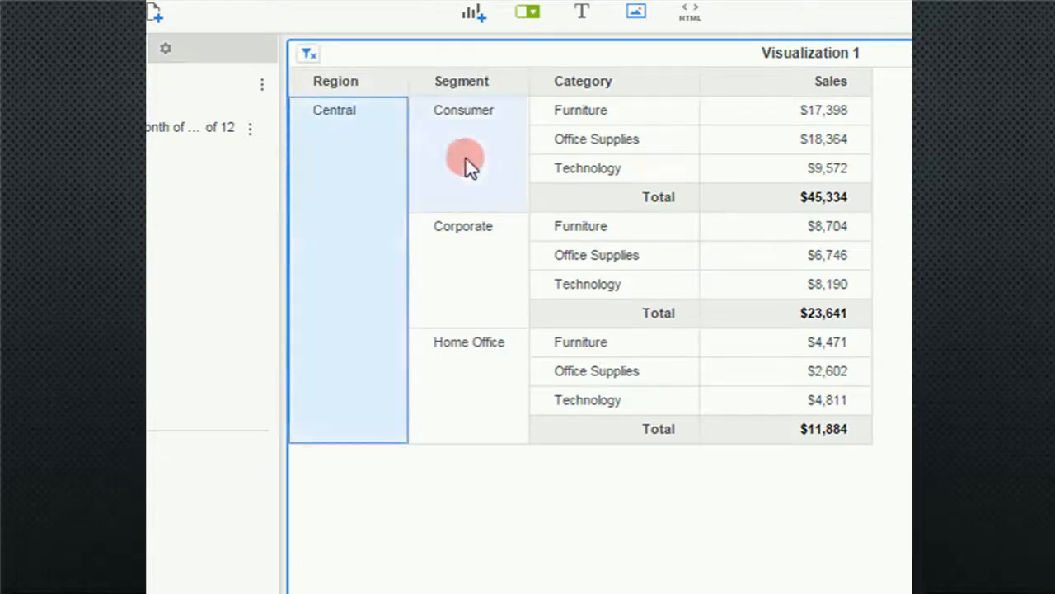
{"action": "mouse_move", "coordinate": [478, 268]}
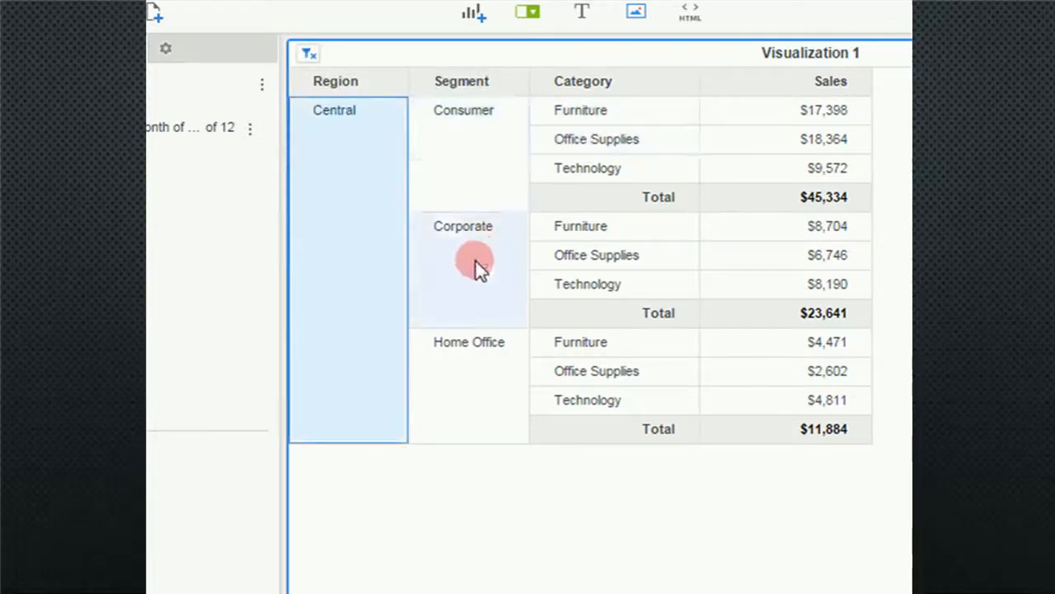
- Keep only Corporate within Central, then clear the filters so all regions show again
{"action": "right_click", "coordinate": [475, 260]}
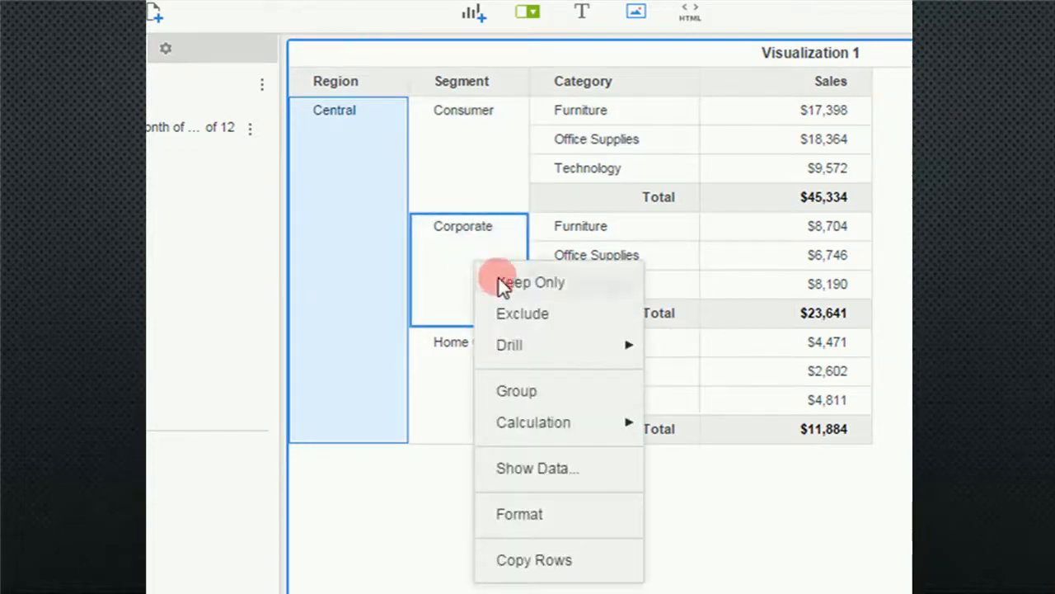
{"action": "left_click", "coordinate": [531, 282]}
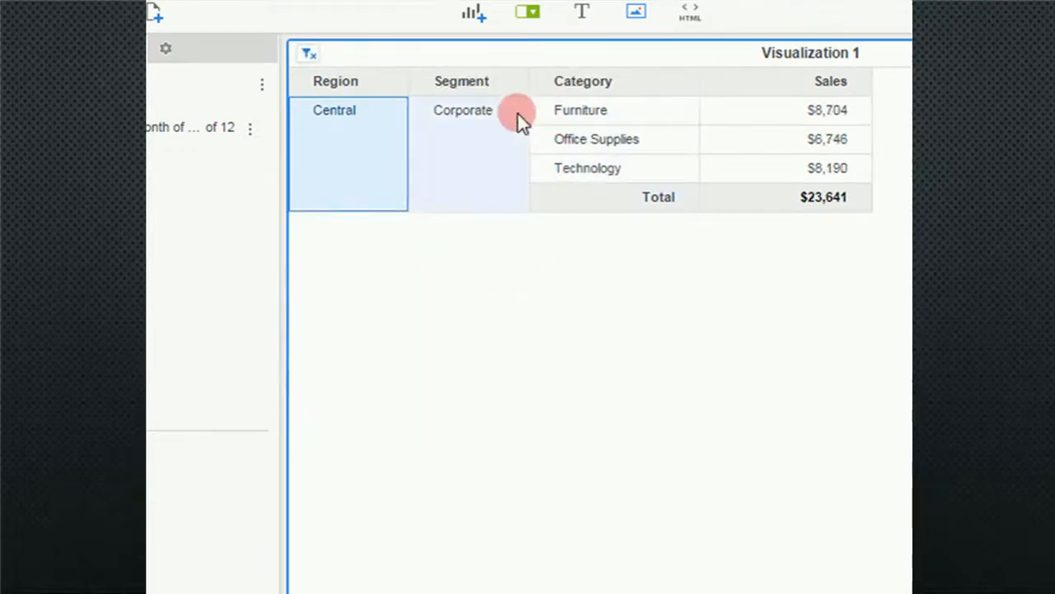
{"action": "left_click", "coordinate": [310, 53]}
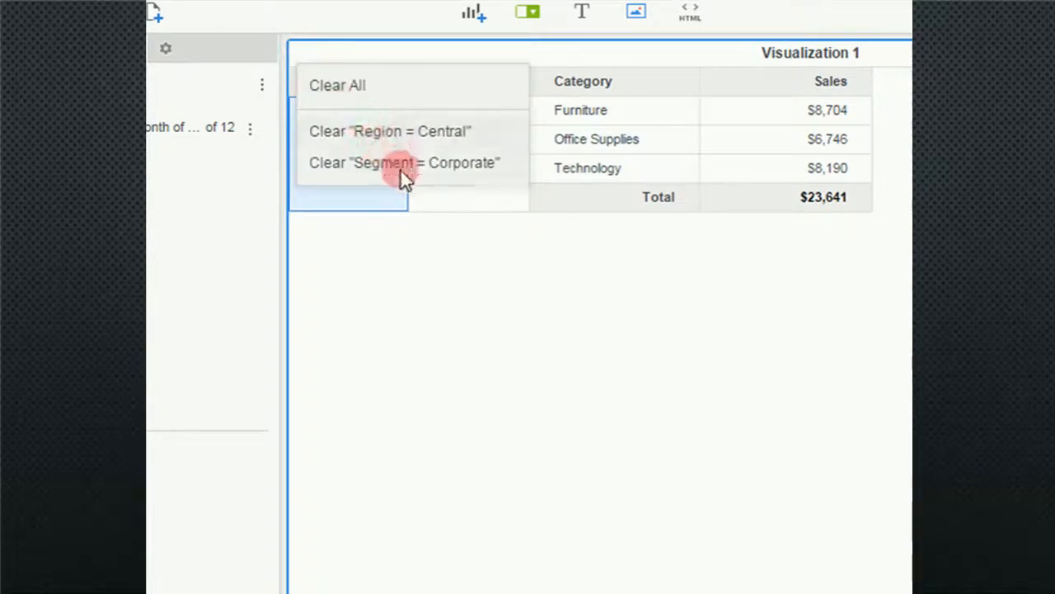
{"action": "mouse_move", "coordinate": [404, 164]}
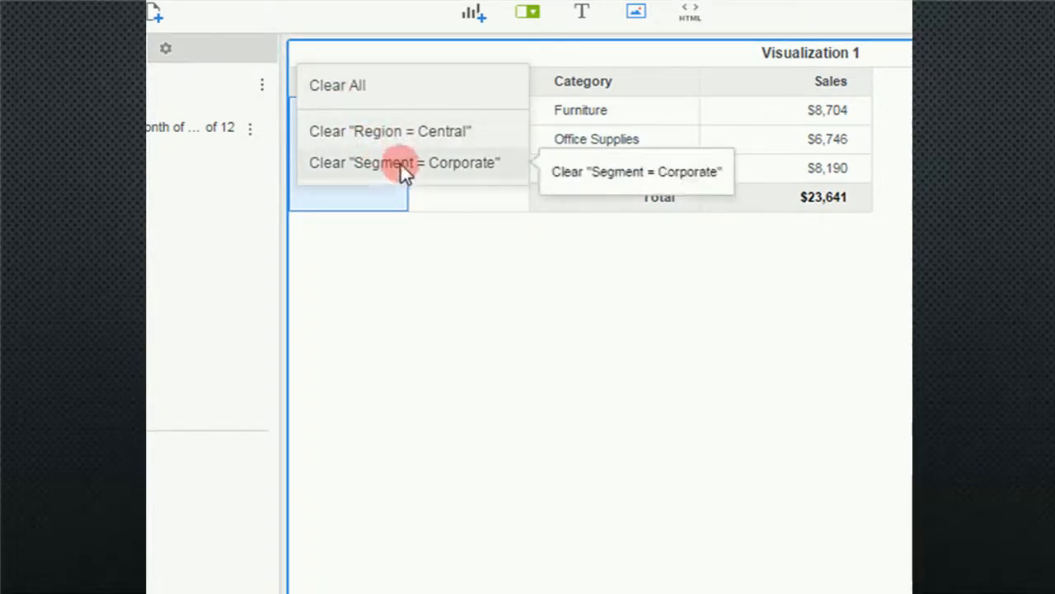
{"action": "left_click", "coordinate": [404, 163]}
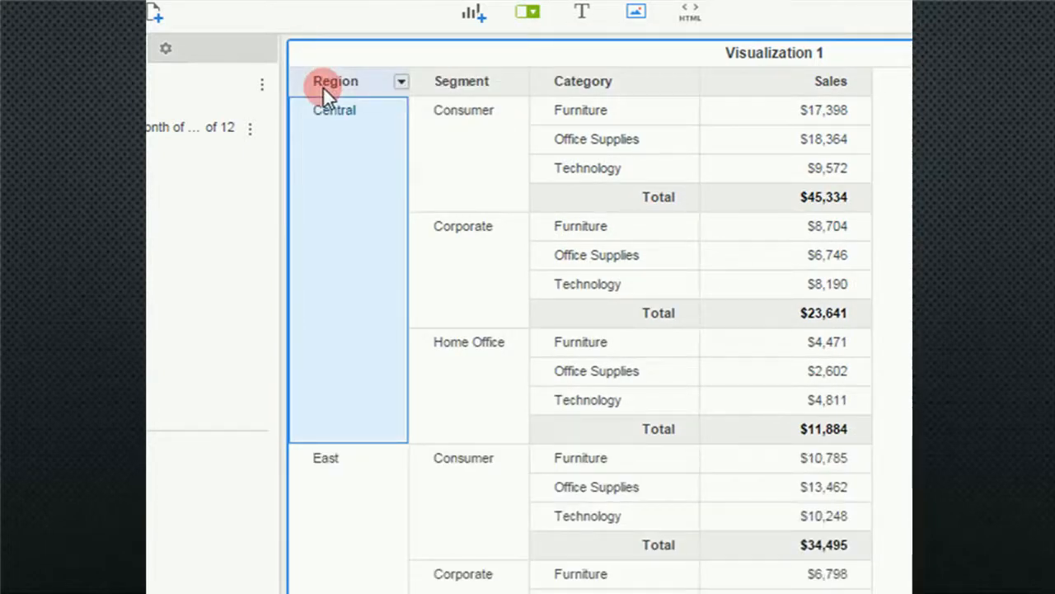
{"action": "right_click", "coordinate": [355, 231]}
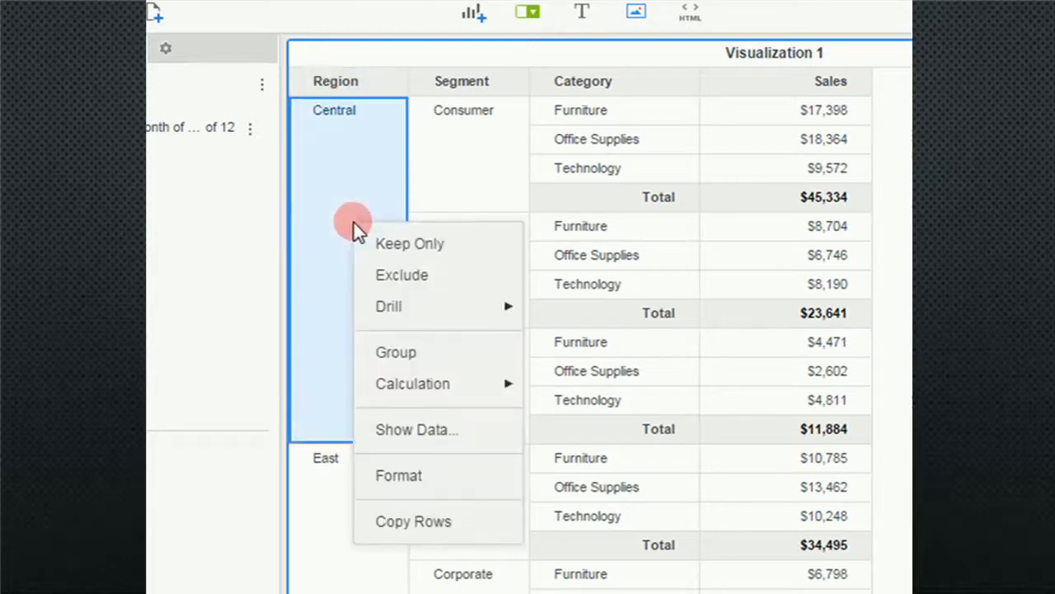
{"action": "mouse_move", "coordinate": [404, 284]}
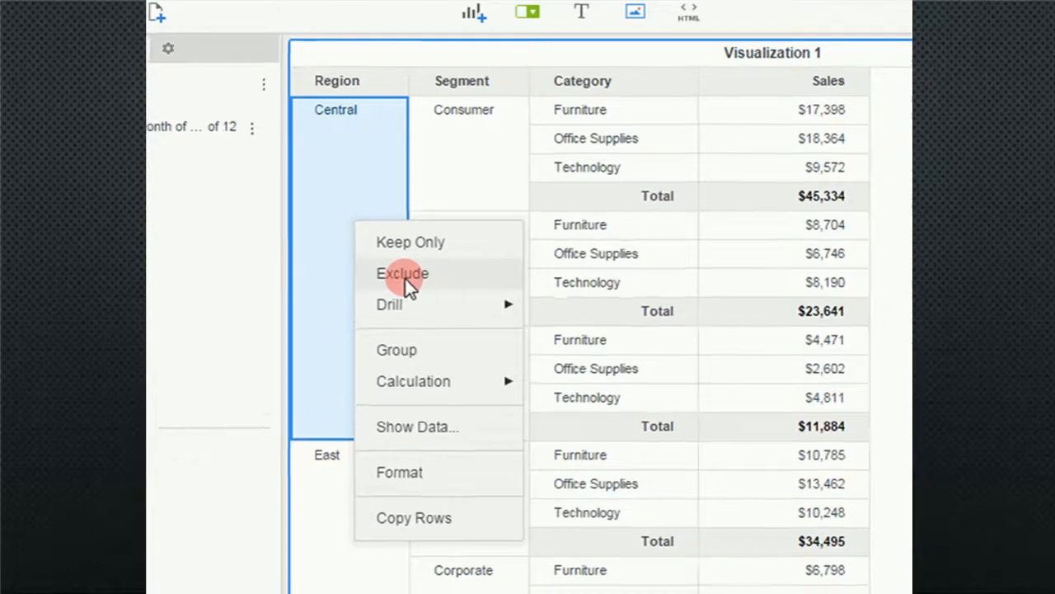
{"action": "left_click", "coordinate": [402, 274]}
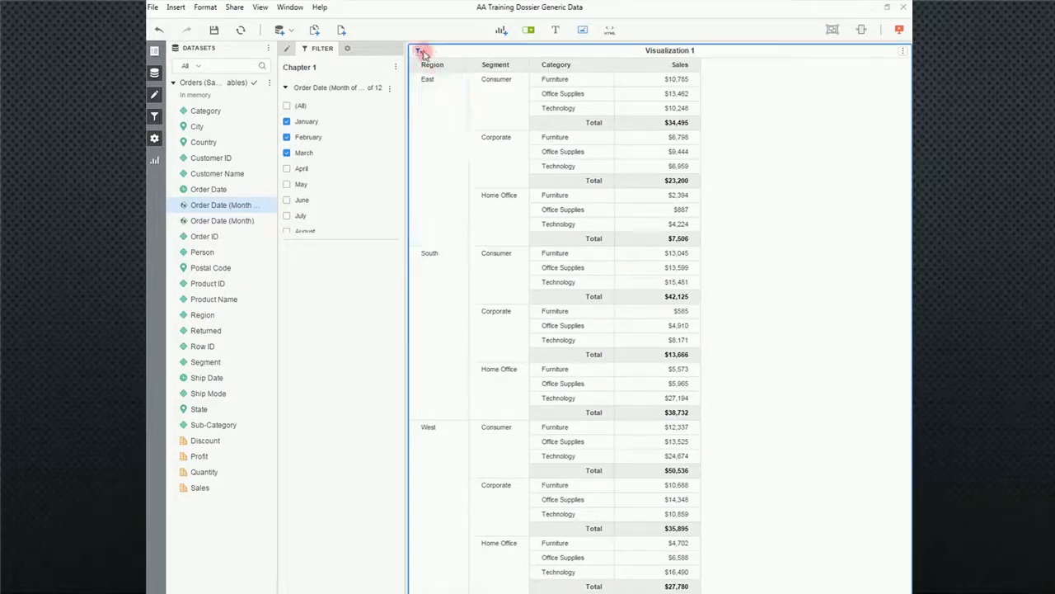
{"action": "left_click", "coordinate": [432, 64]}
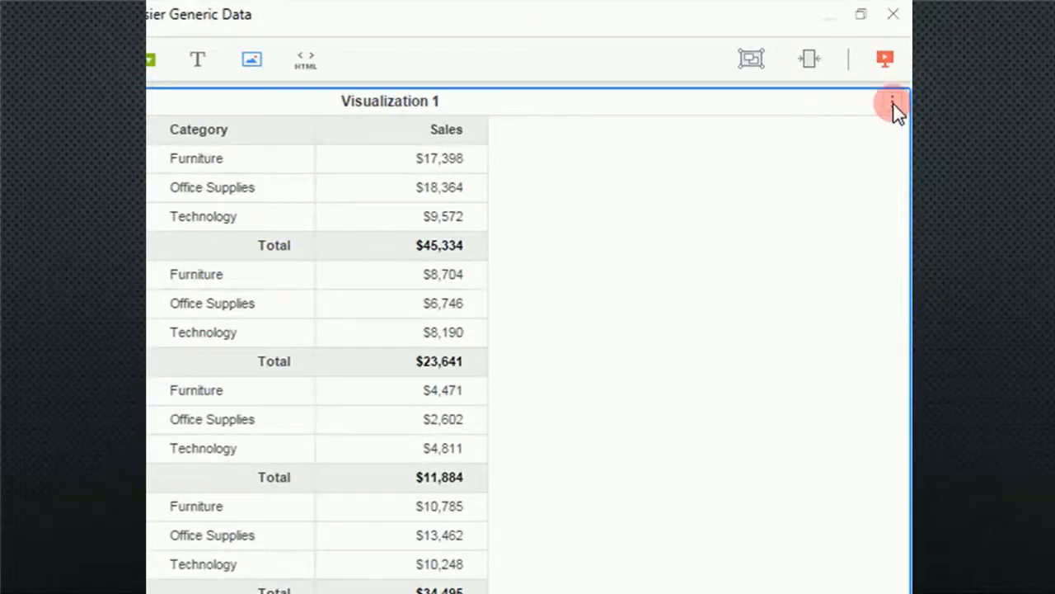
- Start a new qualification in the Advanced Filter Editor for Visualization 1
{"action": "left_click", "coordinate": [893, 101]}
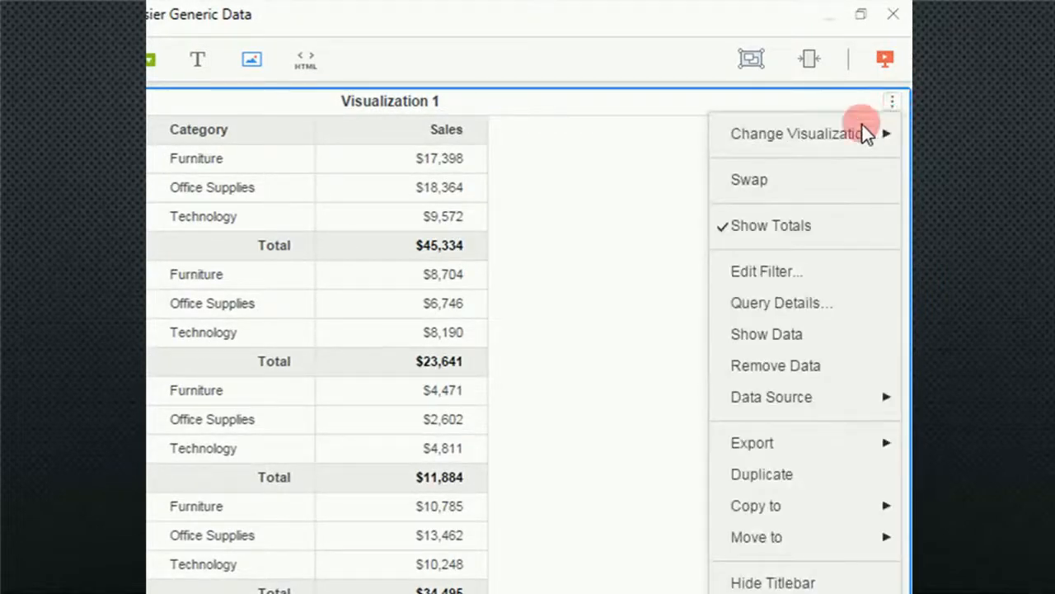
{"action": "mouse_move", "coordinate": [765, 270]}
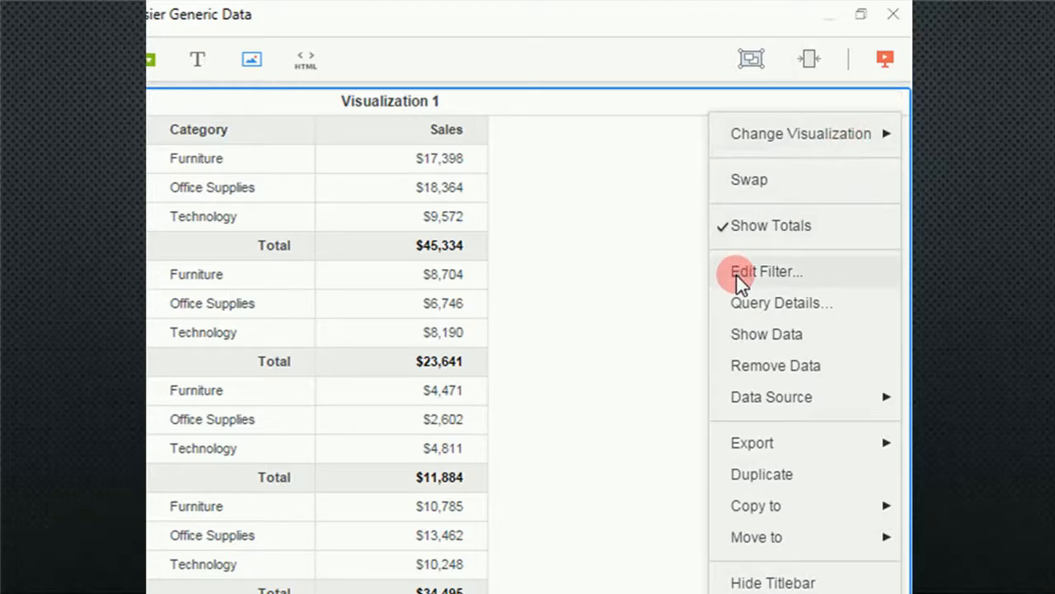
{"action": "left_click", "coordinate": [765, 270]}
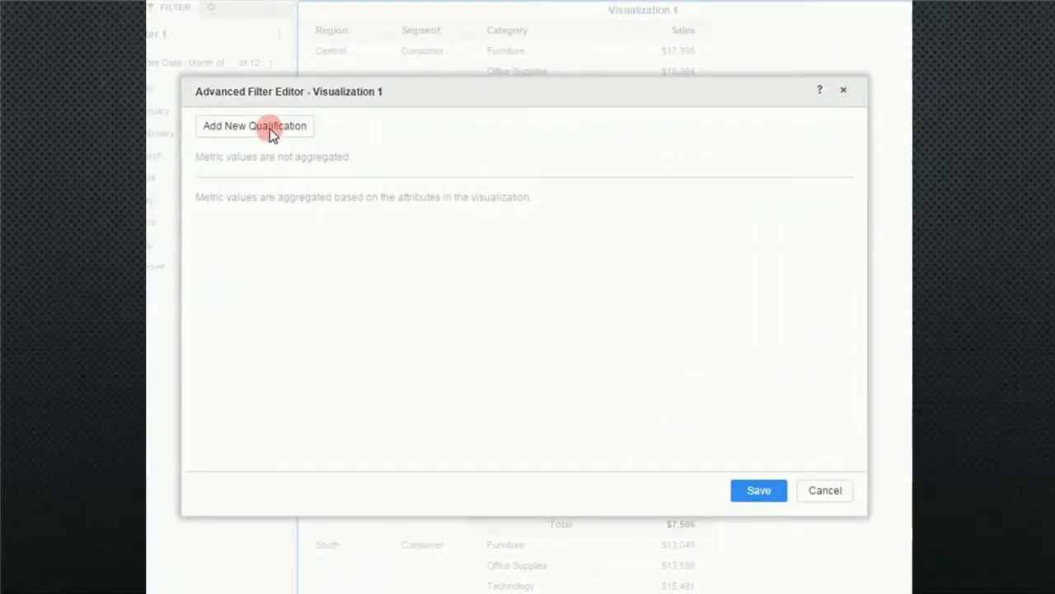
{"action": "left_click", "coordinate": [254, 125]}
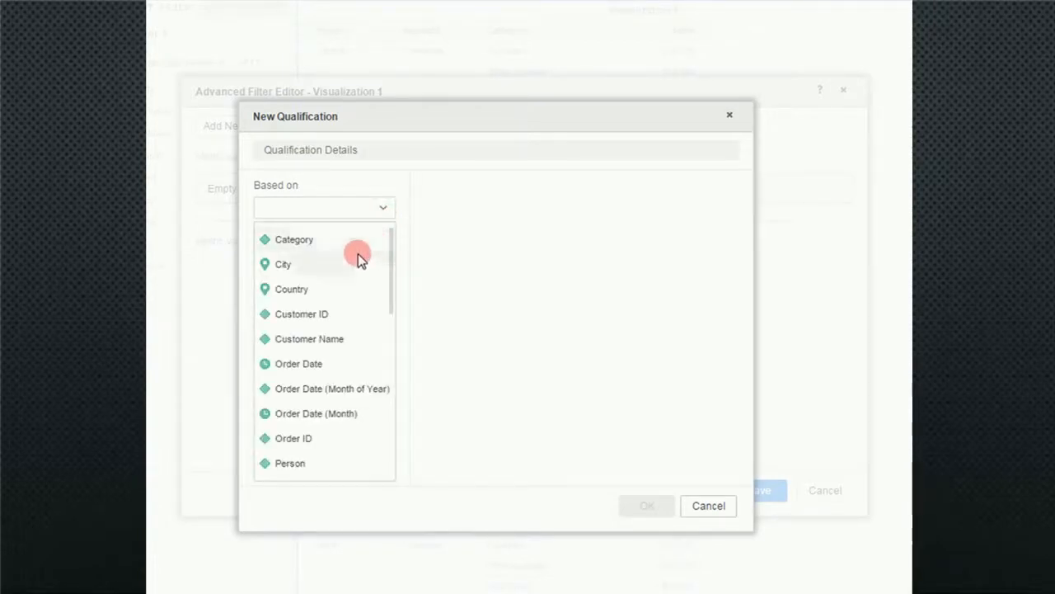
- Add a Region qualification keeping only Central and save the advanced filter
{"action": "scroll", "scroll_direction": "down", "scroll_amount": 3}
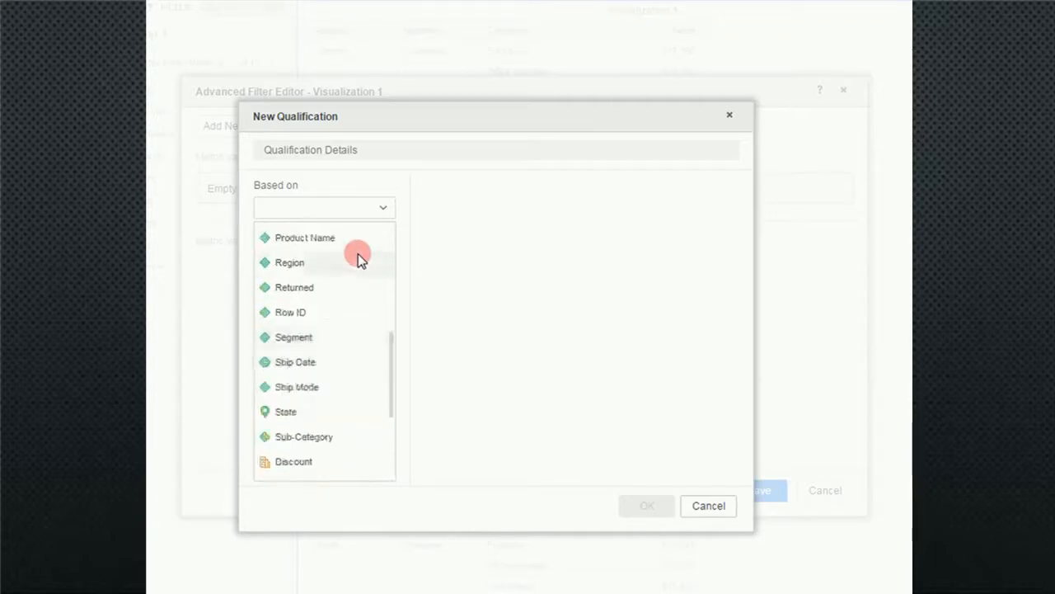
{"action": "scroll", "scroll_direction": "up", "scroll_amount": 3}
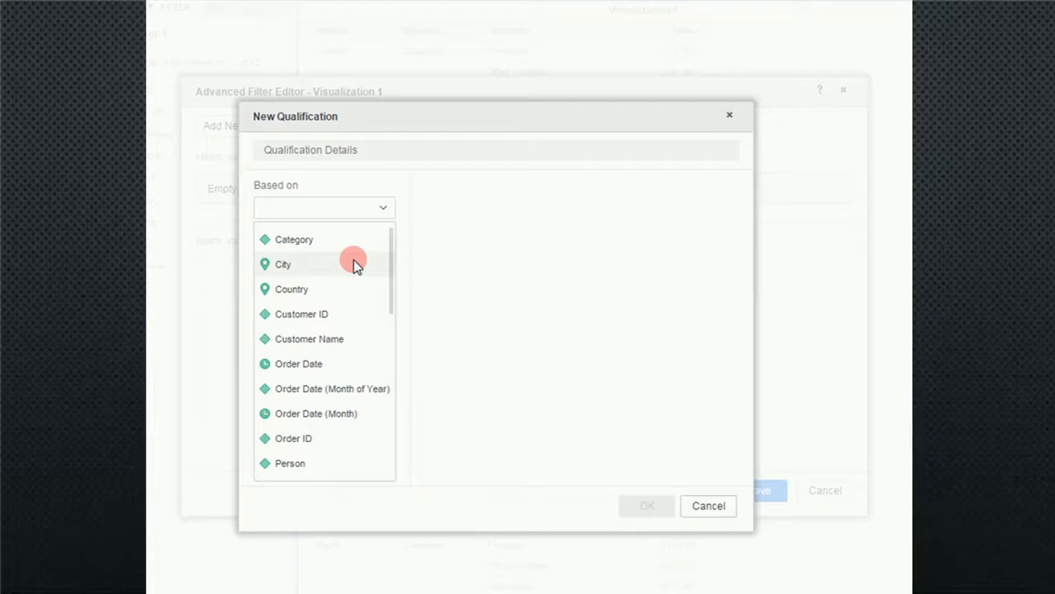
{"action": "scroll", "scroll_direction": "down", "scroll_amount": 3}
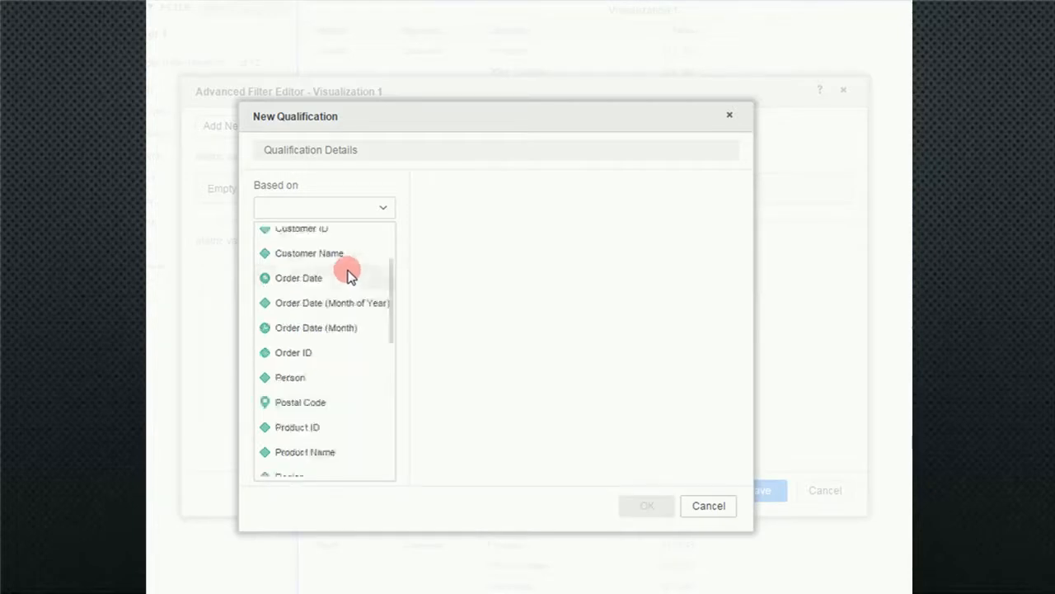
{"action": "scroll", "scroll_direction": "down", "scroll_amount": 3}
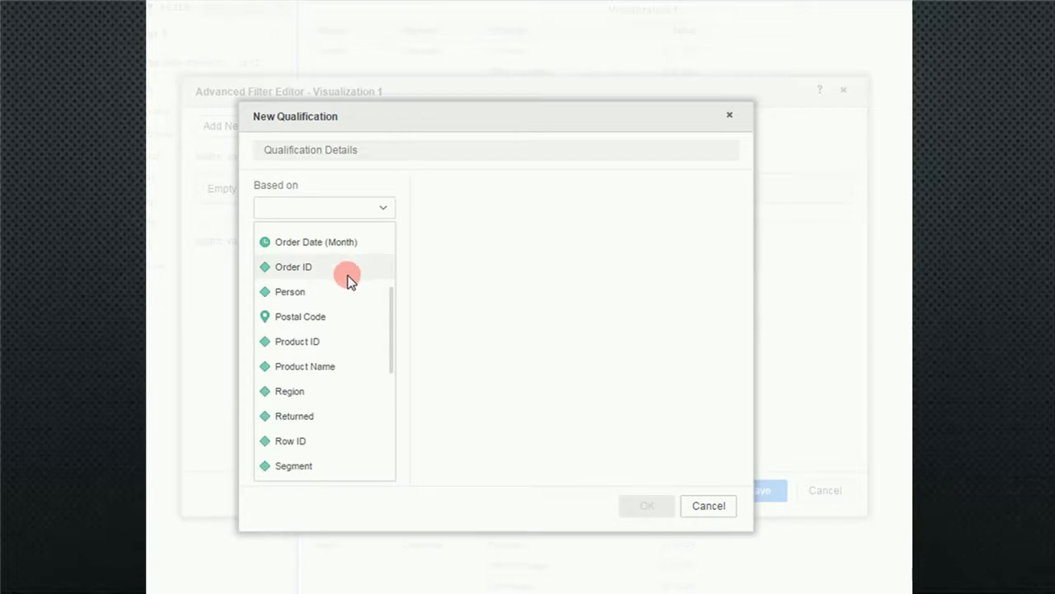
{"action": "mouse_move", "coordinate": [347, 291]}
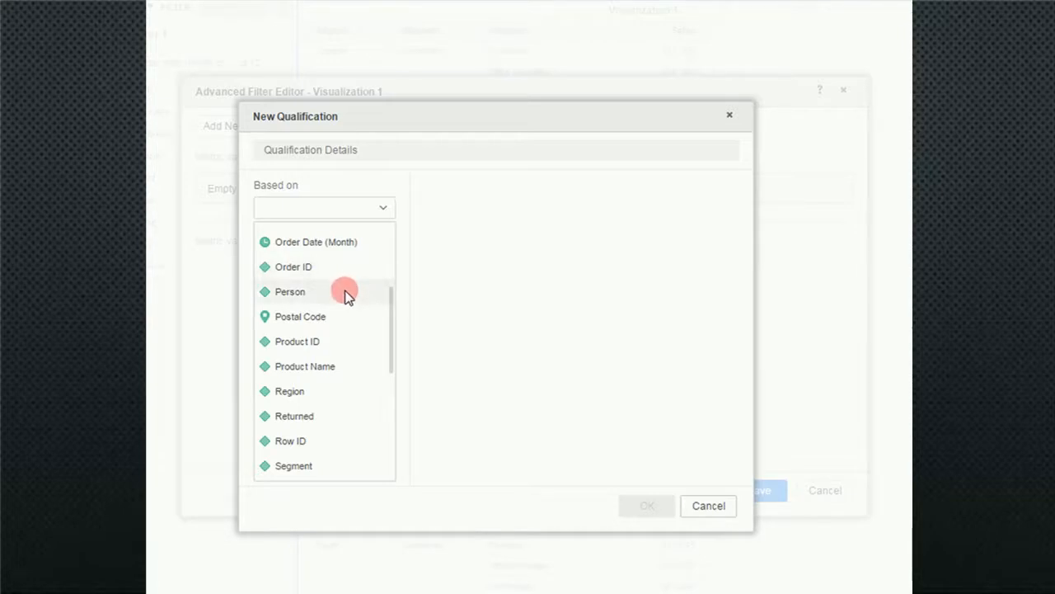
{"action": "left_click", "coordinate": [290, 391]}
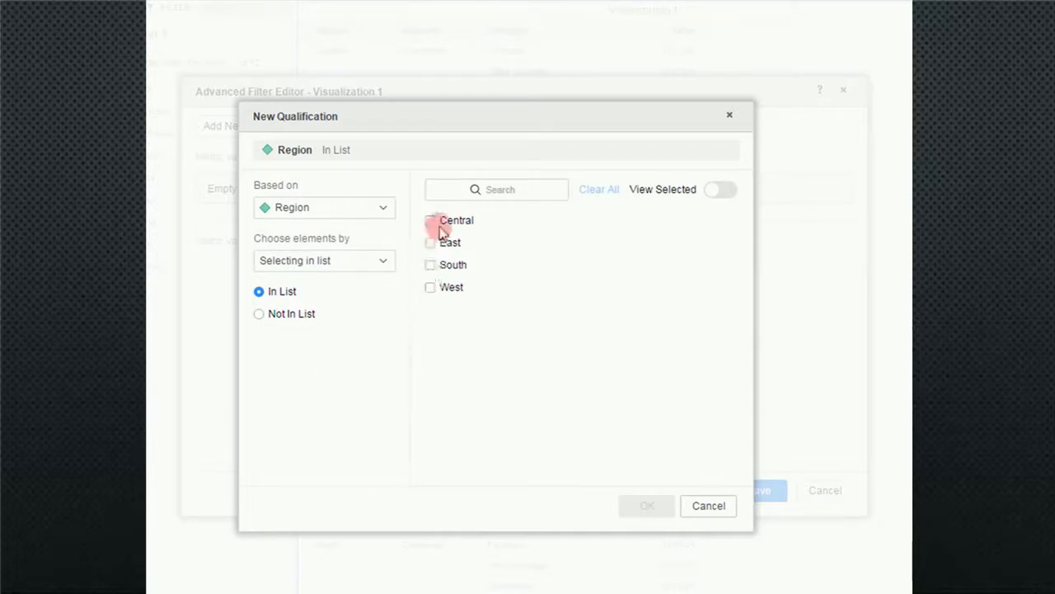
{"action": "left_click", "coordinate": [429, 221]}
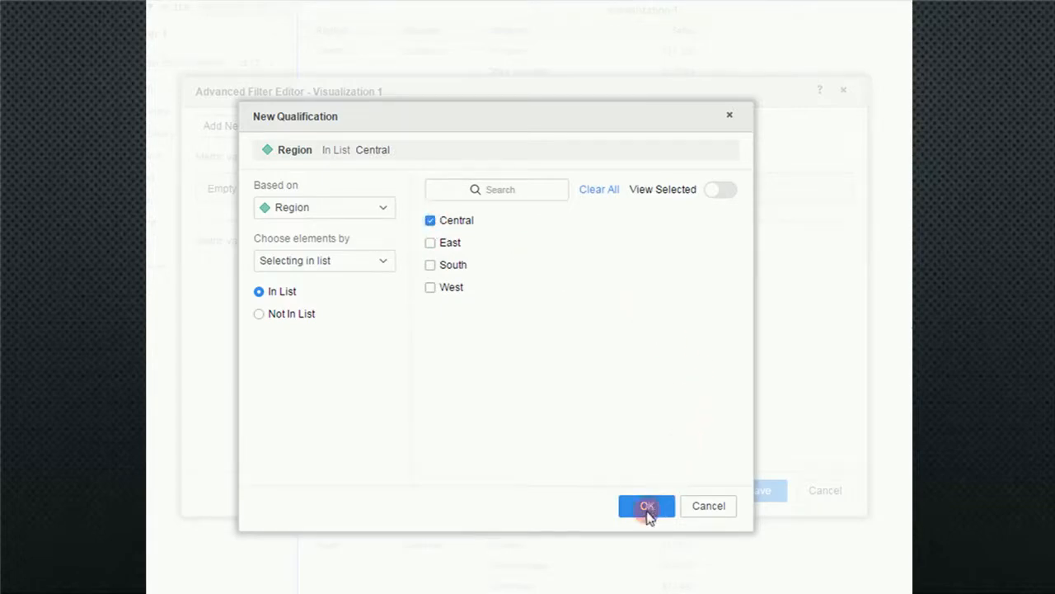
{"action": "left_click", "coordinate": [646, 504]}
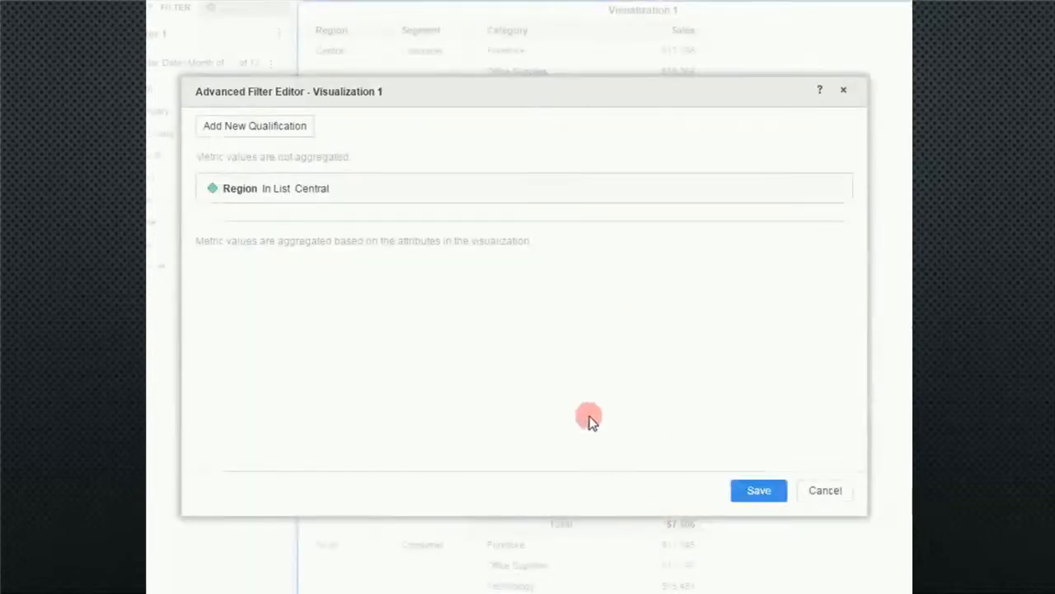
{"action": "mouse_move", "coordinate": [462, 178]}
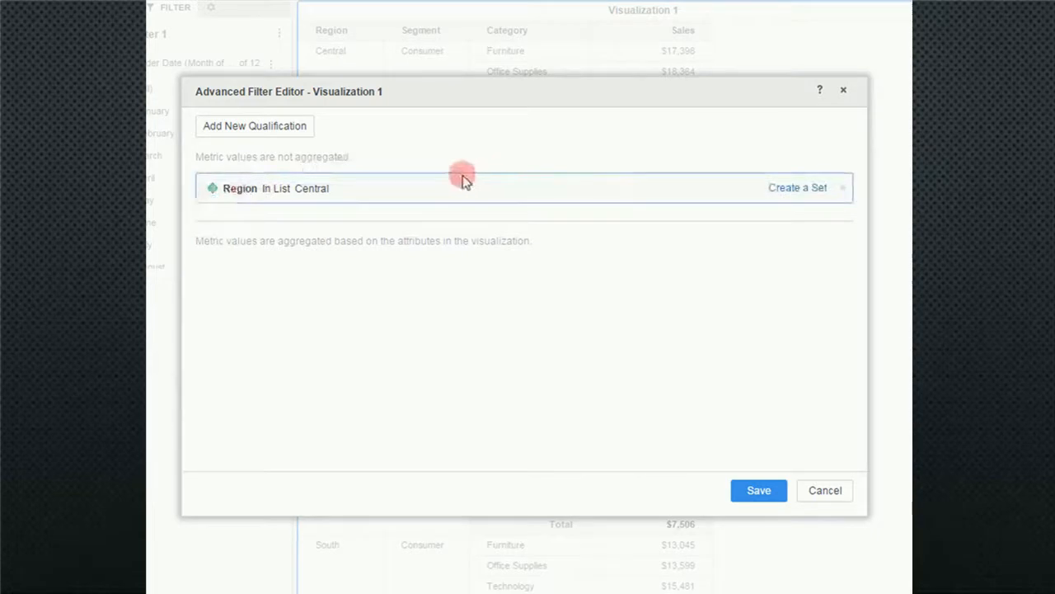
{"action": "mouse_move", "coordinate": [723, 564]}
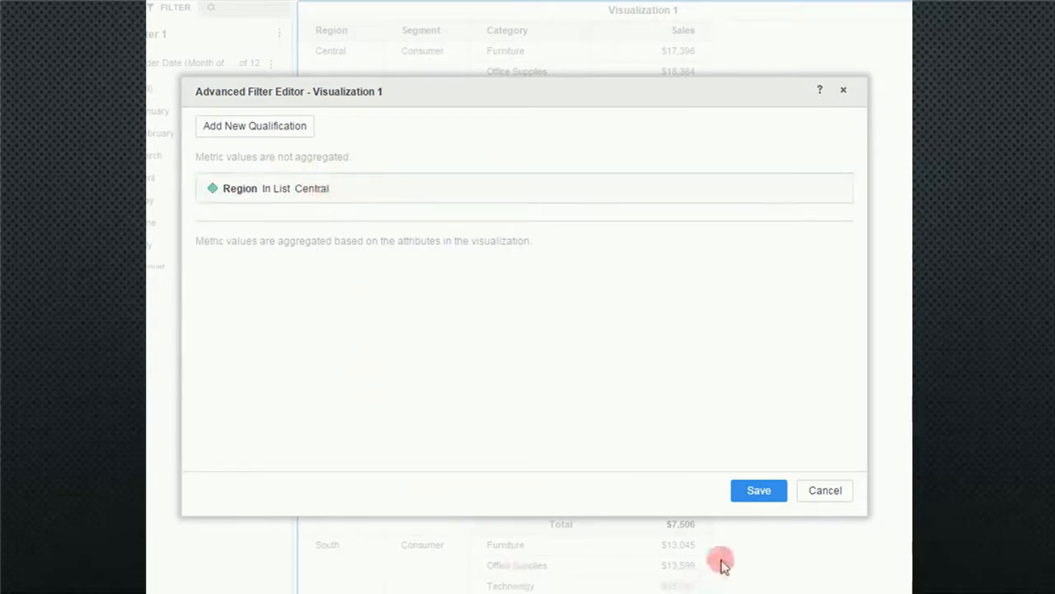
{"action": "left_click", "coordinate": [759, 490]}
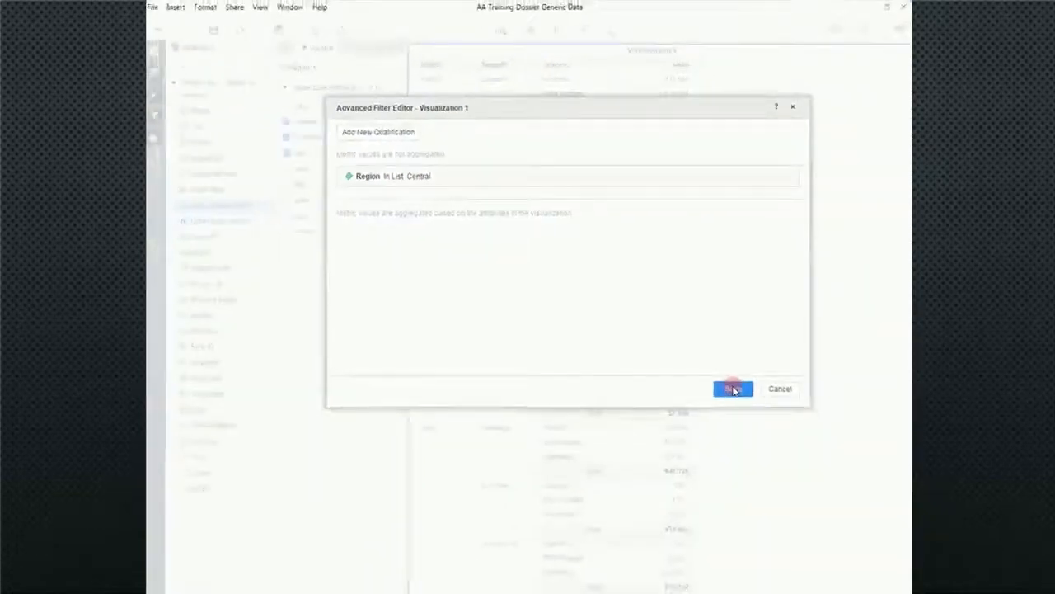
- Keep only the Consumer segment within the Central region grid
{"action": "left_click", "coordinate": [732, 390]}
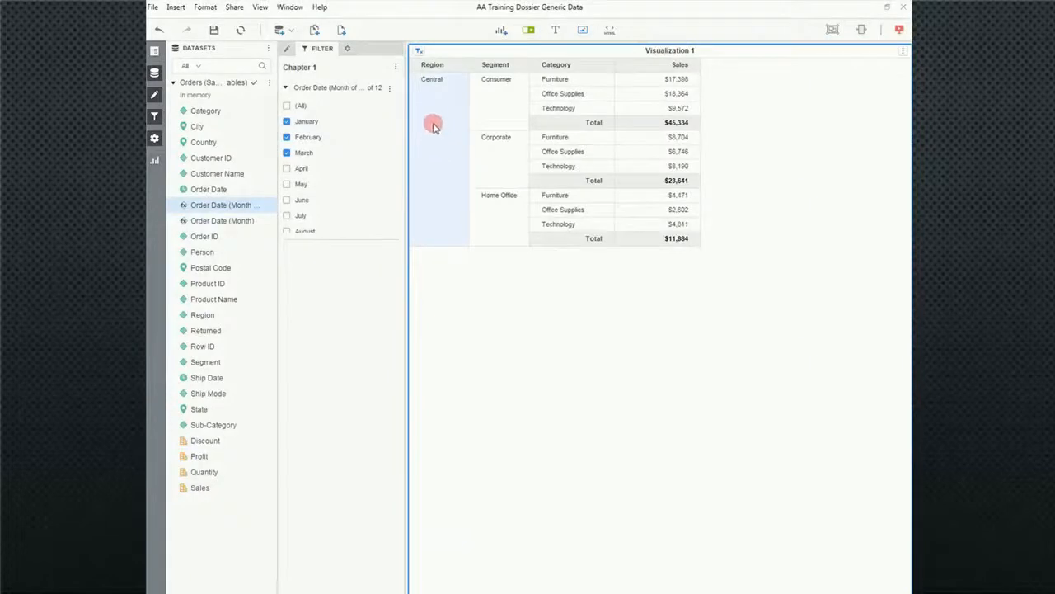
{"action": "mouse_move", "coordinate": [442, 122]}
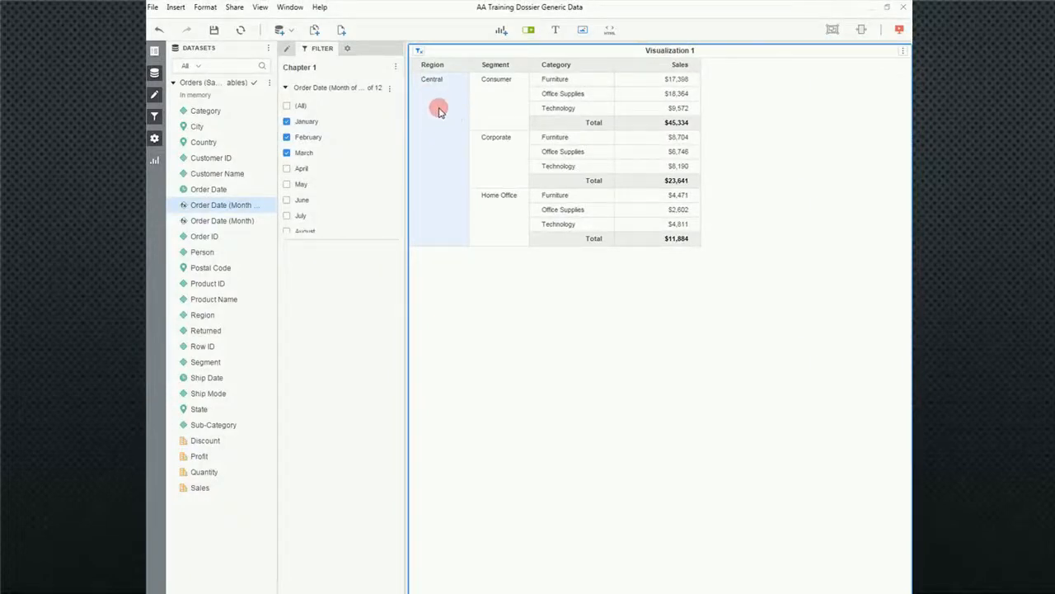
{"action": "right_click", "coordinate": [439, 109]}
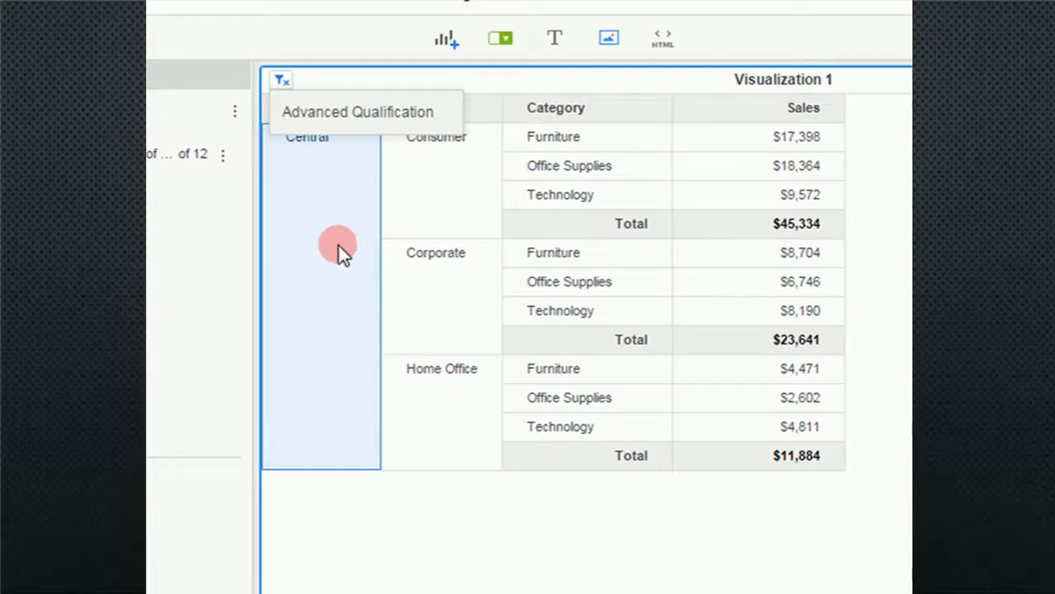
{"action": "mouse_move", "coordinate": [448, 165]}
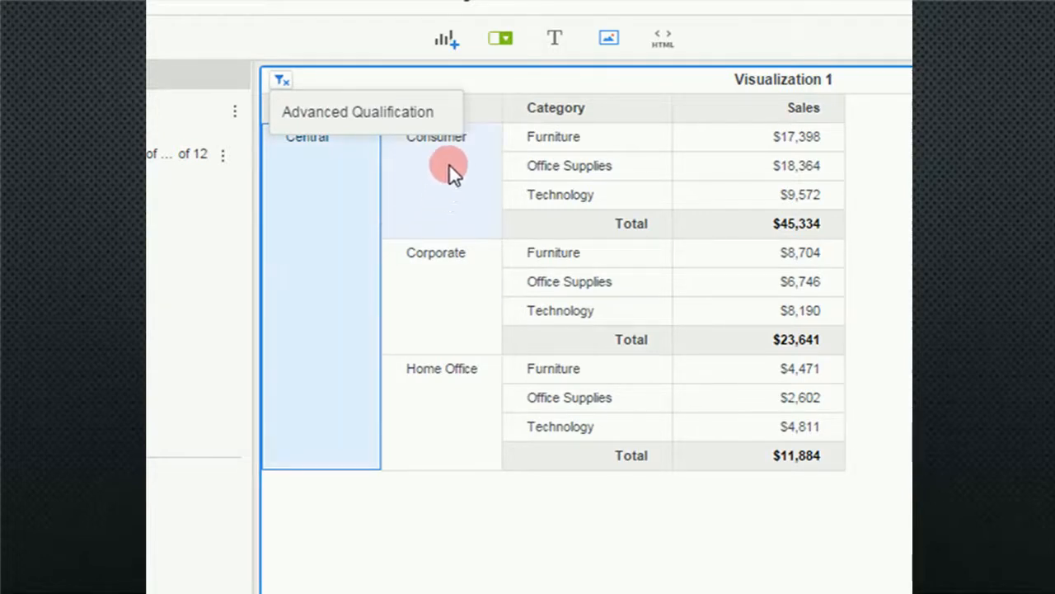
{"action": "right_click", "coordinate": [448, 169]}
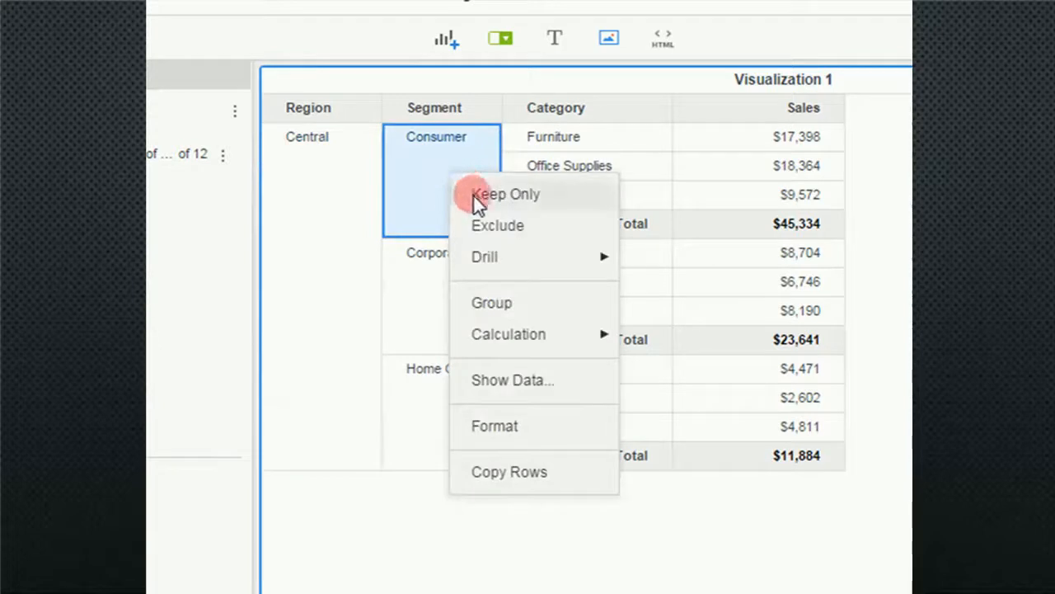
{"action": "left_click", "coordinate": [504, 195]}
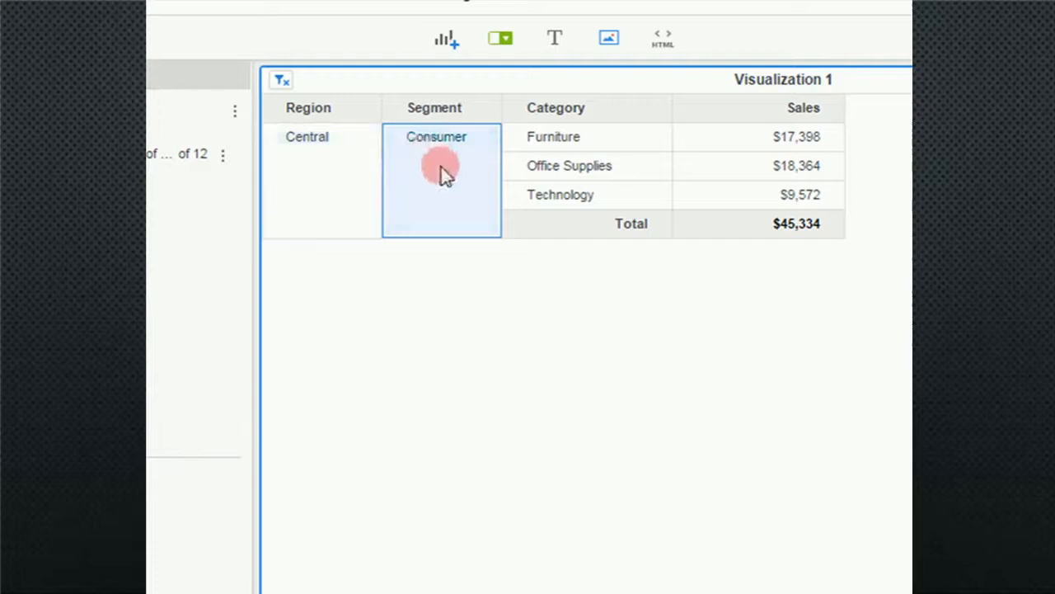
{"action": "left_click", "coordinate": [281, 79]}
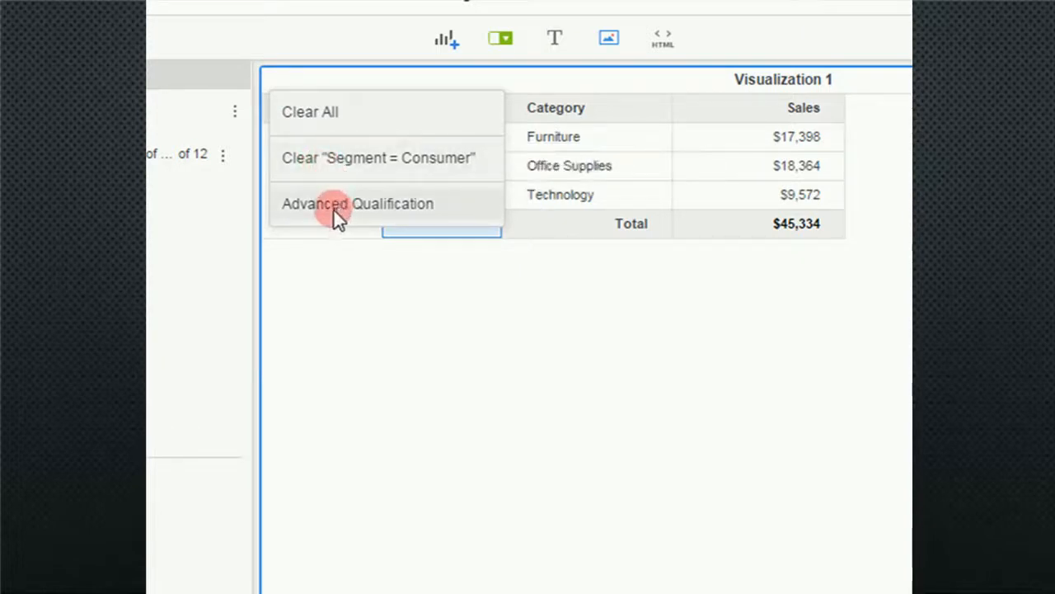
{"action": "mouse_move", "coordinate": [329, 178]}
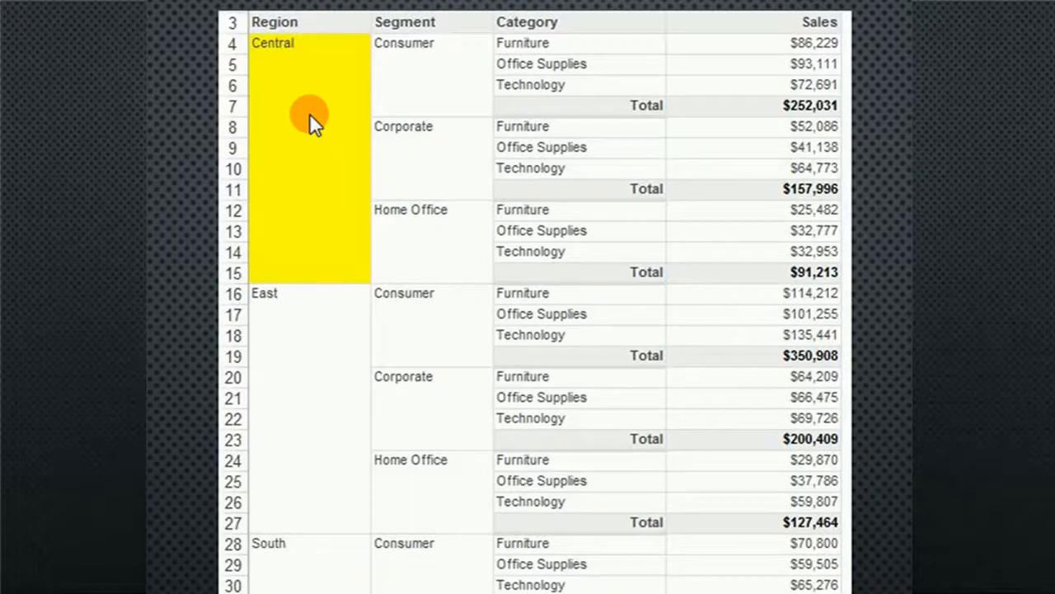
{"action": "mouse_move", "coordinate": [322, 74]}
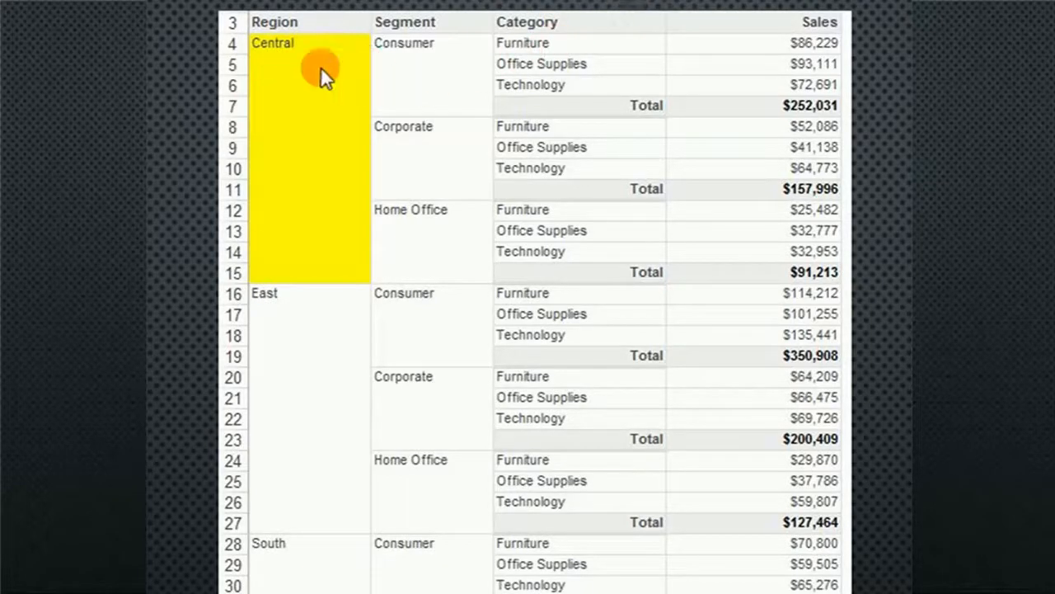
{"action": "mouse_move", "coordinate": [404, 140]}
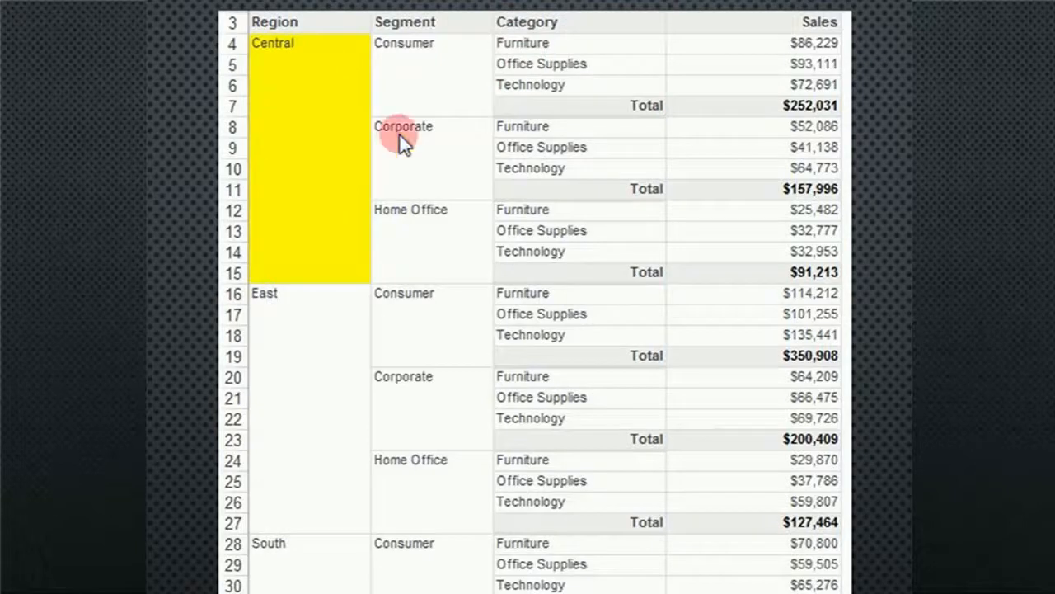
{"action": "mouse_move", "coordinate": [742, 112]}
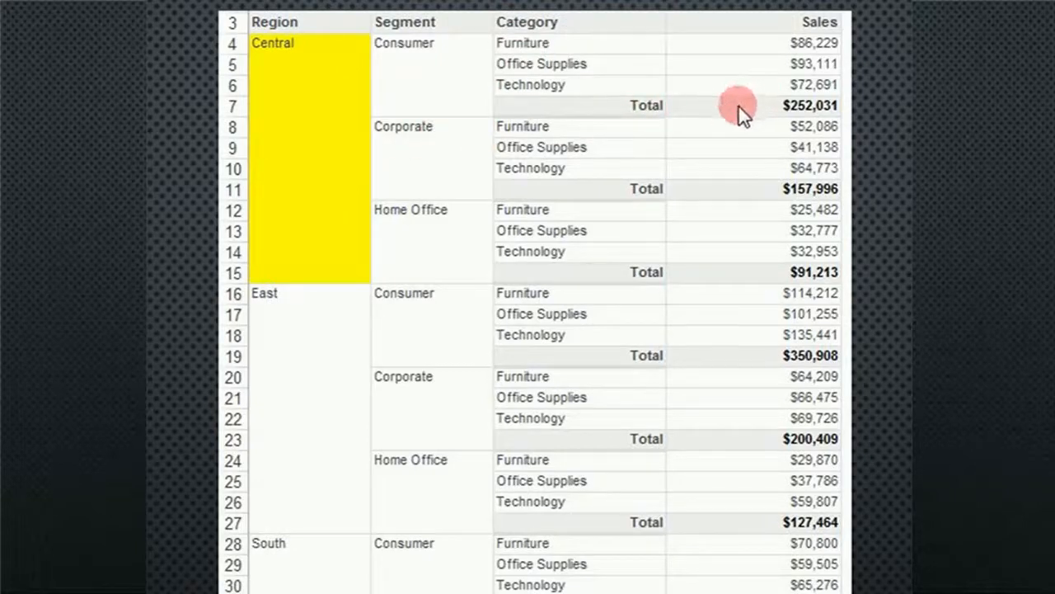
{"action": "mouse_move", "coordinate": [396, 168]}
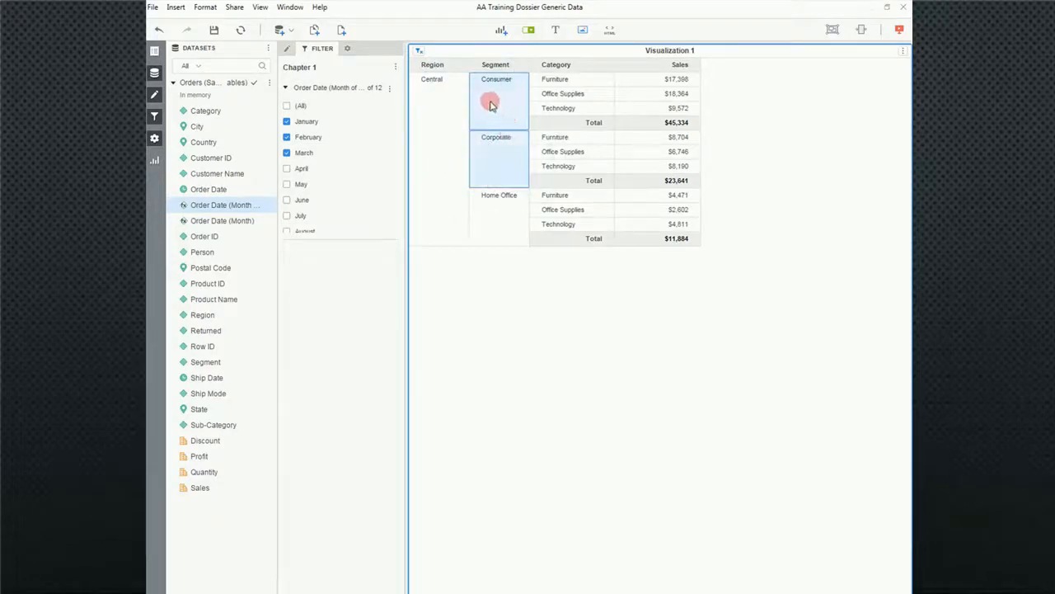
- Keep only the selected Consumer and Corporate segments
{"action": "right_click", "coordinate": [498, 156]}
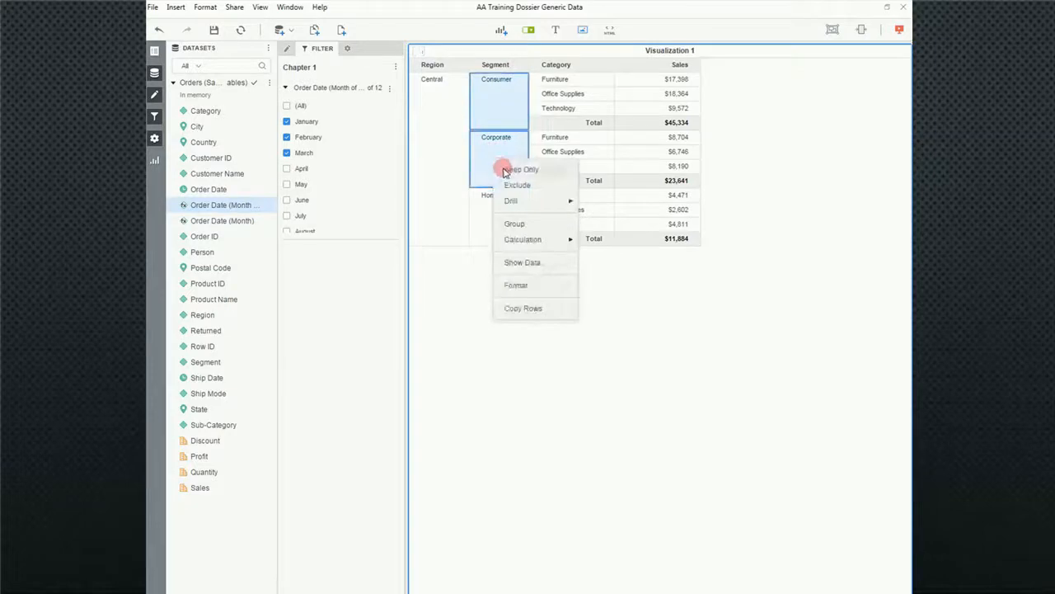
{"action": "left_click", "coordinate": [521, 168]}
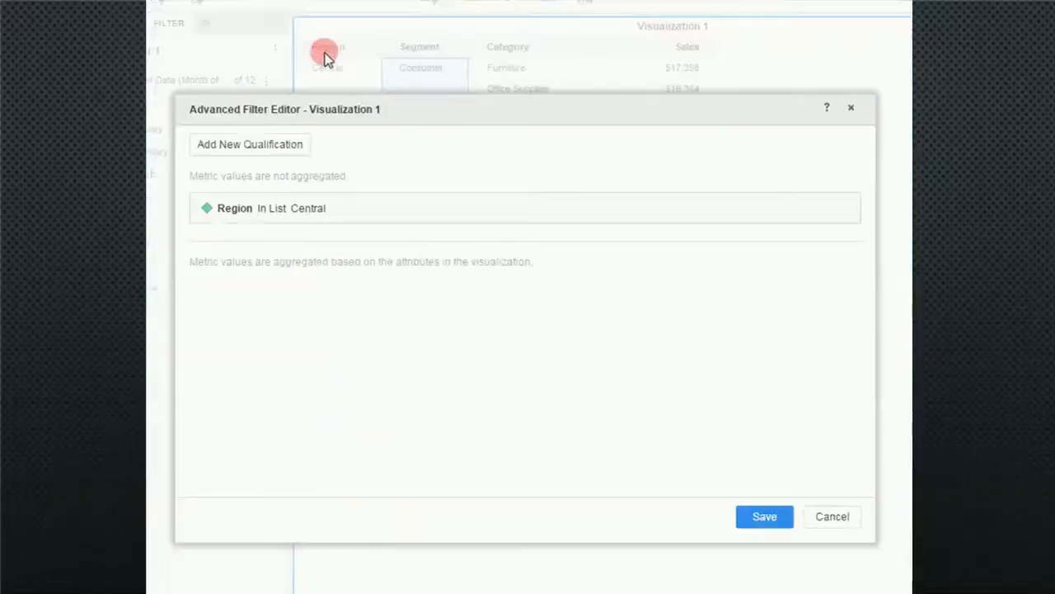
- Base a second qualification on Segment with In List and no elements selected
{"action": "left_click", "coordinate": [249, 144]}
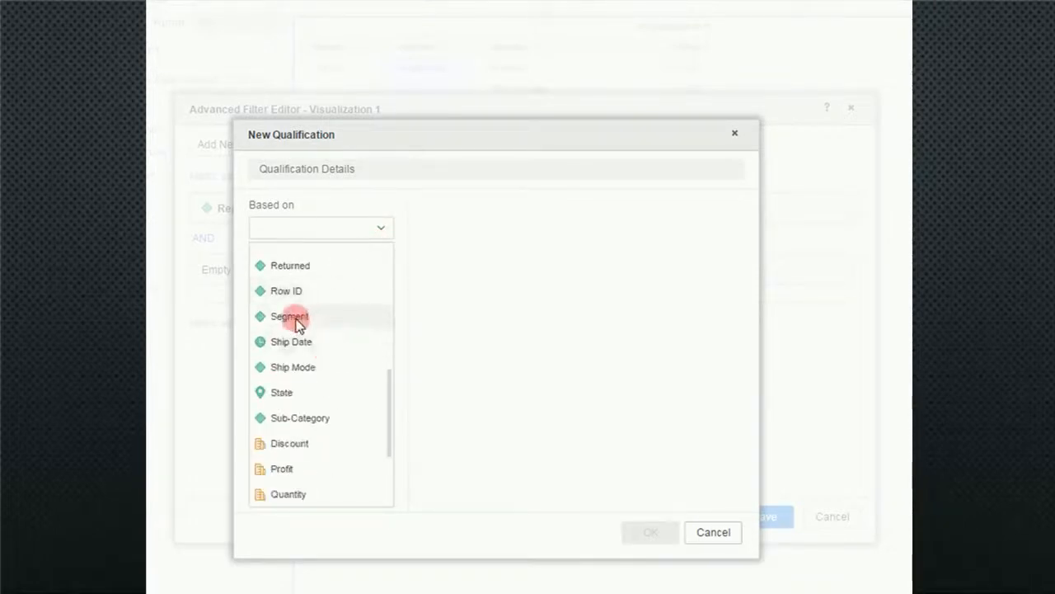
{"action": "left_click", "coordinate": [291, 317]}
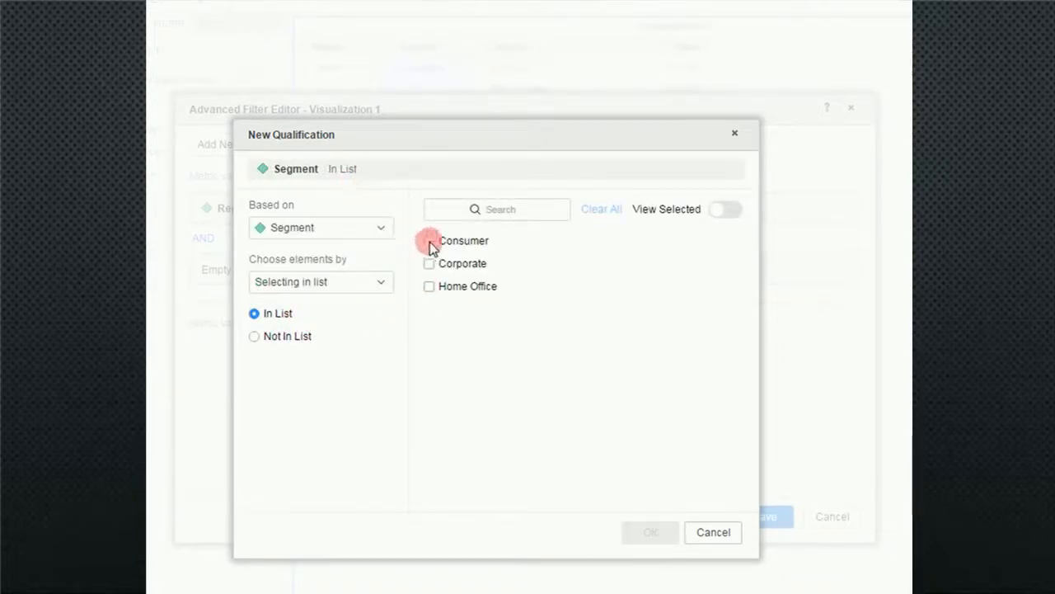
{"action": "left_click", "coordinate": [429, 264]}
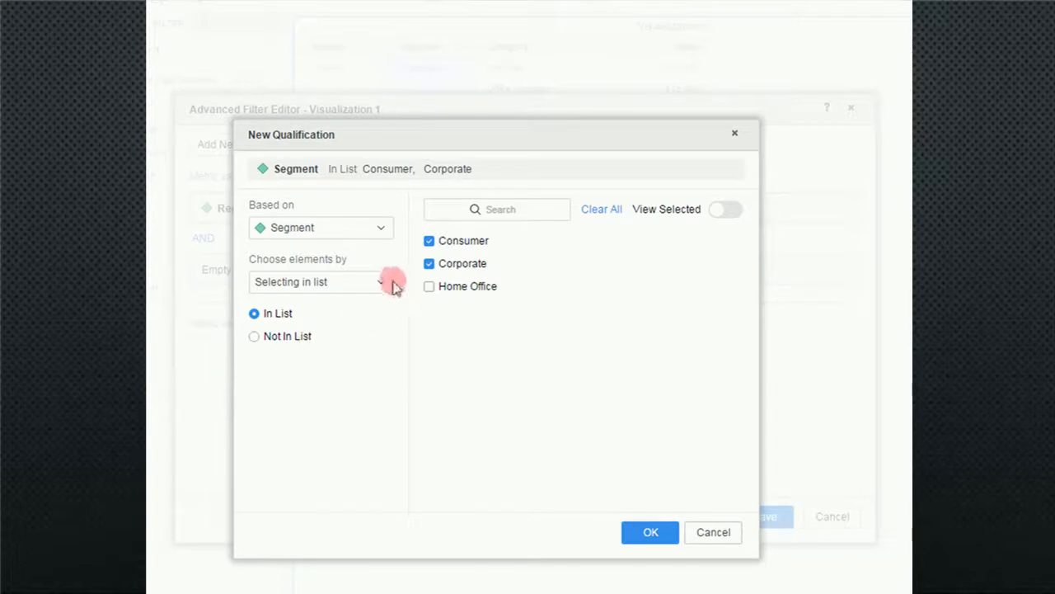
{"action": "left_click", "coordinate": [429, 241]}
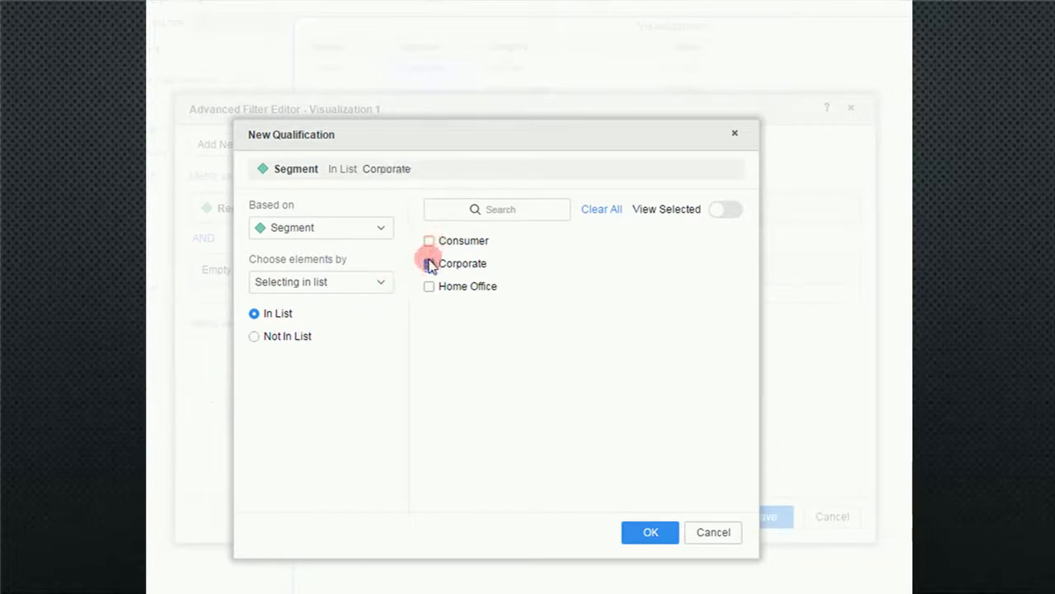
{"action": "left_click", "coordinate": [429, 264]}
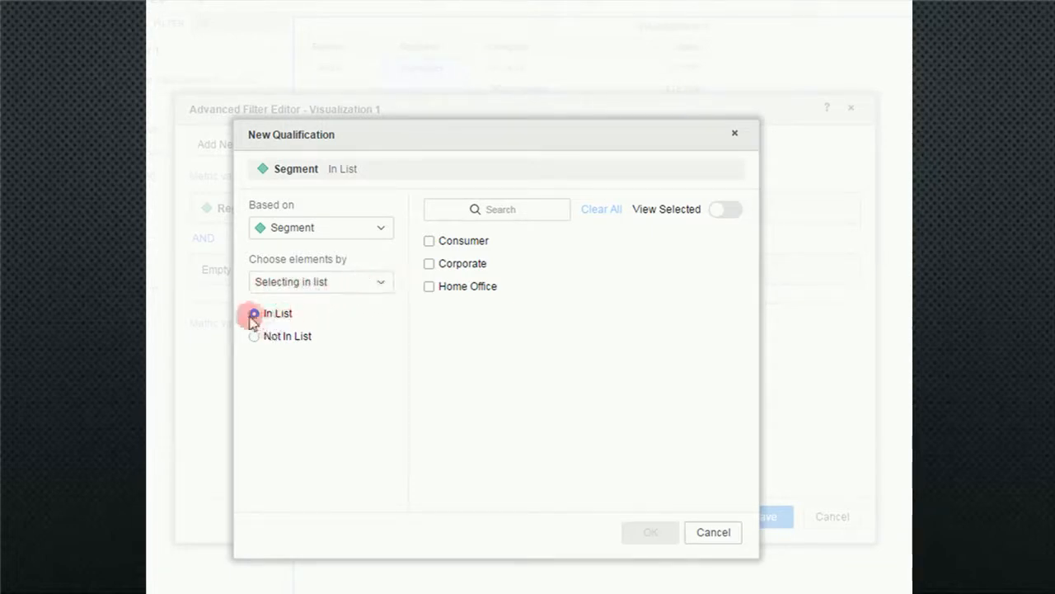
{"action": "left_click", "coordinate": [254, 313]}
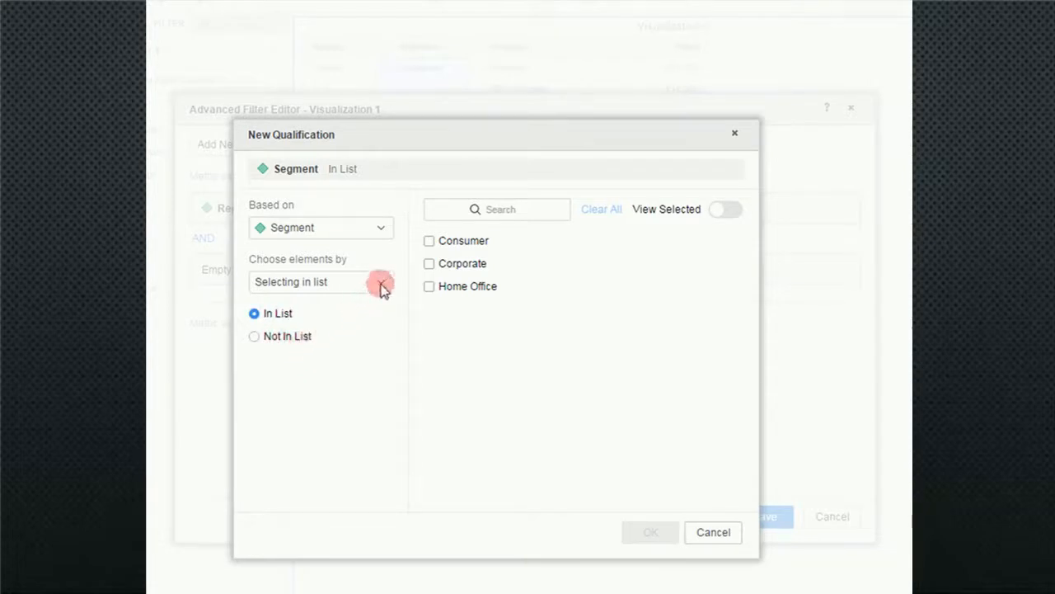
{"action": "left_click", "coordinate": [379, 281]}
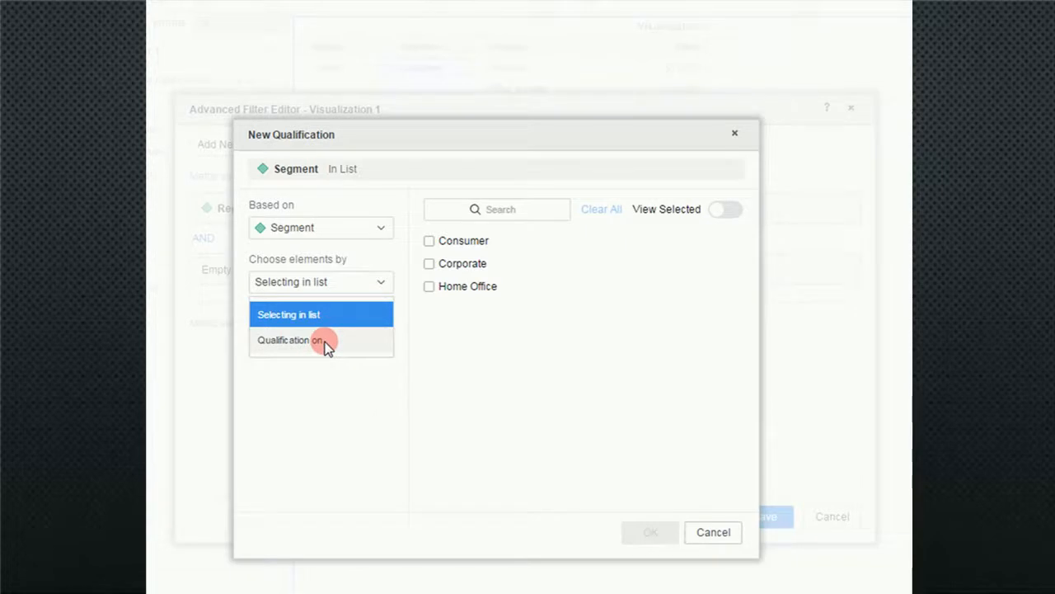
- Qualify Segment by an ID that begins with the value 'C'
{"action": "left_click", "coordinate": [321, 340]}
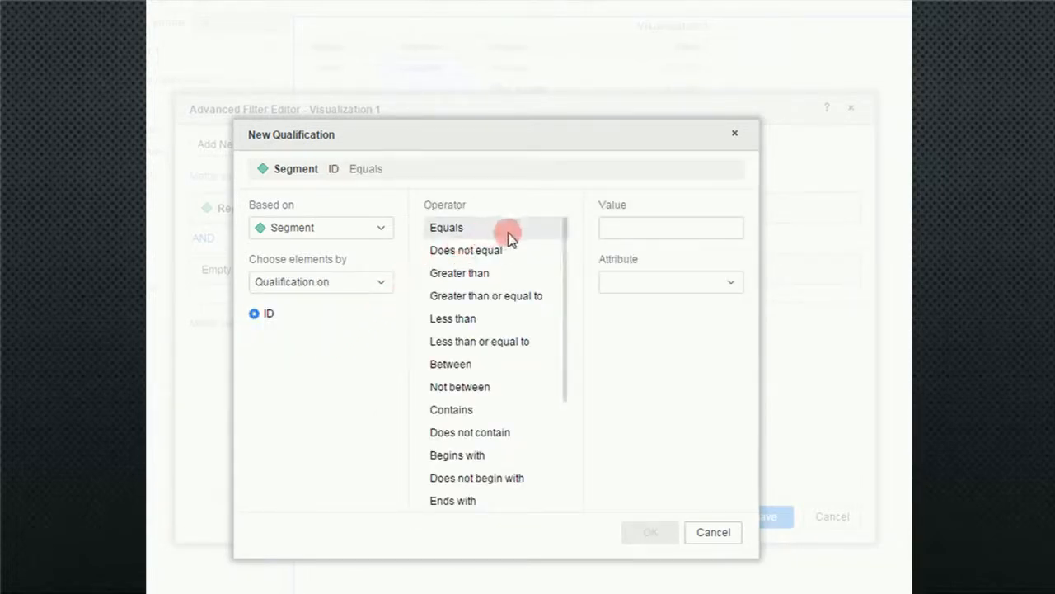
{"action": "mouse_move", "coordinate": [531, 272]}
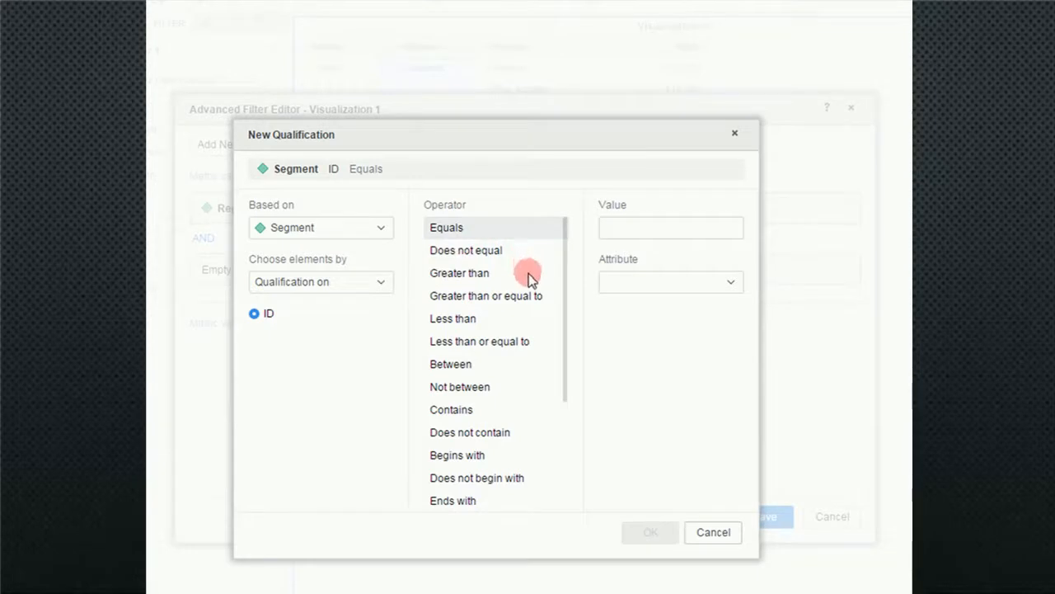
{"action": "mouse_move", "coordinate": [513, 283]}
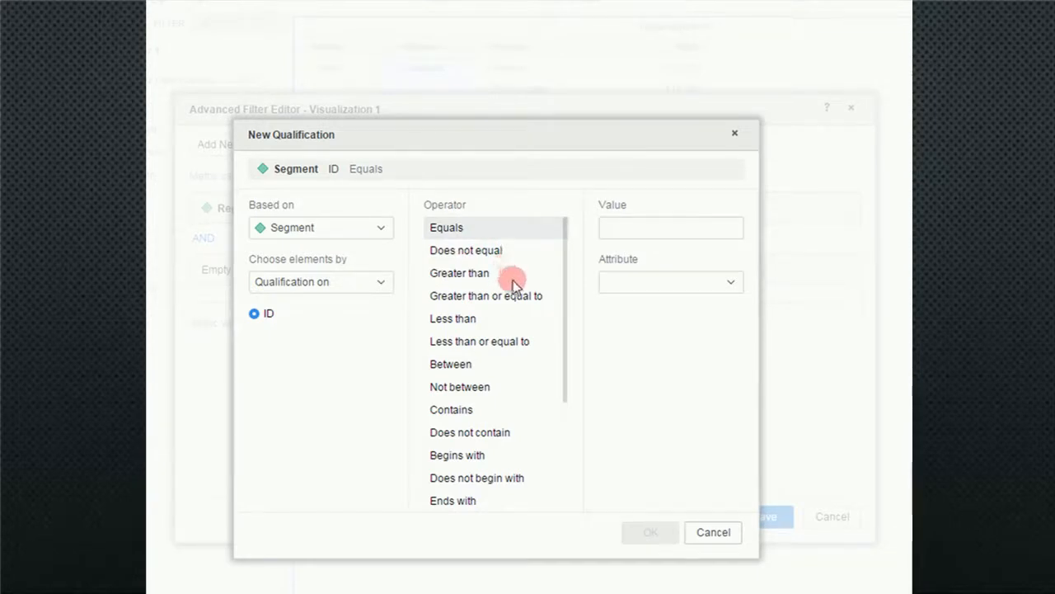
{"action": "left_click", "coordinate": [457, 455]}
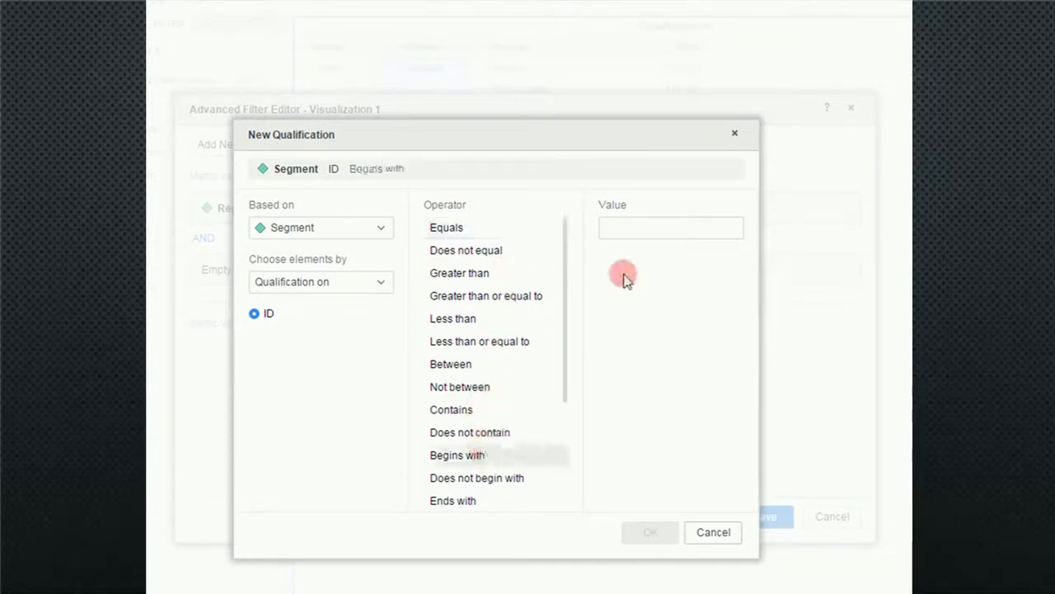
{"action": "left_click", "coordinate": [670, 228]}
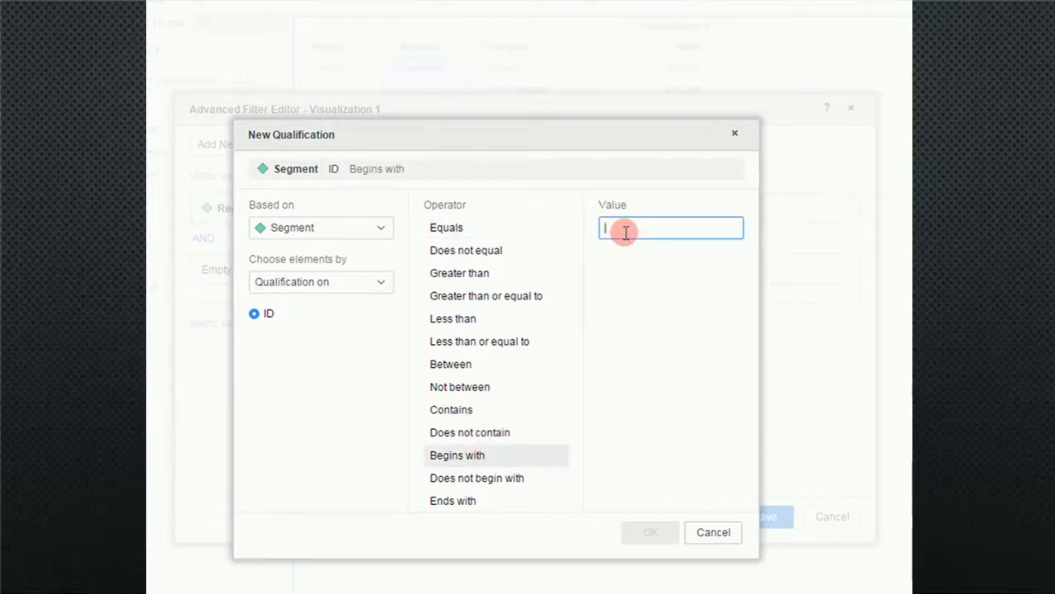
{"action": "type", "text": "C"}
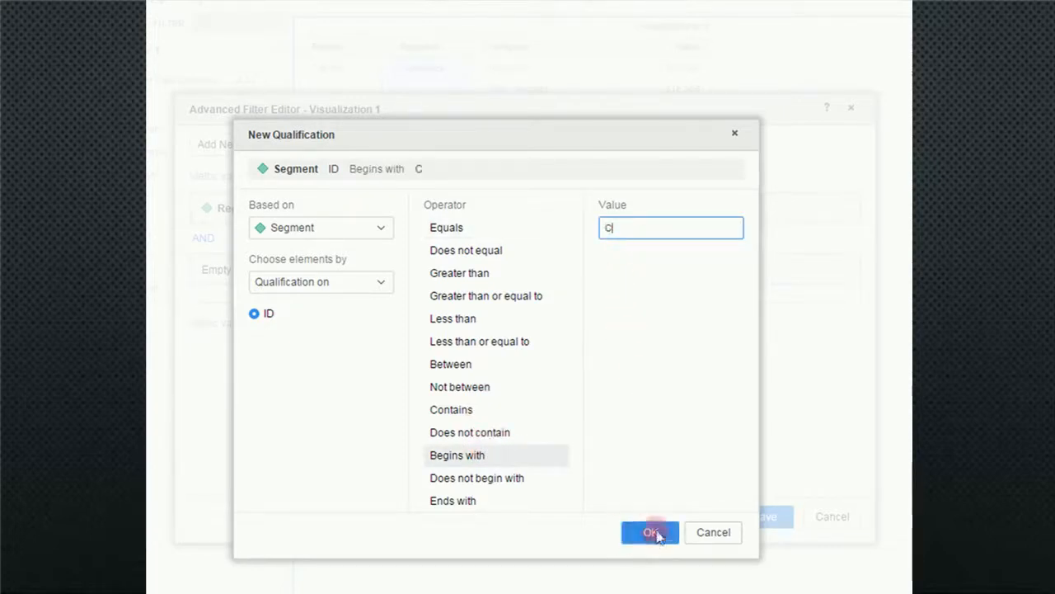
- Save the filter combining Region Central AND Segment ID begins with C
{"action": "left_click", "coordinate": [650, 531]}
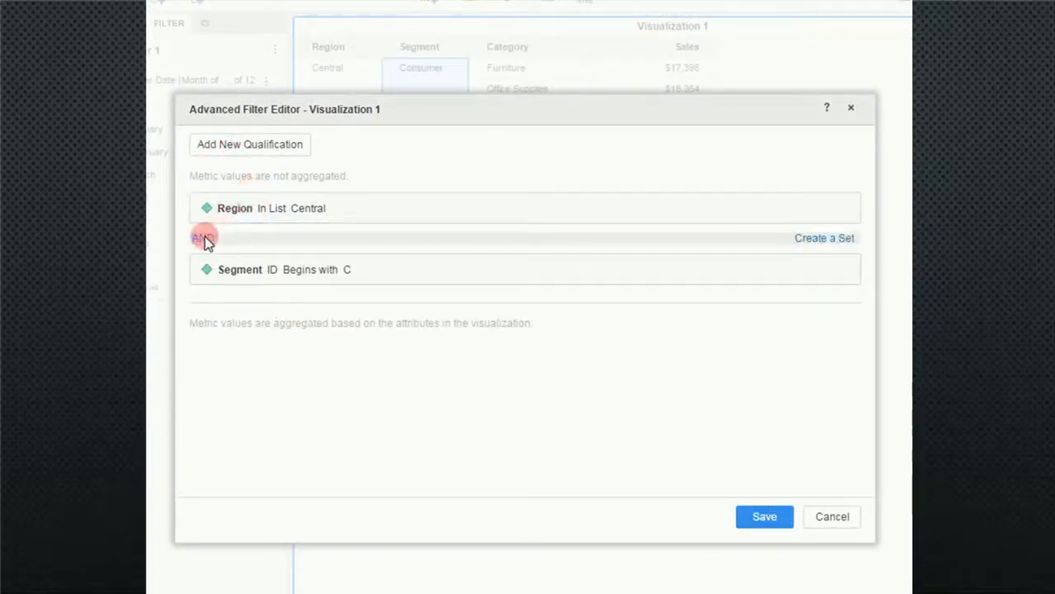
{"action": "left_click", "coordinate": [234, 208]}
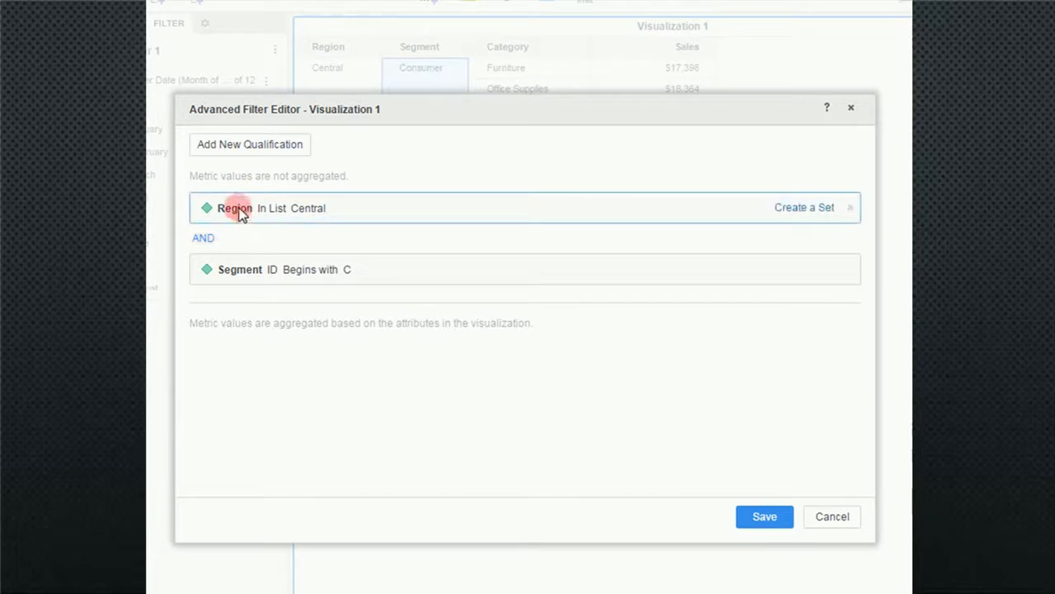
{"action": "mouse_move", "coordinate": [633, 251]}
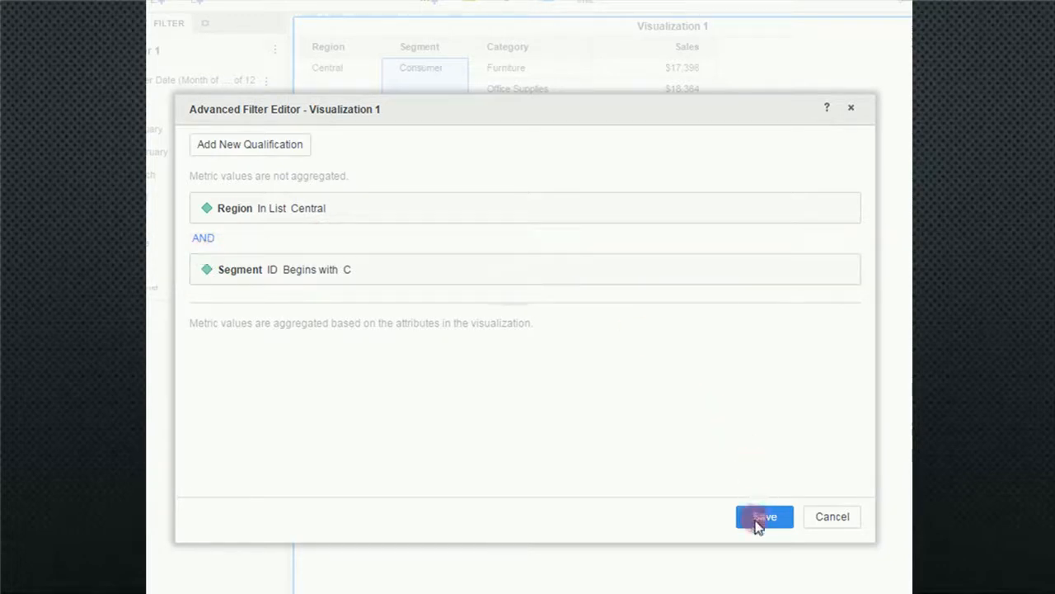
{"action": "left_click", "coordinate": [761, 516]}
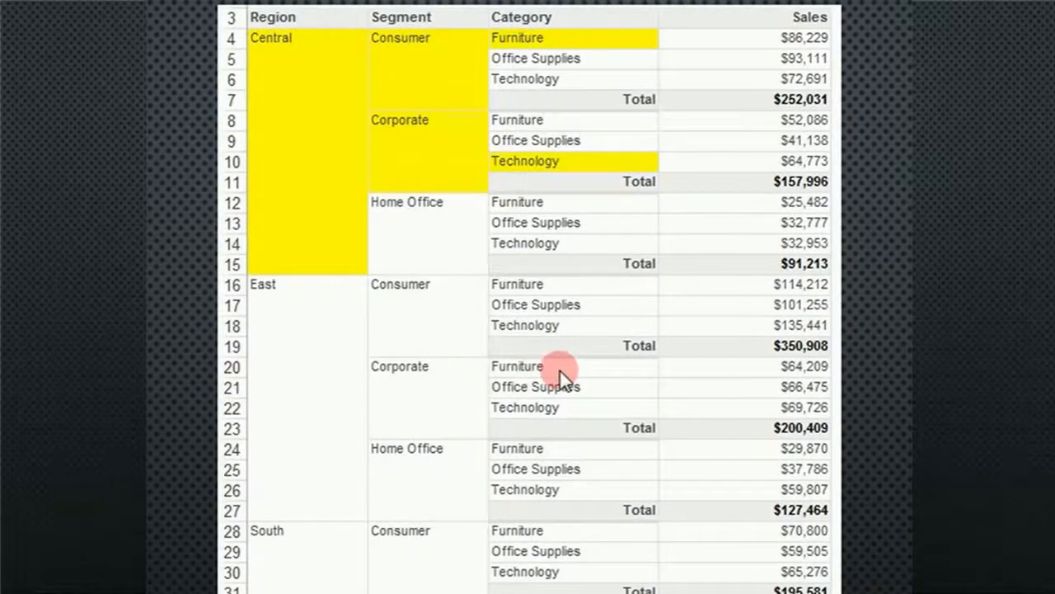
{"action": "mouse_move", "coordinate": [536, 40]}
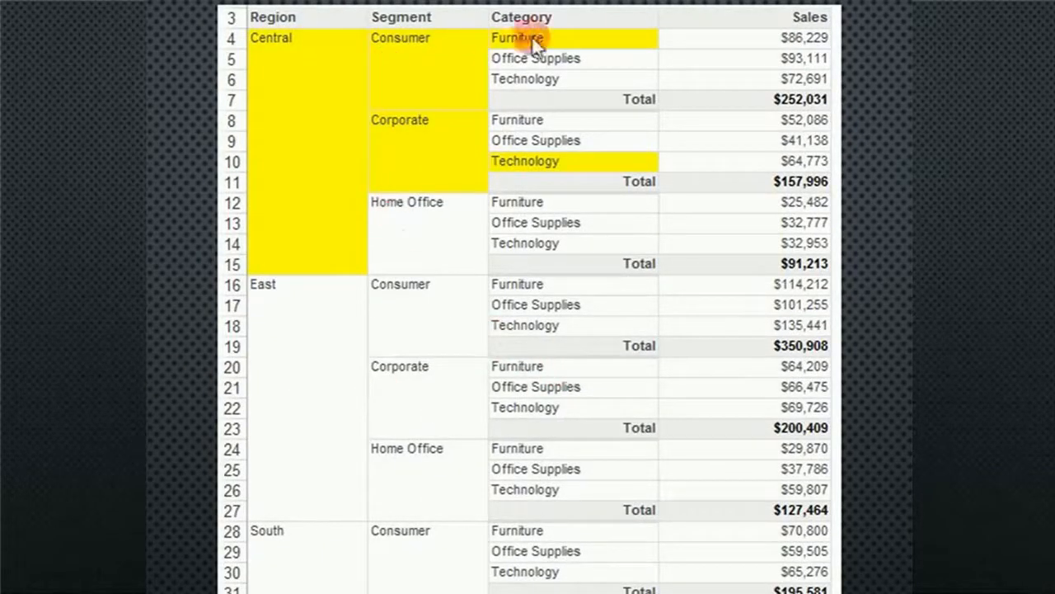
{"action": "mouse_move", "coordinate": [557, 173]}
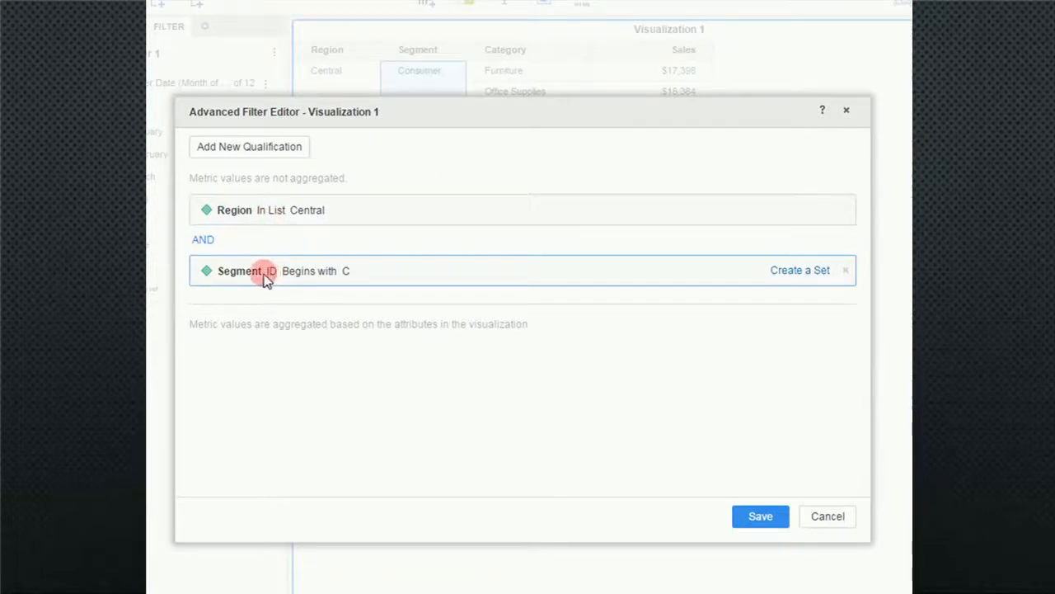
- Change the Segment qualification to In List with only Consumer selected
{"action": "left_click", "coordinate": [264, 270]}
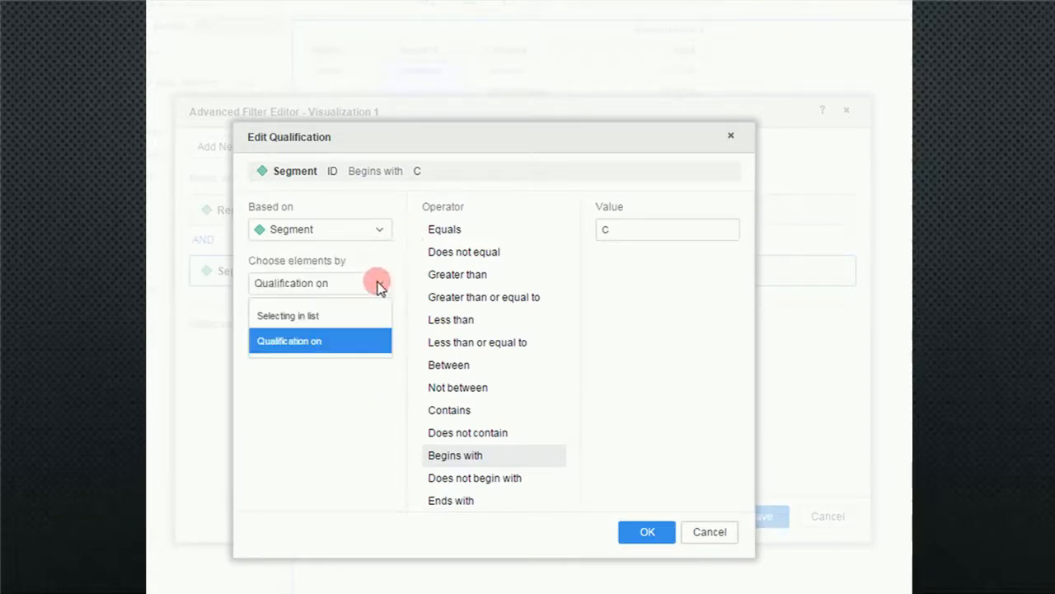
{"action": "left_click", "coordinate": [286, 315]}
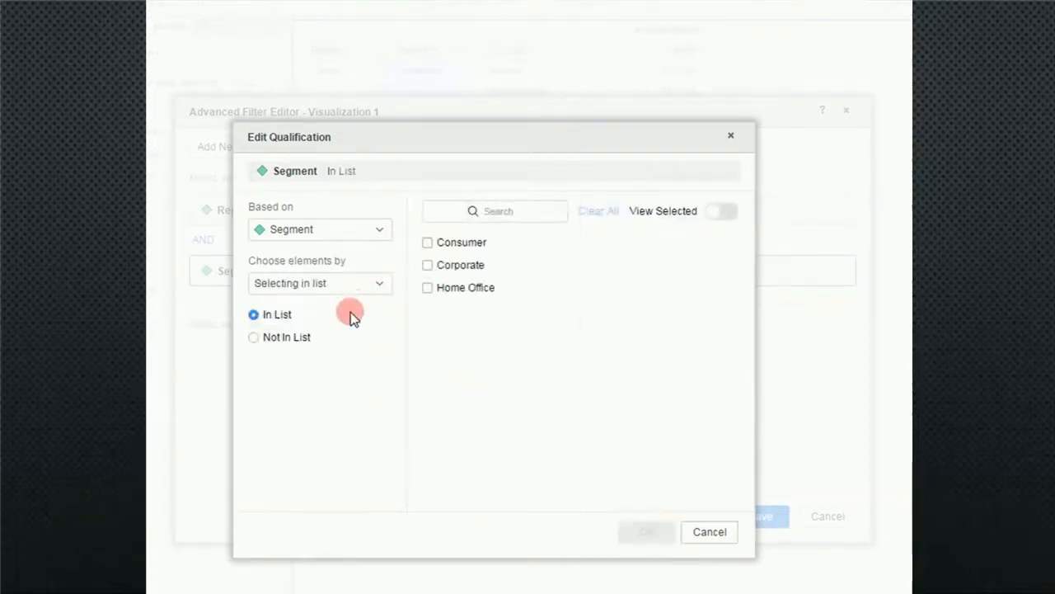
{"action": "left_click", "coordinate": [427, 240]}
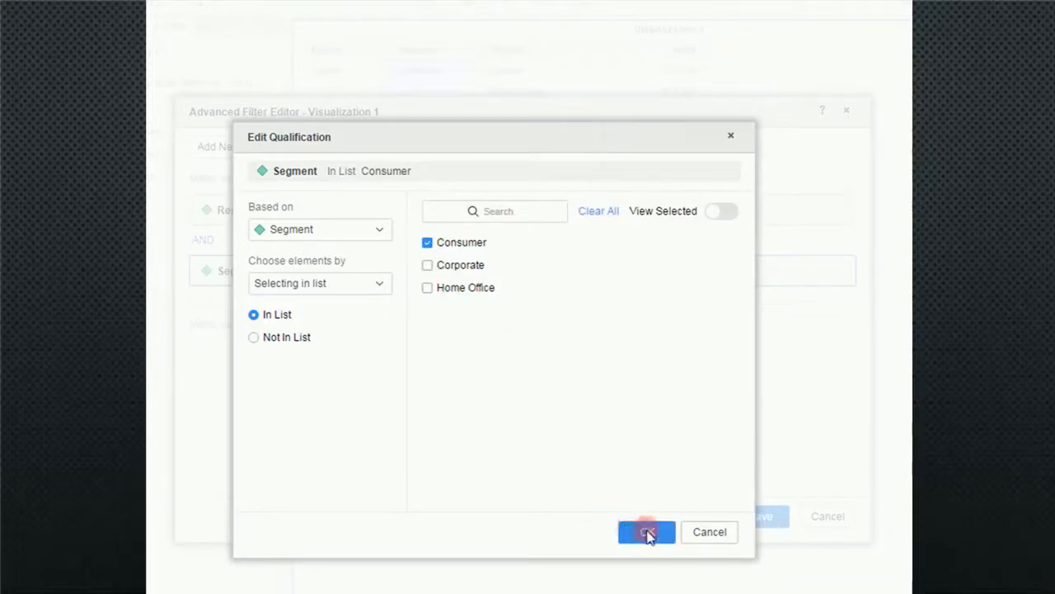
{"action": "left_click", "coordinate": [647, 531]}
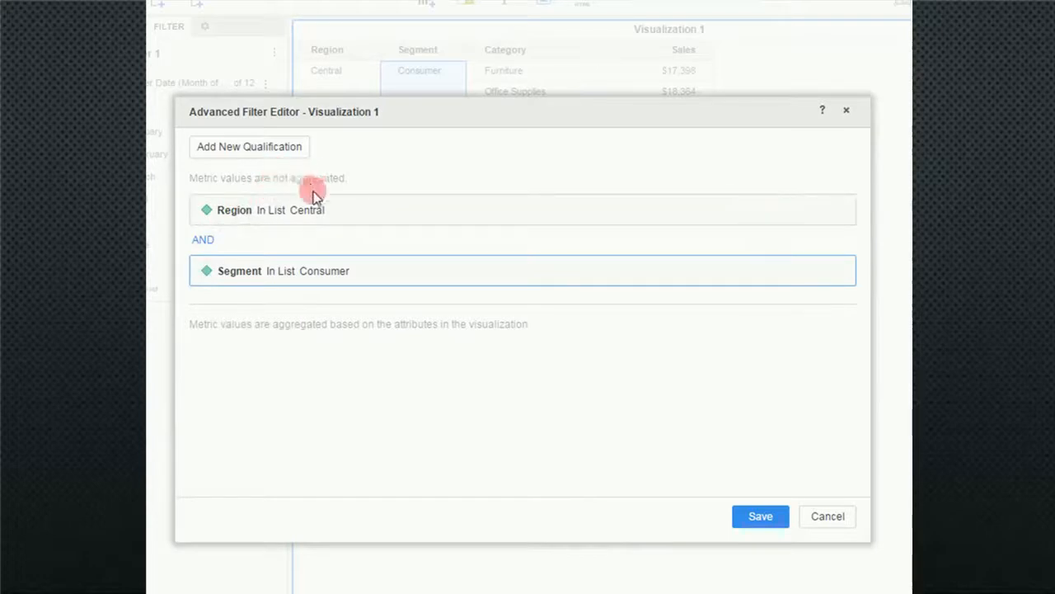
{"action": "mouse_move", "coordinate": [323, 307]}
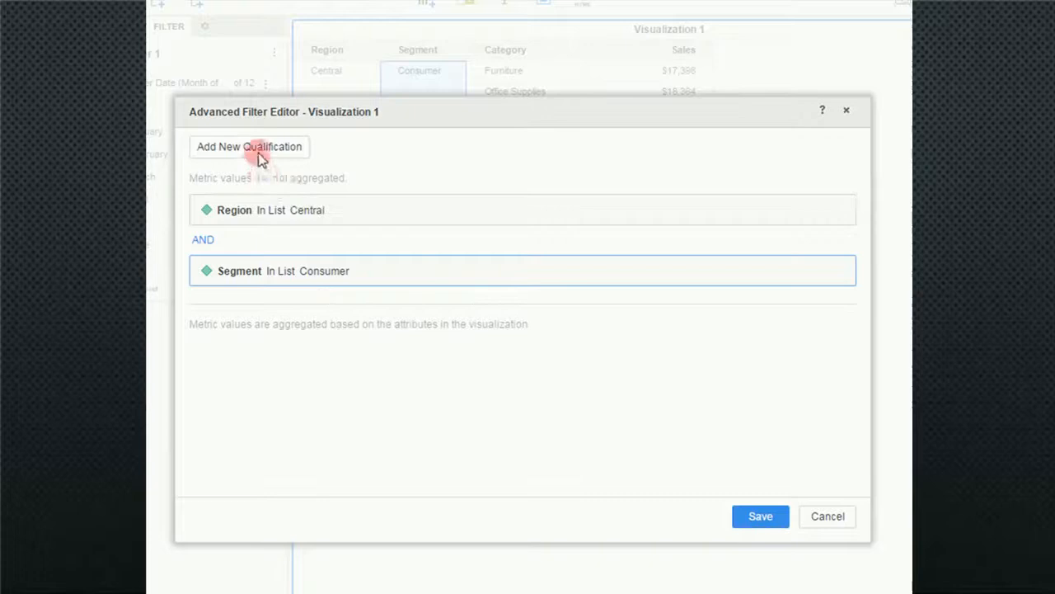
- Add a Category In List Furniture qualification alongside the Consumer segment condition
{"action": "left_click", "coordinate": [249, 145]}
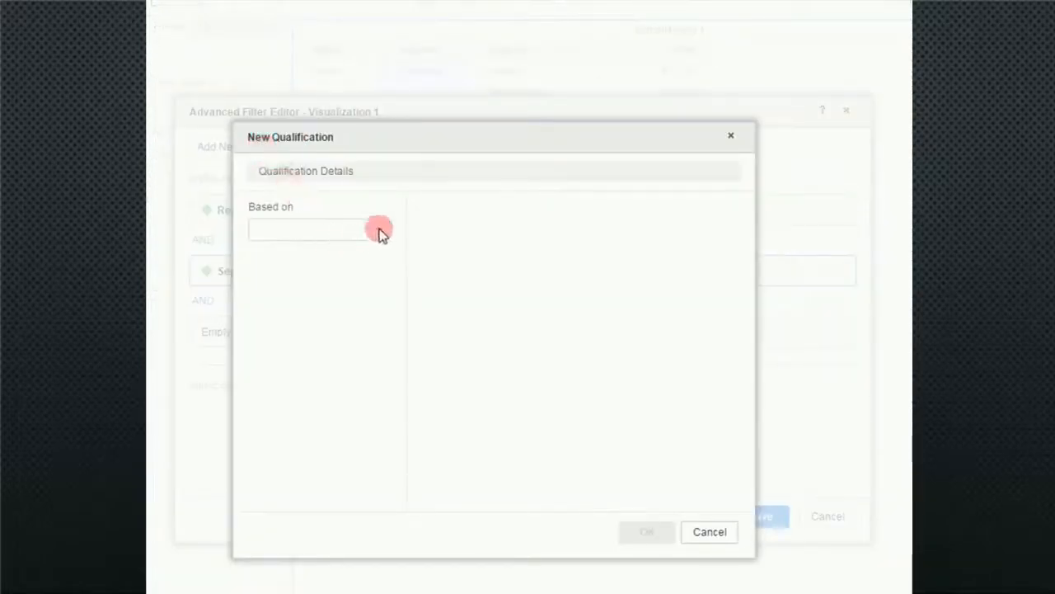
{"action": "left_click", "coordinate": [379, 229]}
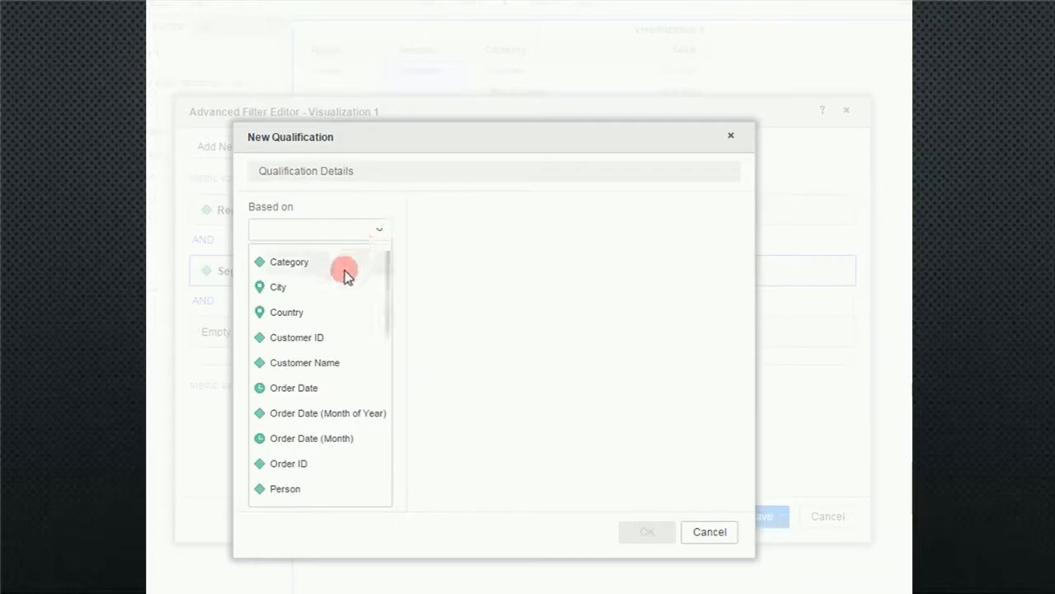
{"action": "left_click", "coordinate": [290, 261]}
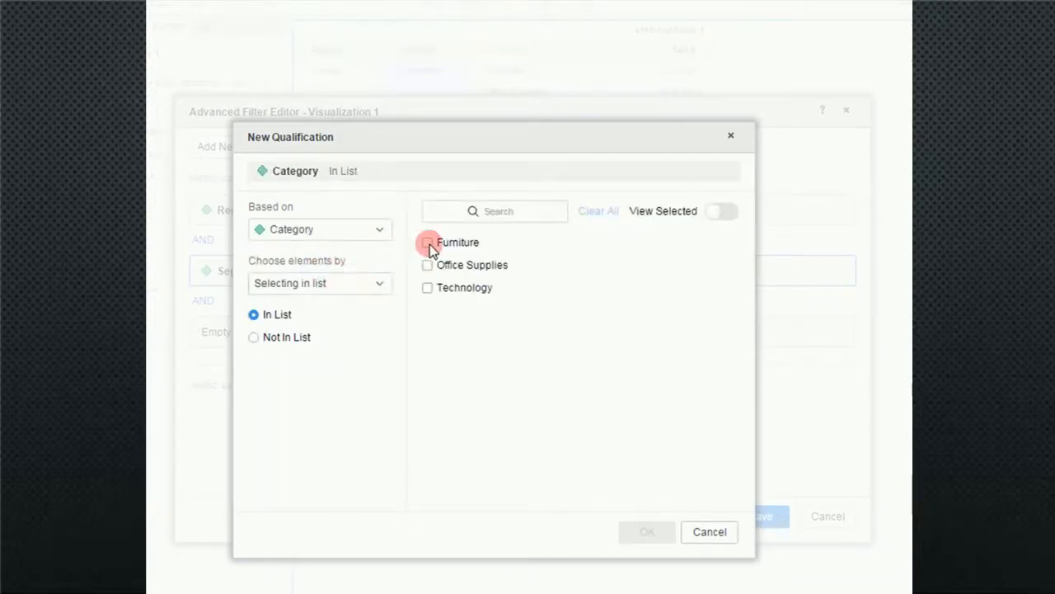
{"action": "left_click", "coordinate": [427, 241]}
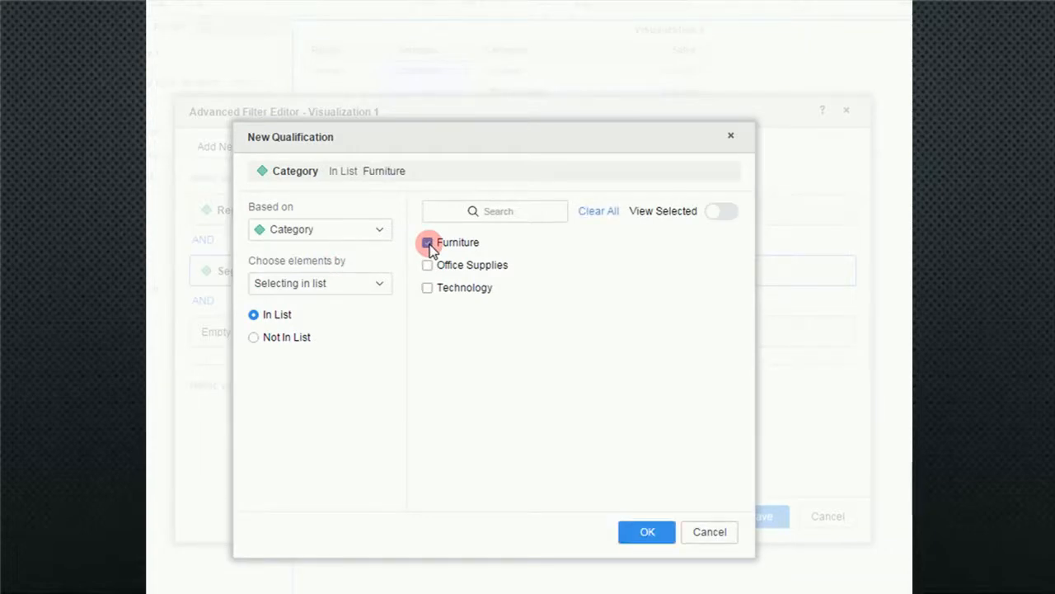
{"action": "left_click", "coordinate": [427, 241]}
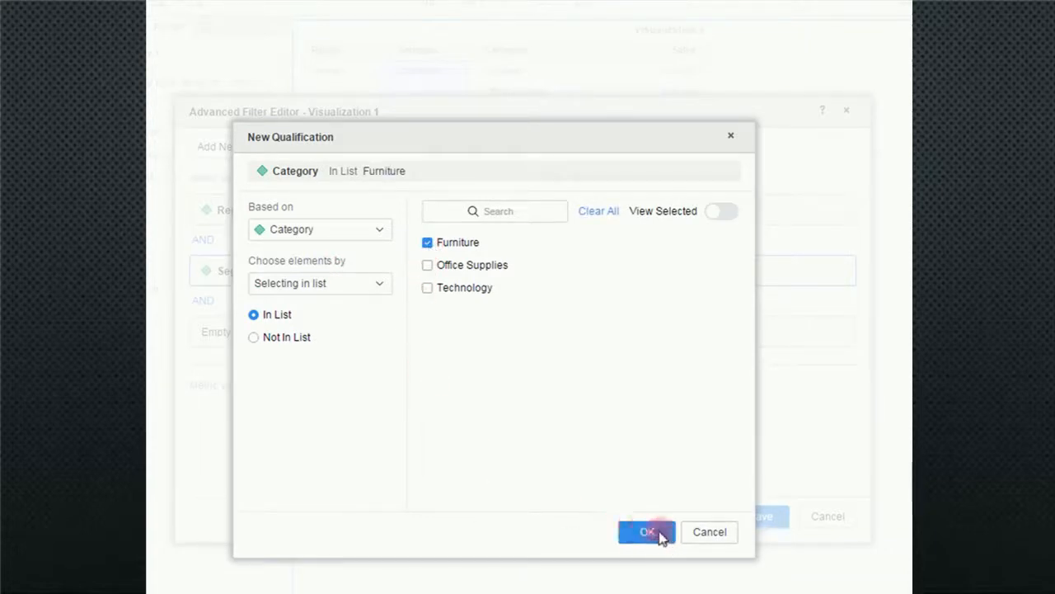
{"action": "left_click", "coordinate": [647, 531]}
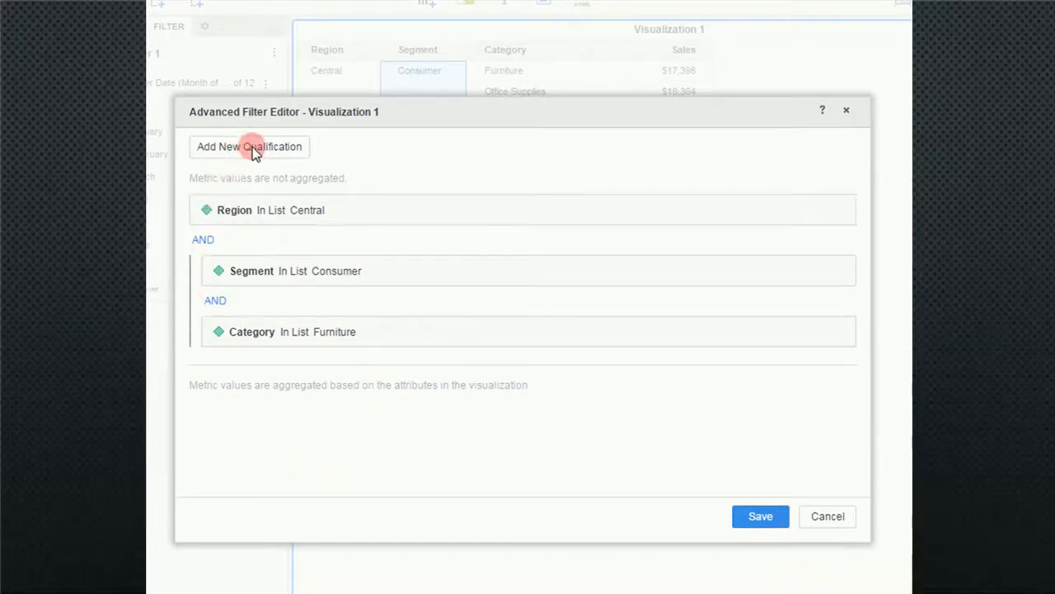
- Add a Segment In List Corporate qualification to the advanced filter
{"action": "left_click", "coordinate": [249, 145]}
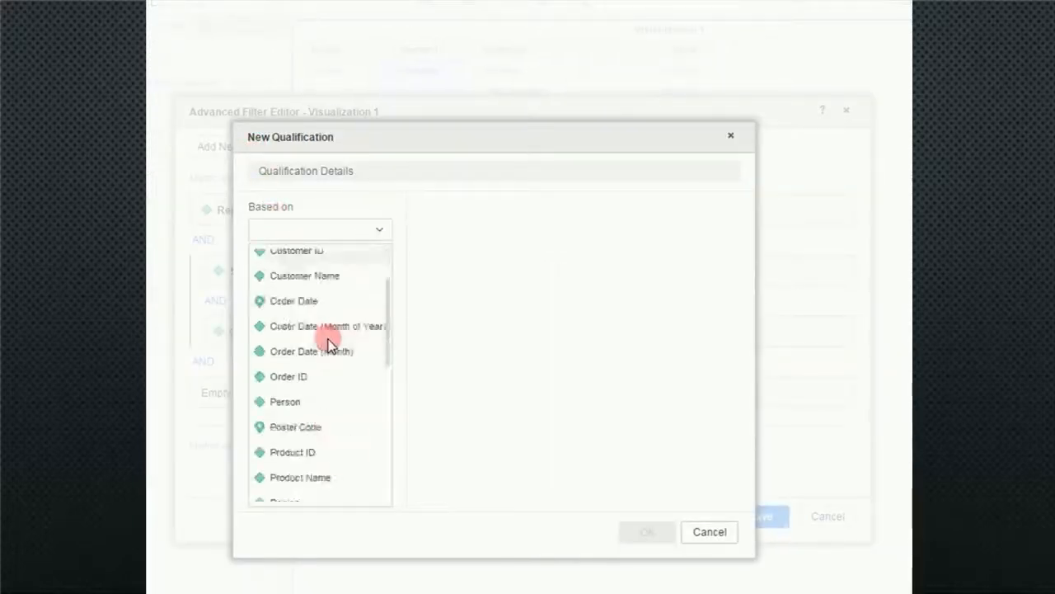
{"action": "scroll", "scroll_direction": "down", "scroll_amount": 3}
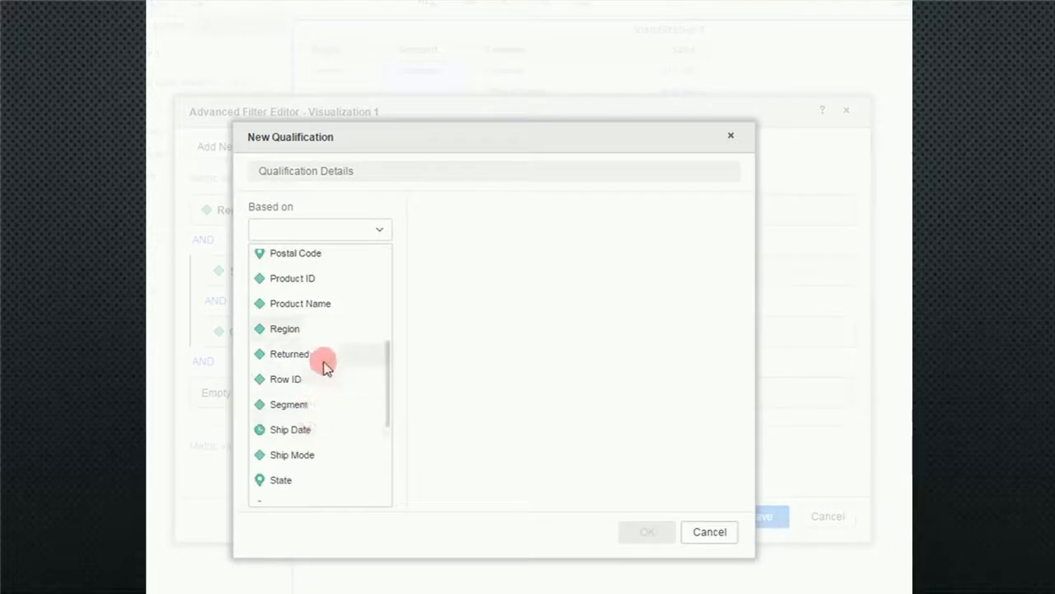
{"action": "left_click", "coordinate": [289, 404]}
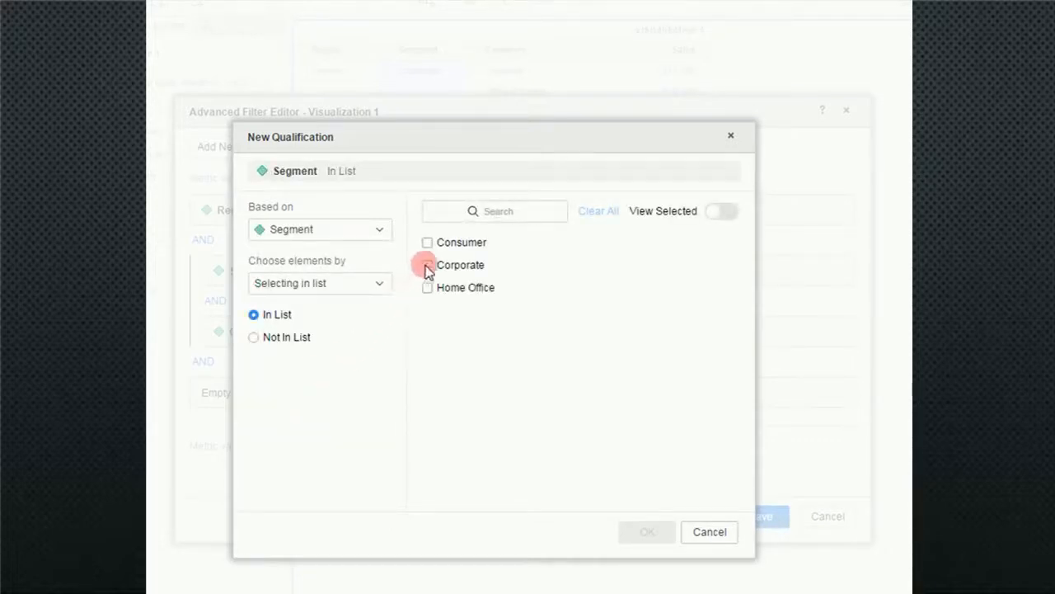
{"action": "left_click", "coordinate": [427, 264]}
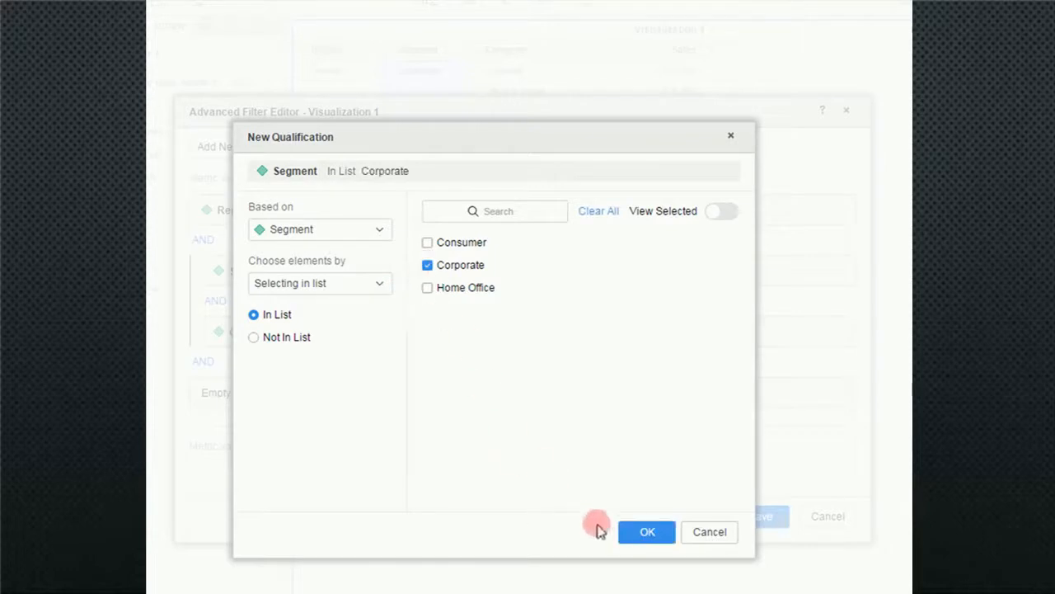
{"action": "left_click", "coordinate": [646, 531]}
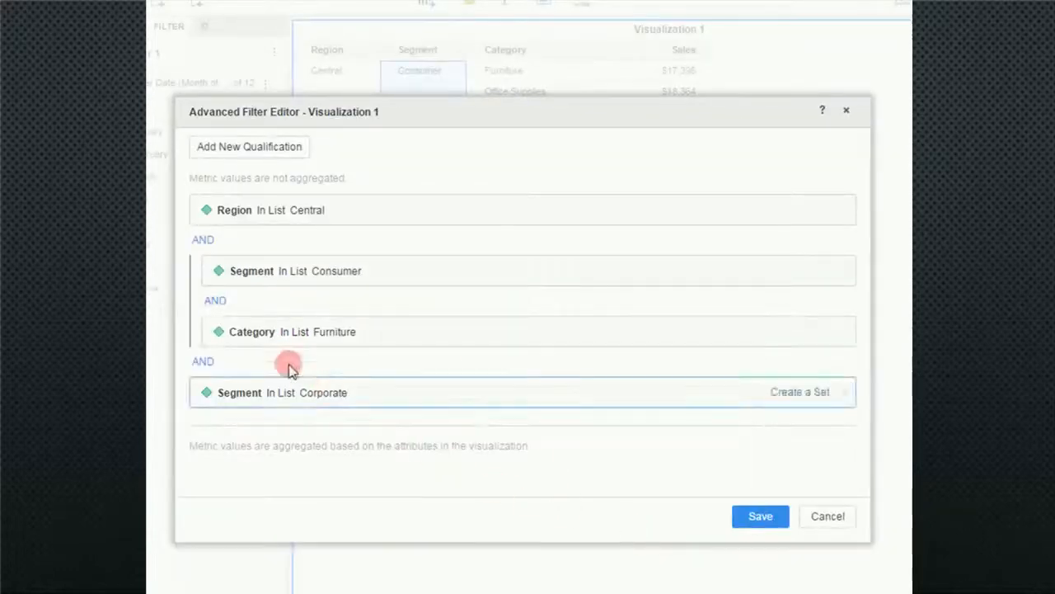
- Add a Category In List Technology qualification, completing the second condition pair
{"action": "left_click", "coordinate": [247, 145]}
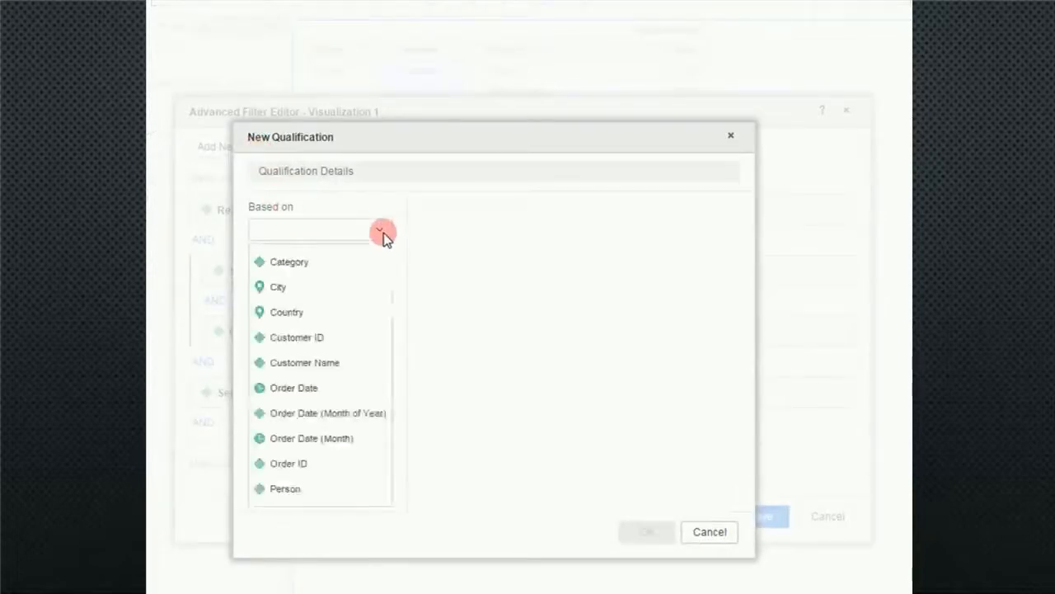
{"action": "mouse_move", "coordinate": [355, 310]}
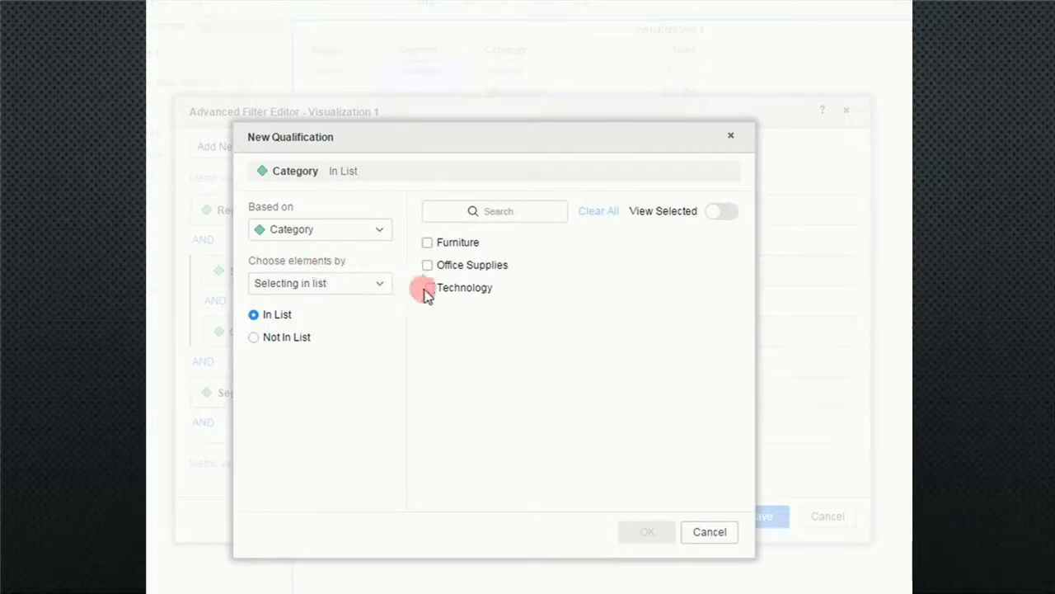
{"action": "left_click", "coordinate": [428, 287]}
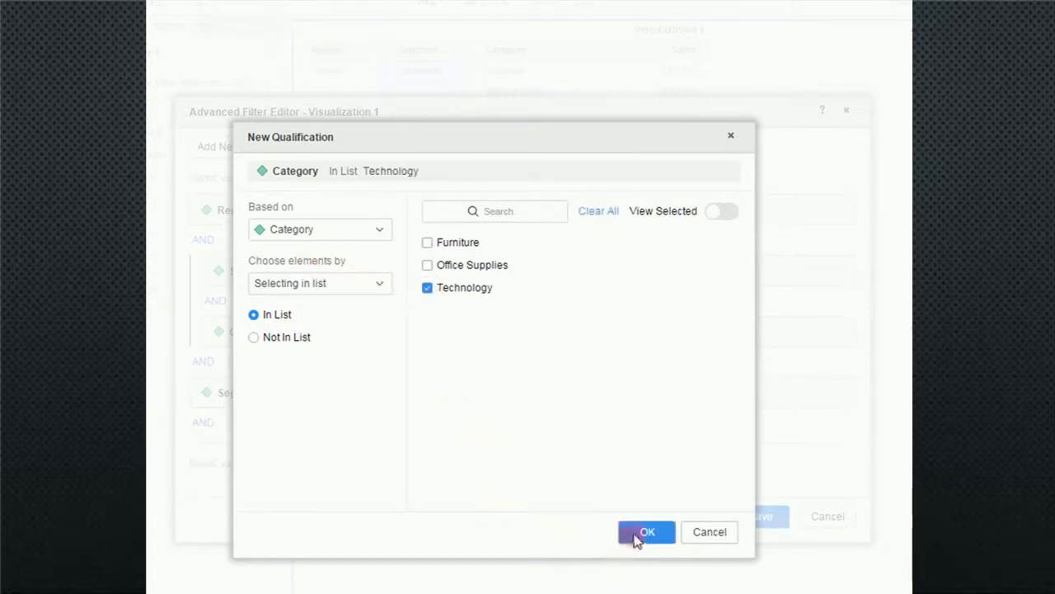
{"action": "left_click", "coordinate": [647, 531]}
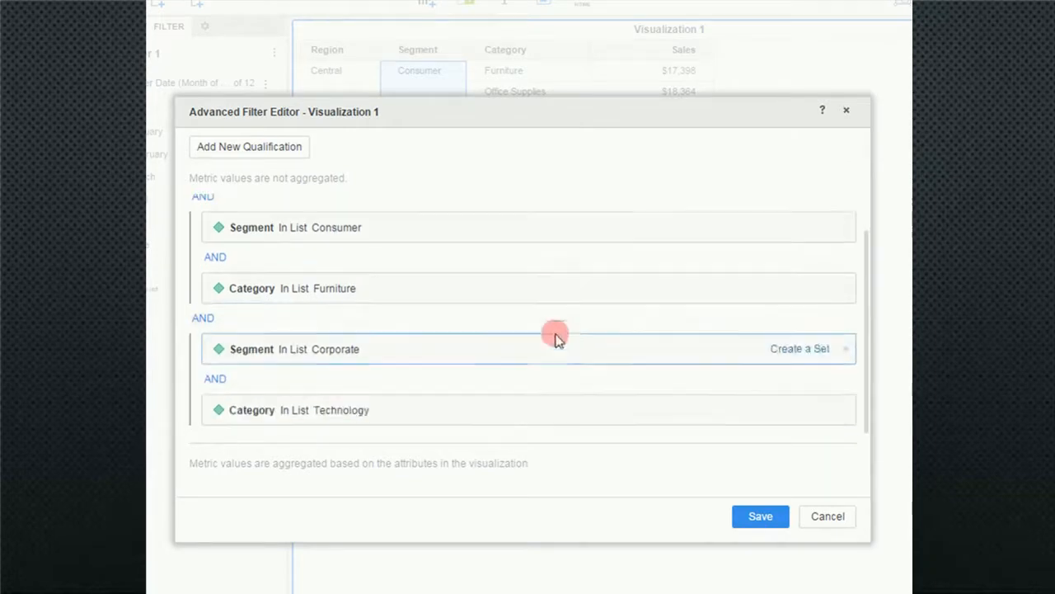
{"action": "mouse_move", "coordinate": [297, 445]}
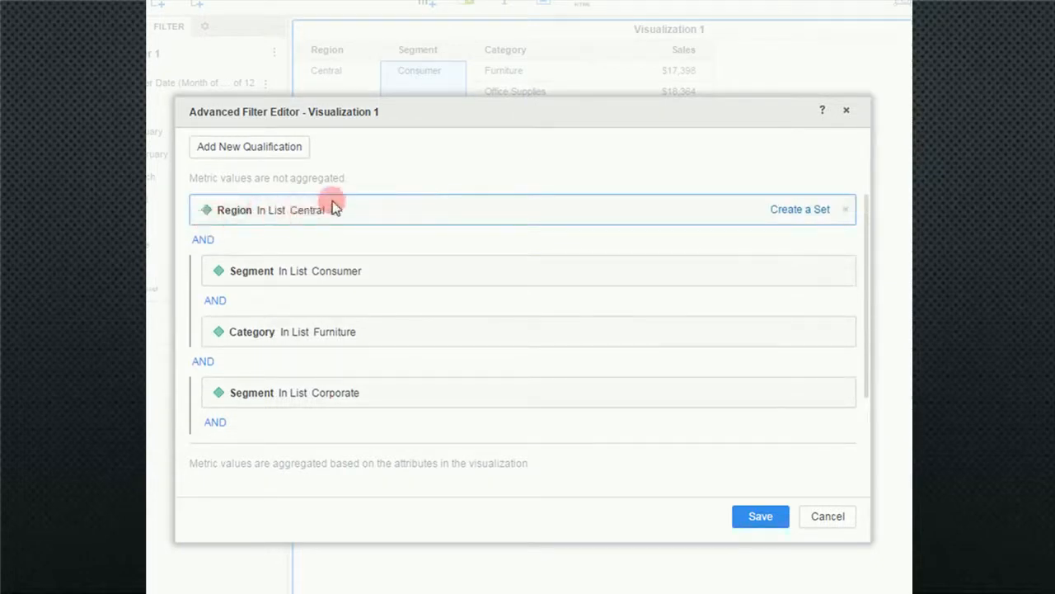
{"action": "mouse_move", "coordinate": [320, 237]}
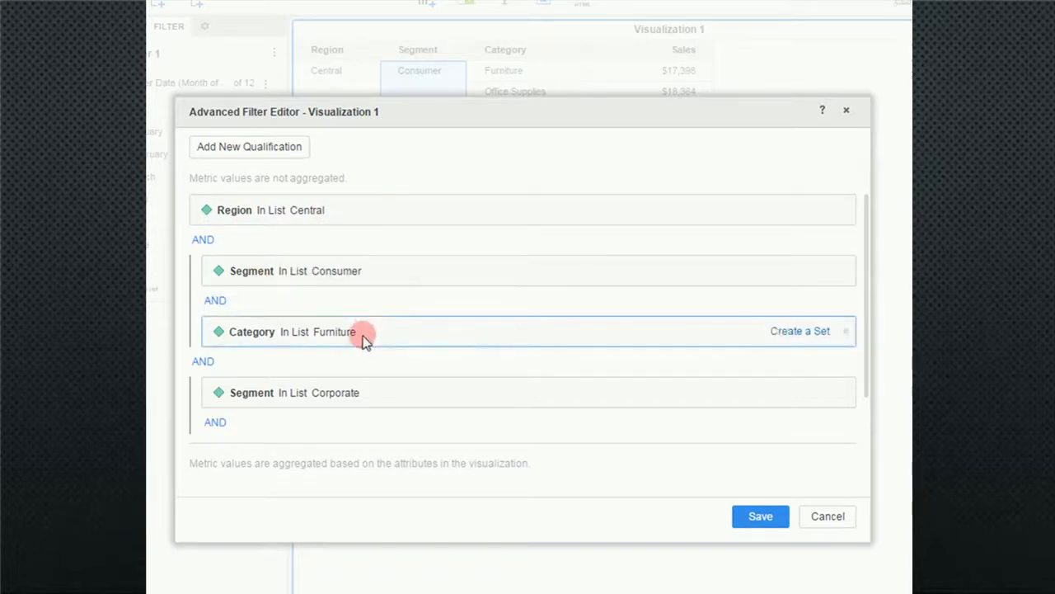
{"action": "mouse_move", "coordinate": [310, 319]}
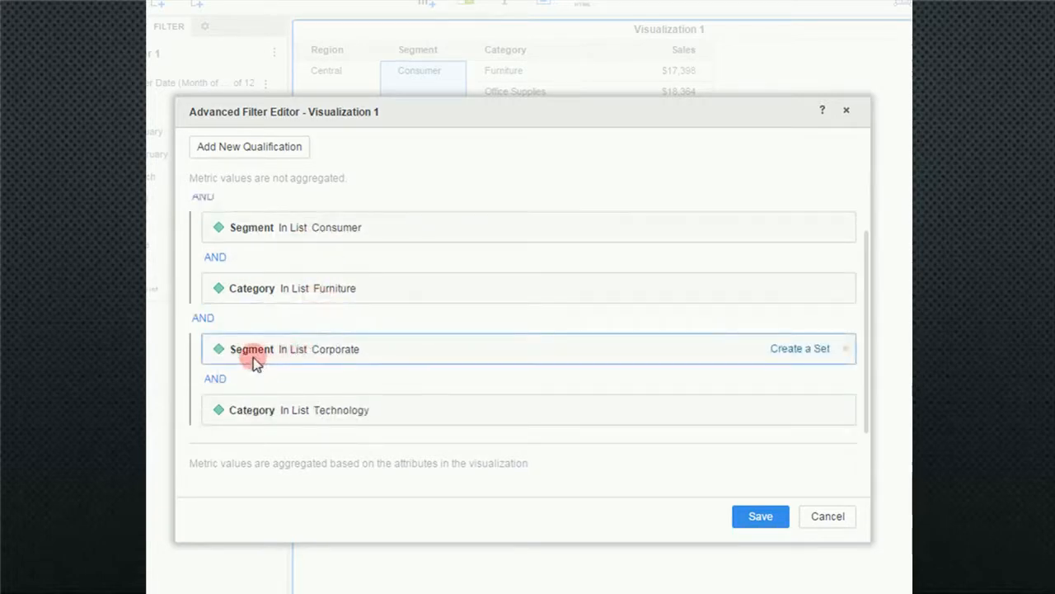
{"action": "mouse_move", "coordinate": [376, 409]}
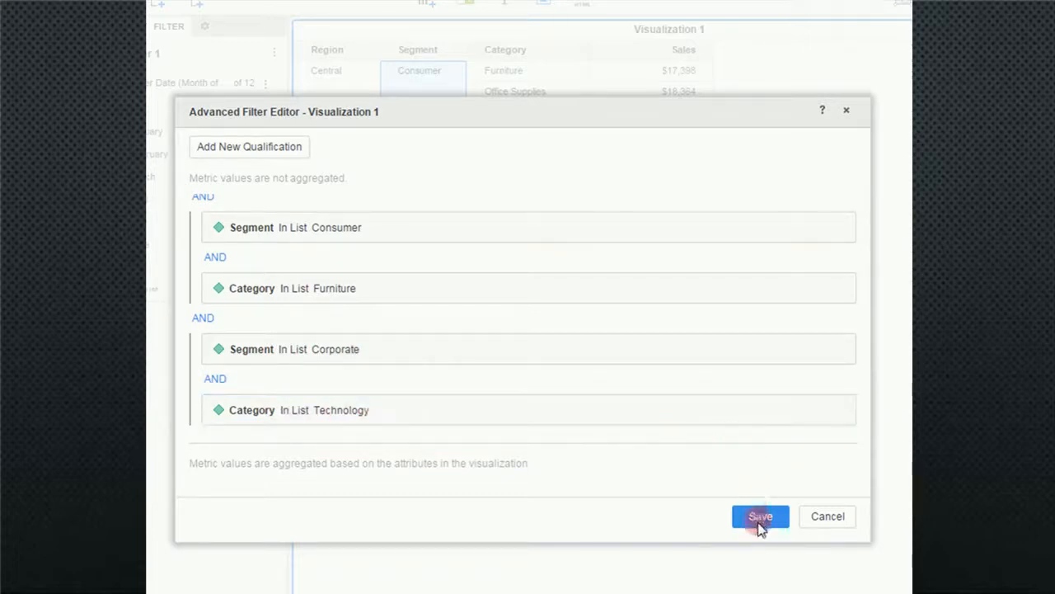
- Save the all-AND advanced filter, leaving Visualization 1 returning no data
{"action": "left_click", "coordinate": [759, 515]}
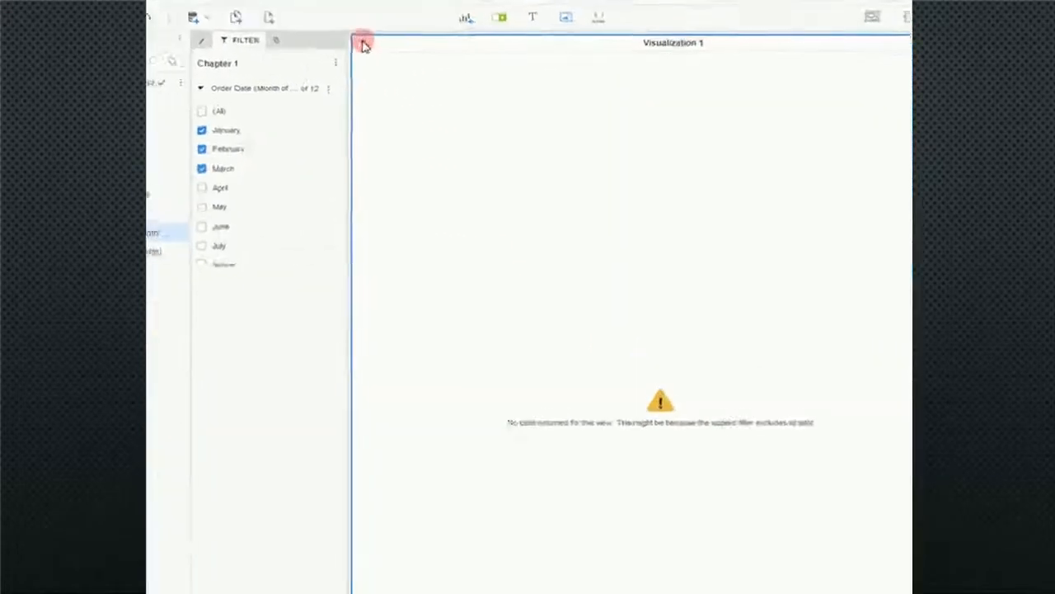
- Reopen the Advanced Filter Editor from the visualization's filter icon
{"action": "left_click", "coordinate": [362, 43]}
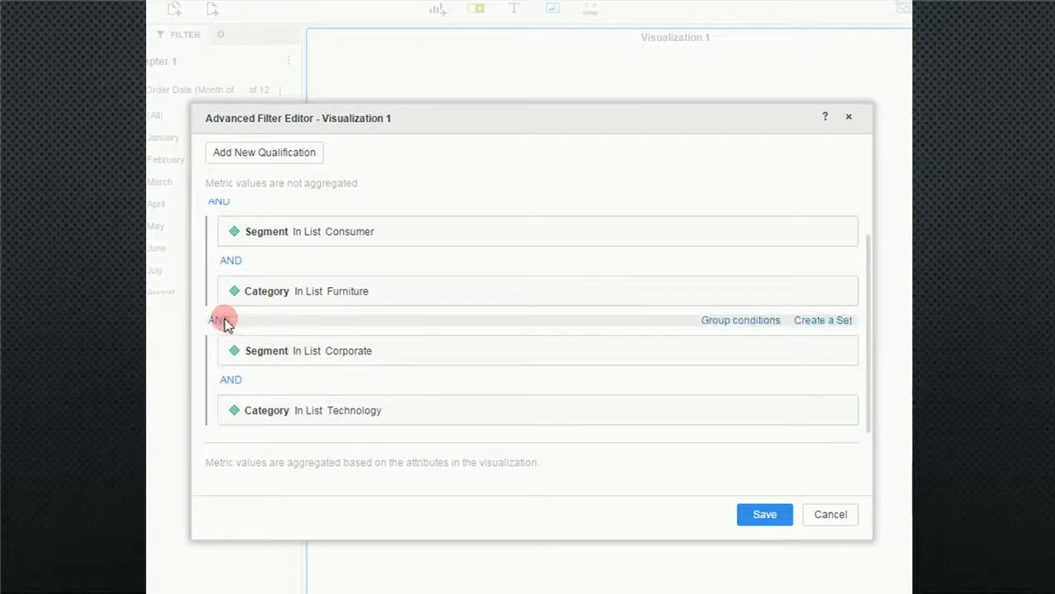
- Join the two condition groups with OR and save, showing Consumer Furniture $17,398 and Corporate Technology $8,190
{"action": "left_click", "coordinate": [218, 320]}
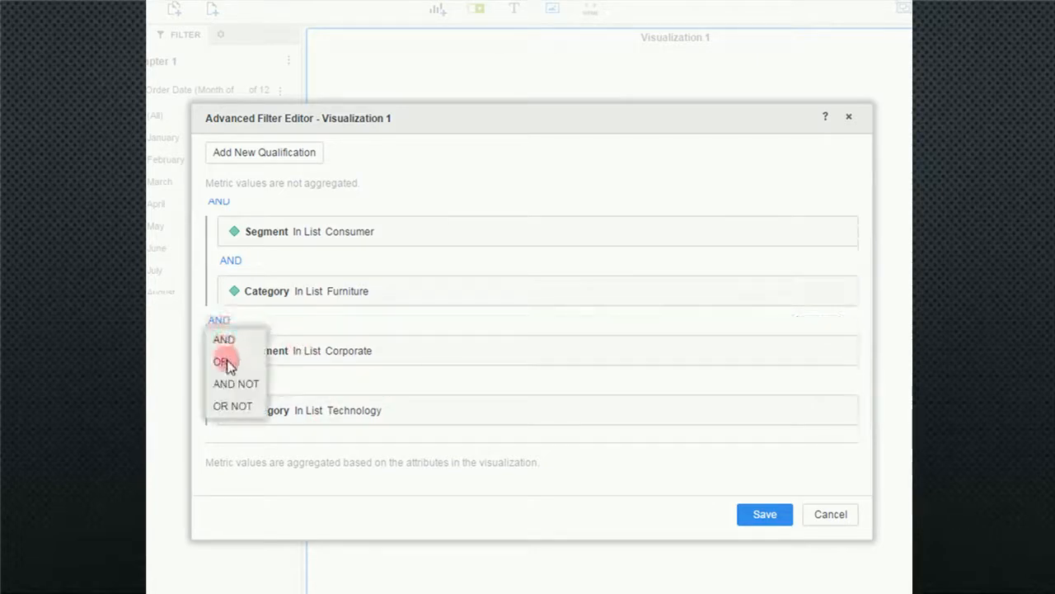
{"action": "left_click", "coordinate": [221, 363]}
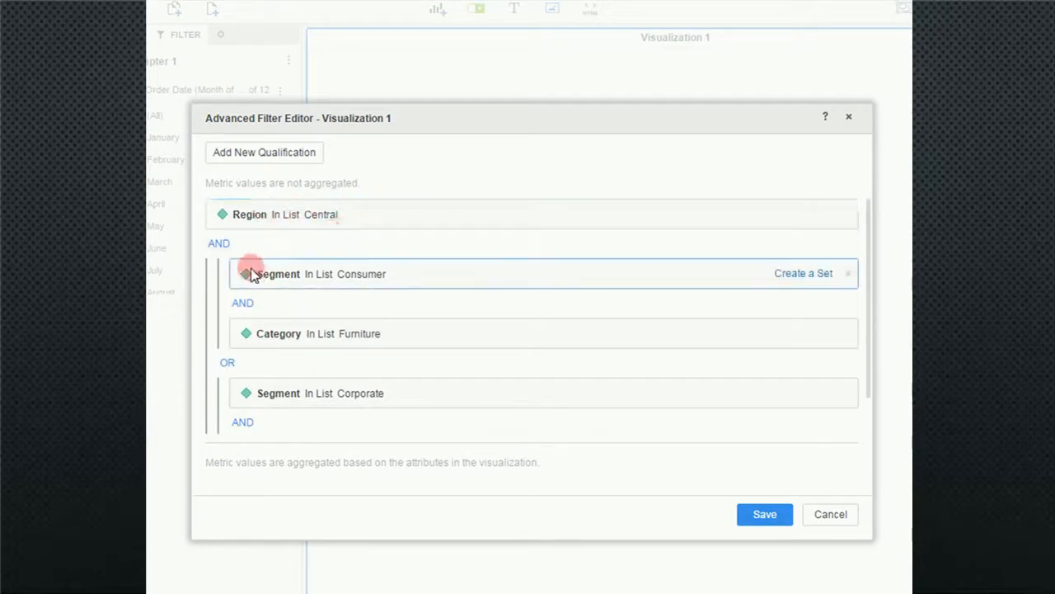
{"action": "mouse_move", "coordinate": [379, 333]}
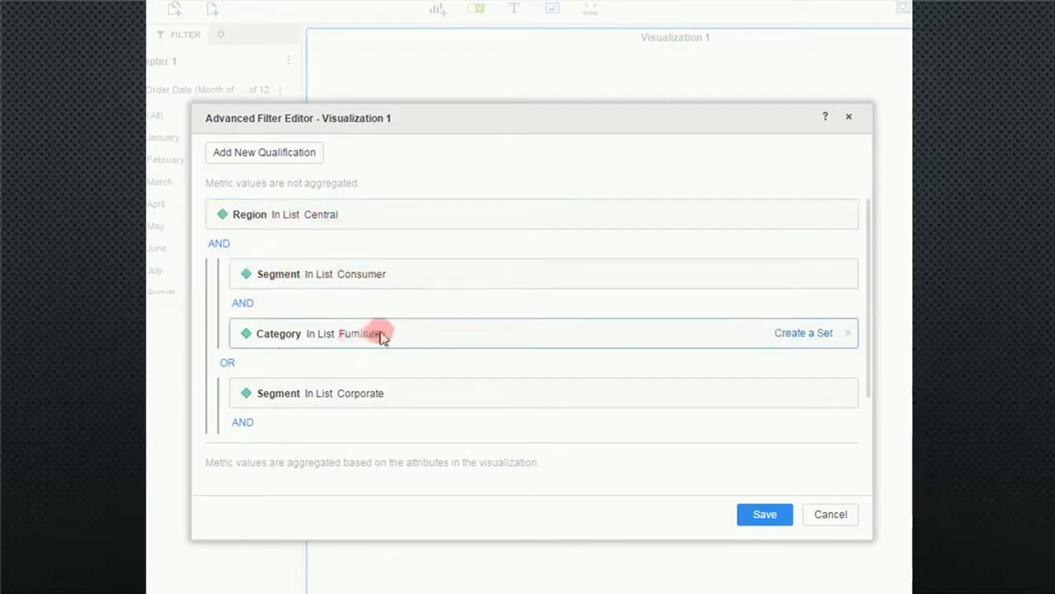
{"action": "scroll", "scroll_direction": "down", "scroll_amount": 3}
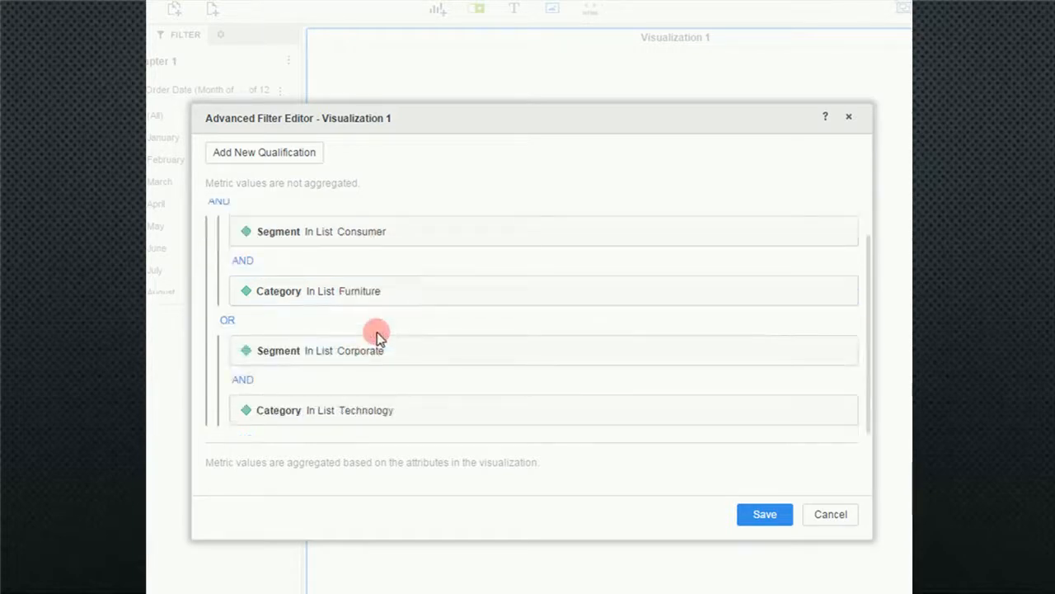
{"action": "mouse_move", "coordinate": [284, 353]}
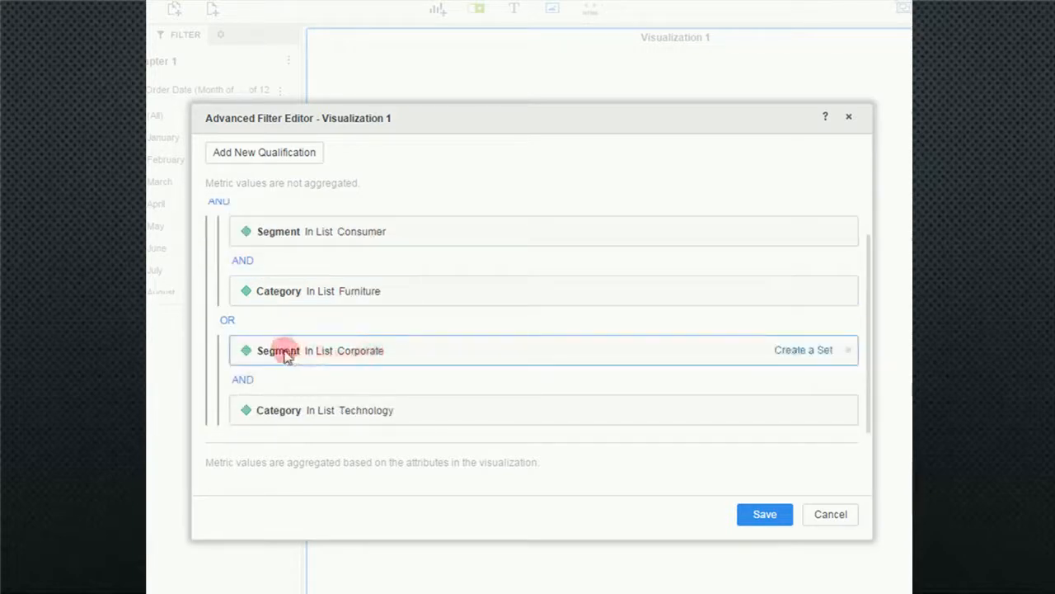
{"action": "mouse_move", "coordinate": [388, 409]}
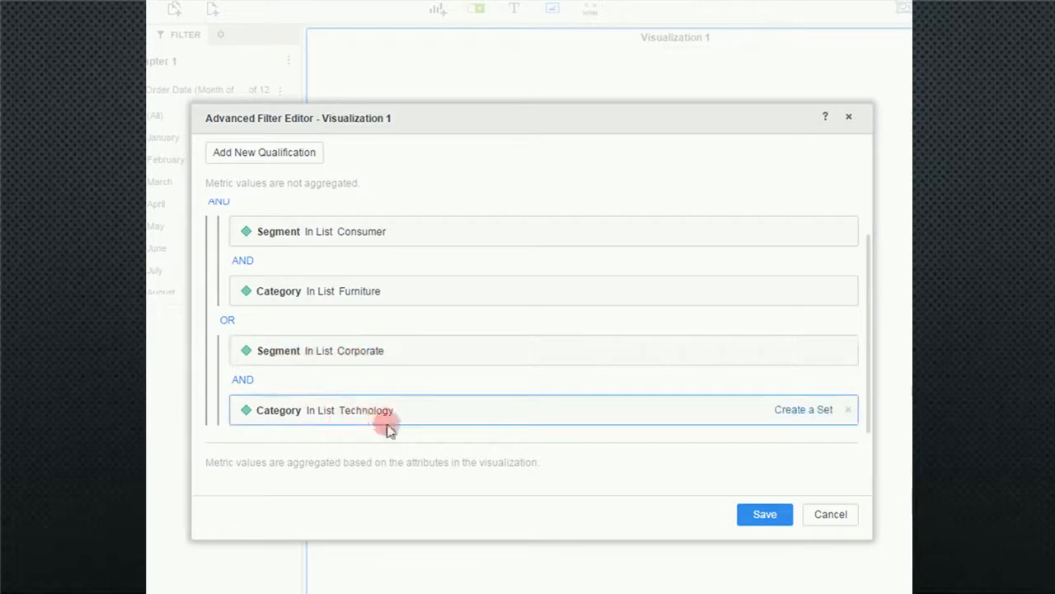
{"action": "left_click", "coordinate": [765, 514]}
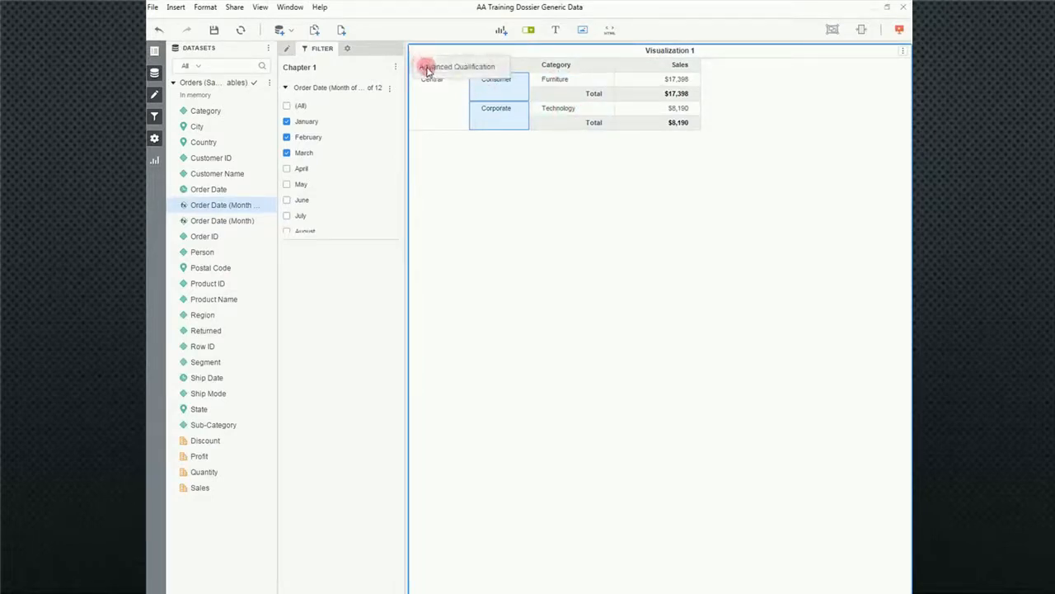
{"action": "left_click", "coordinate": [457, 66]}
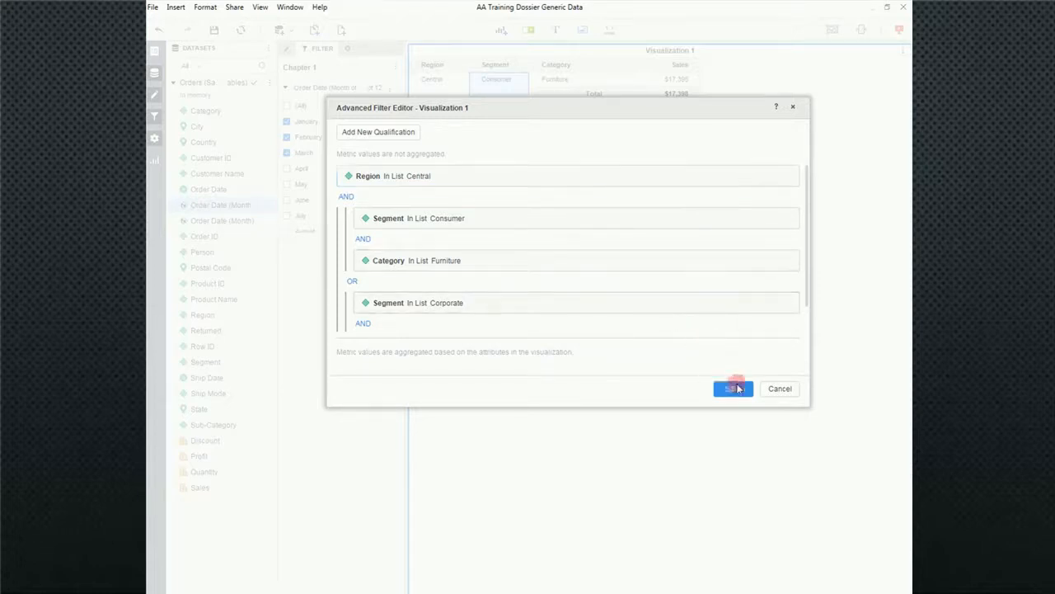
{"action": "left_click", "coordinate": [732, 389]}
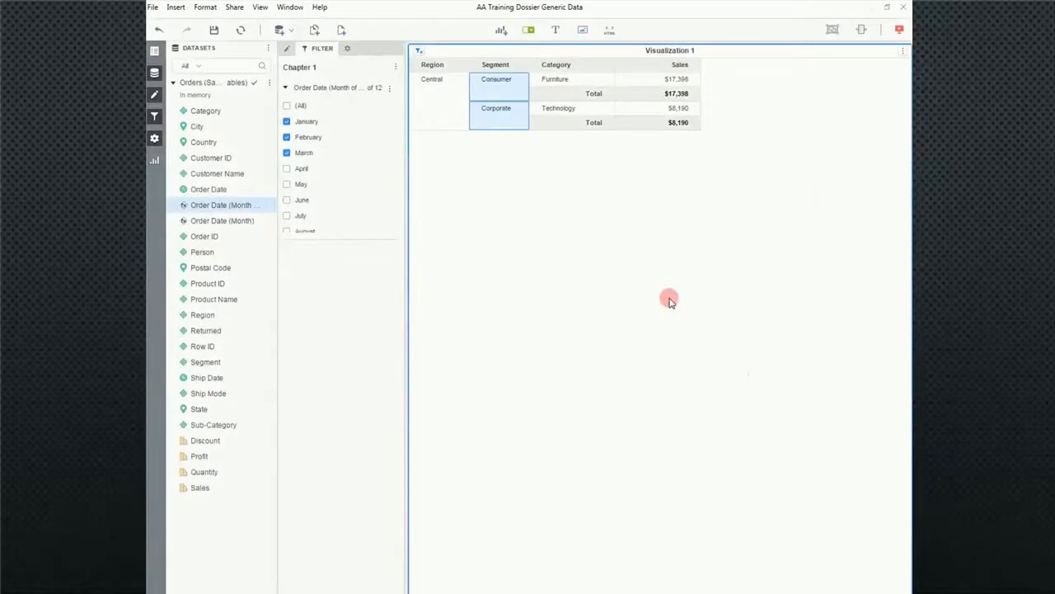